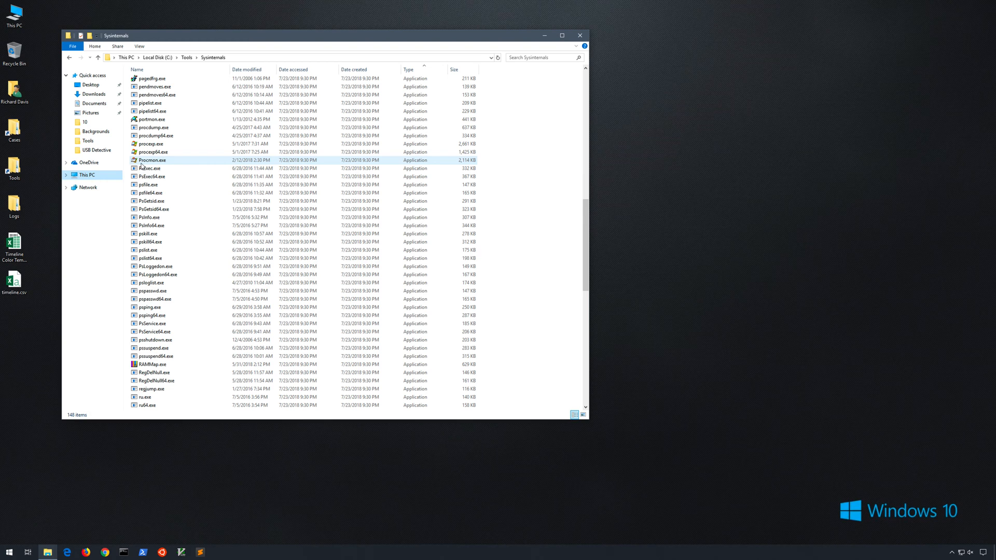
Step: Run Procmon.exe, agreeing to the license and approving the administrator prompt
double_click(153, 160)
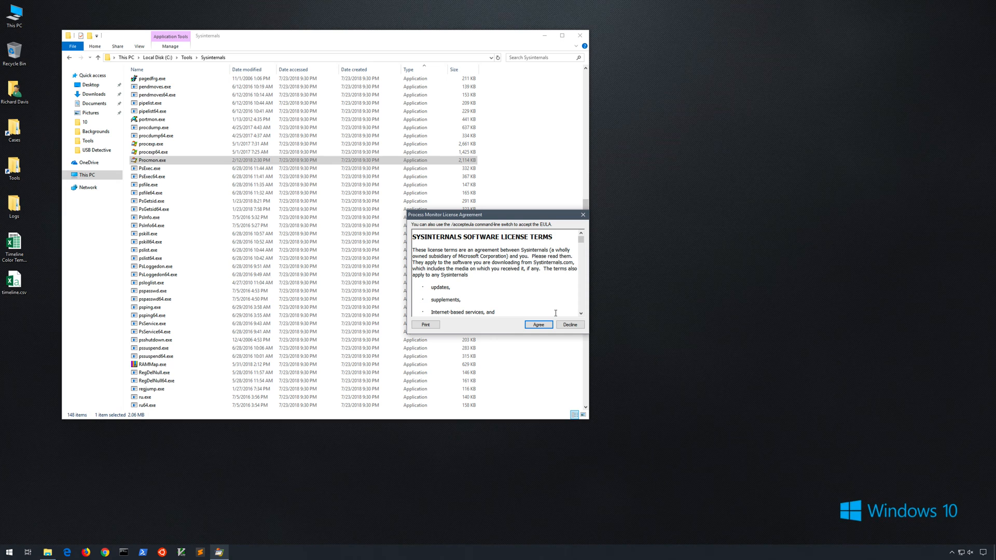
click(539, 325)
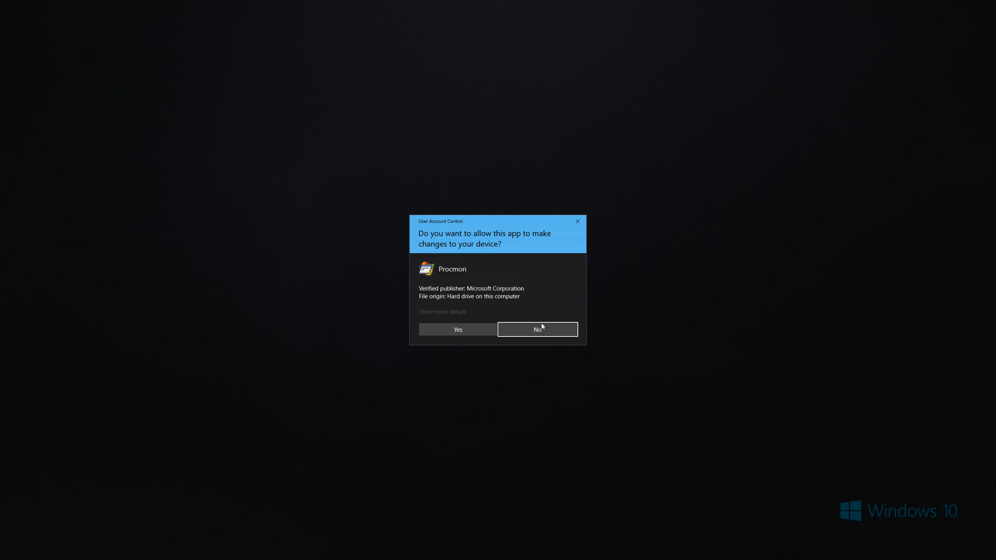
click(458, 330)
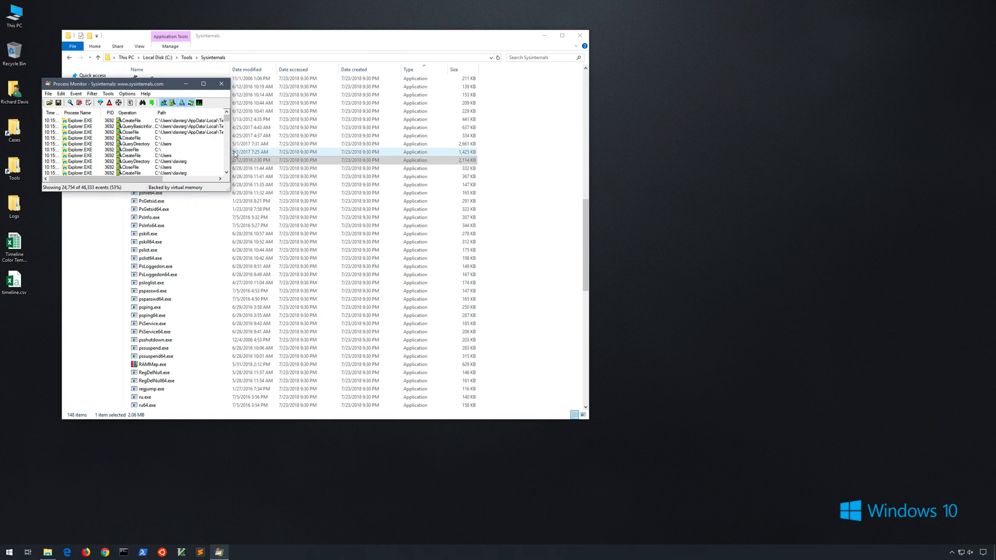
Step: Maximize the Process Monitor window and scroll down through the captured events
click(203, 84)
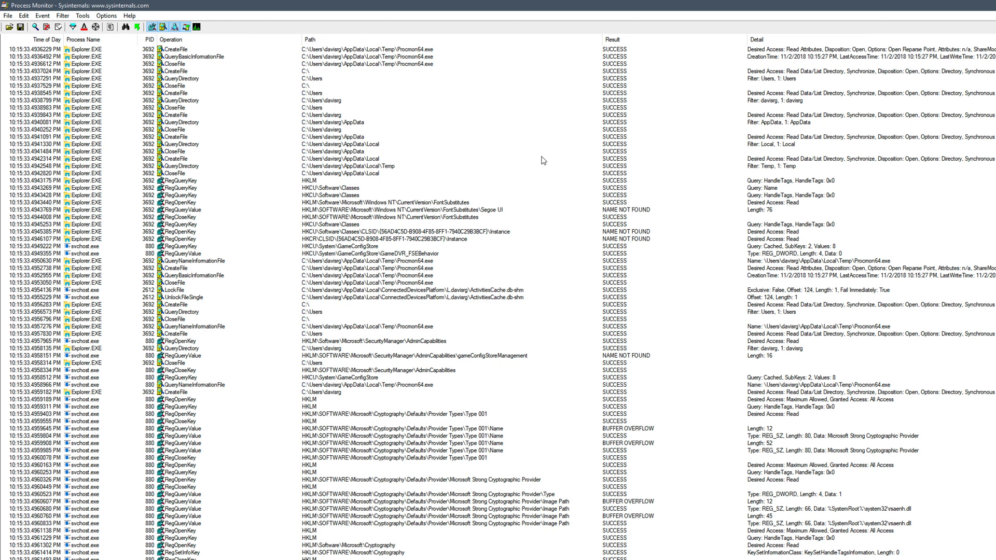
mouse_move(525, 161)
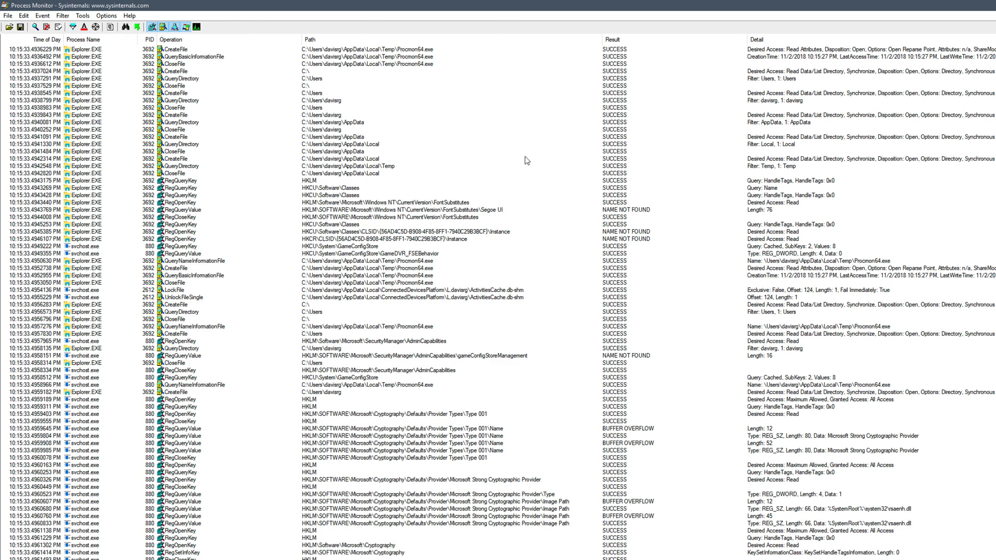
mouse_move(279, 164)
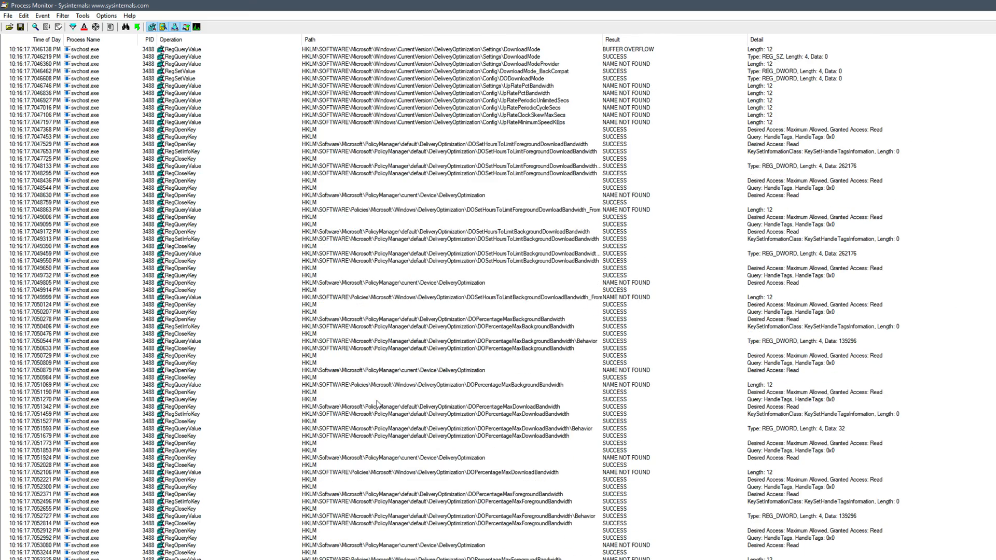
scroll(down, 3)
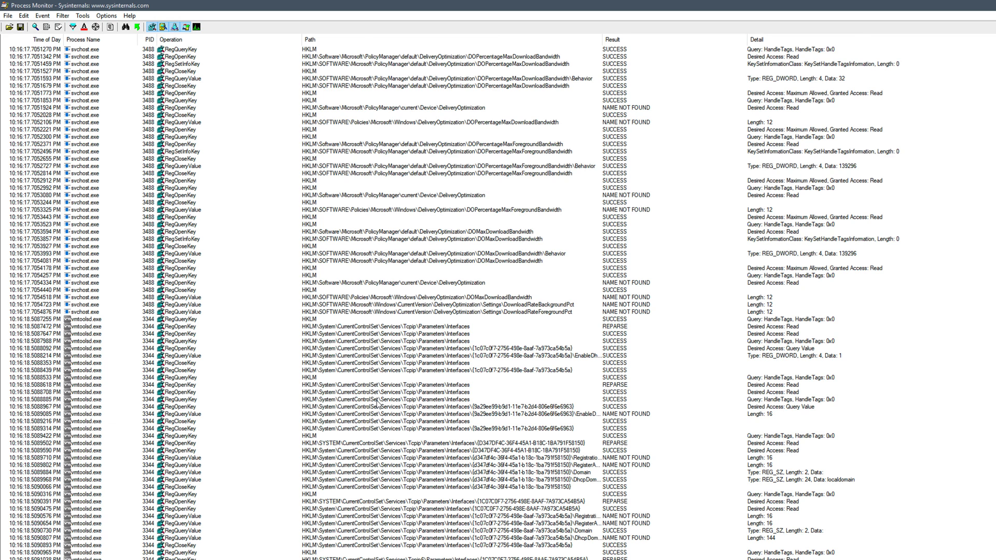
scroll(down, 3)
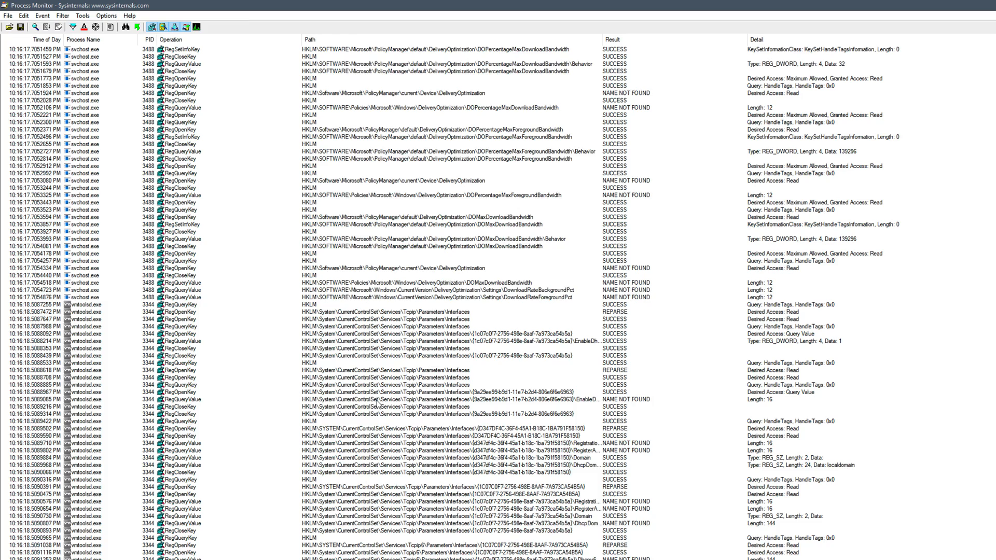
scroll(down, 3)
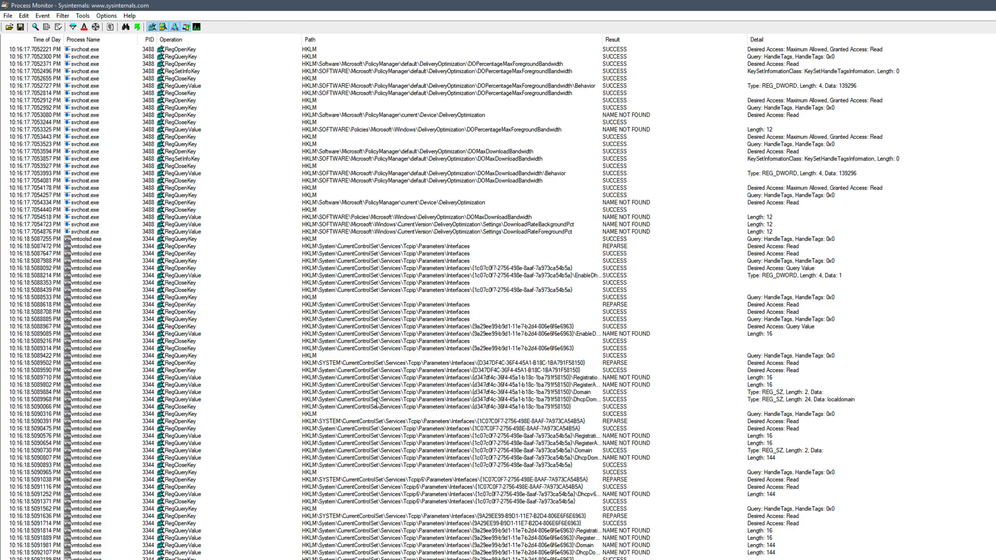
scroll(down, 3)
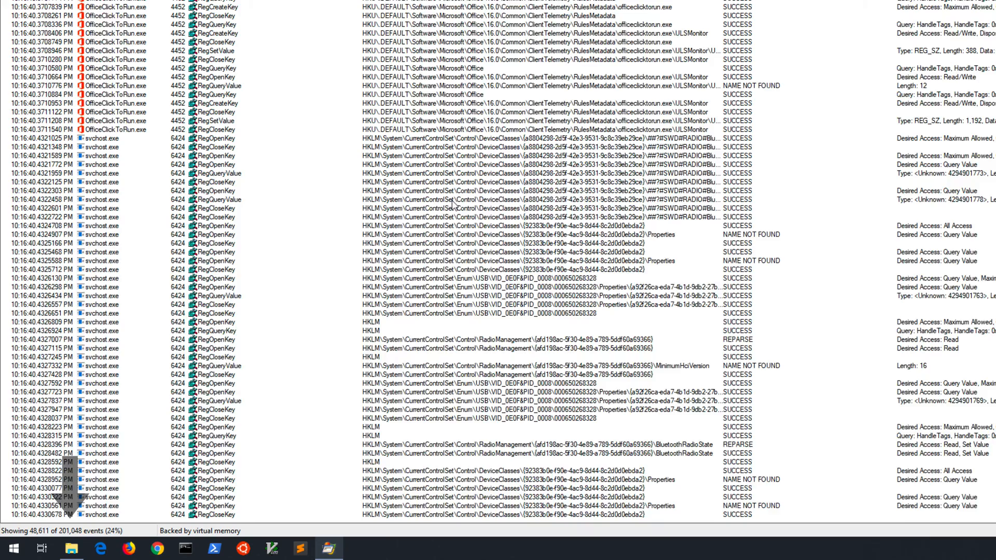
scroll(down, 3)
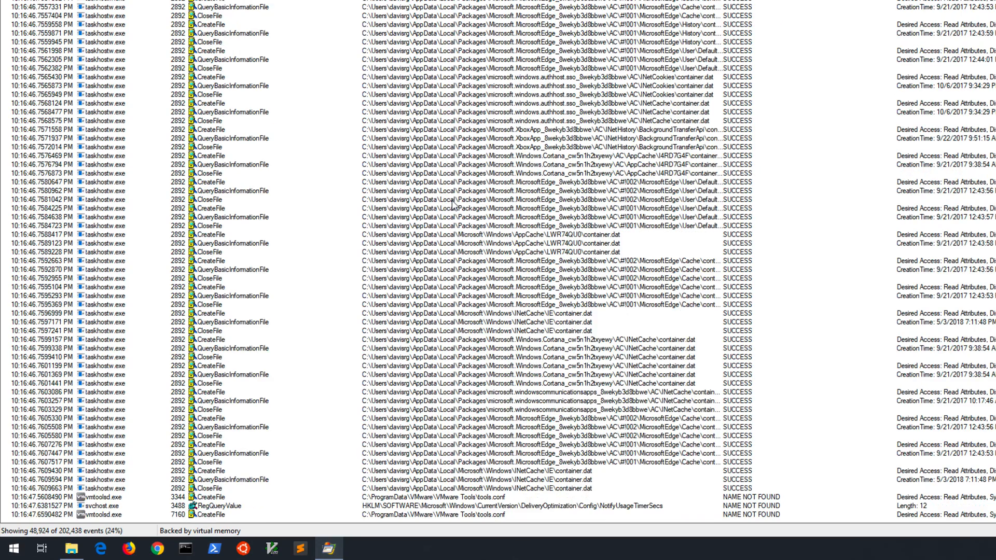
scroll(down, 3)
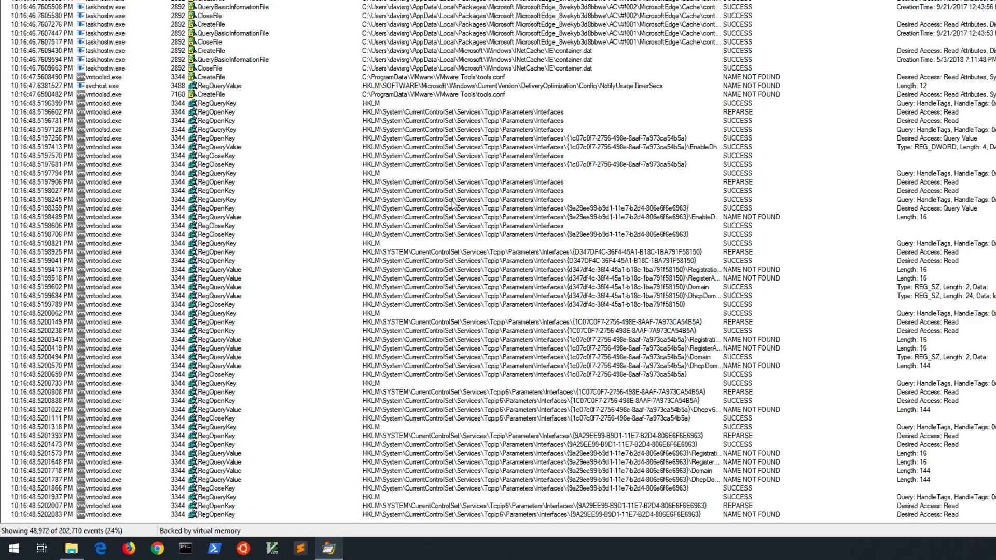
scroll(down, 3)
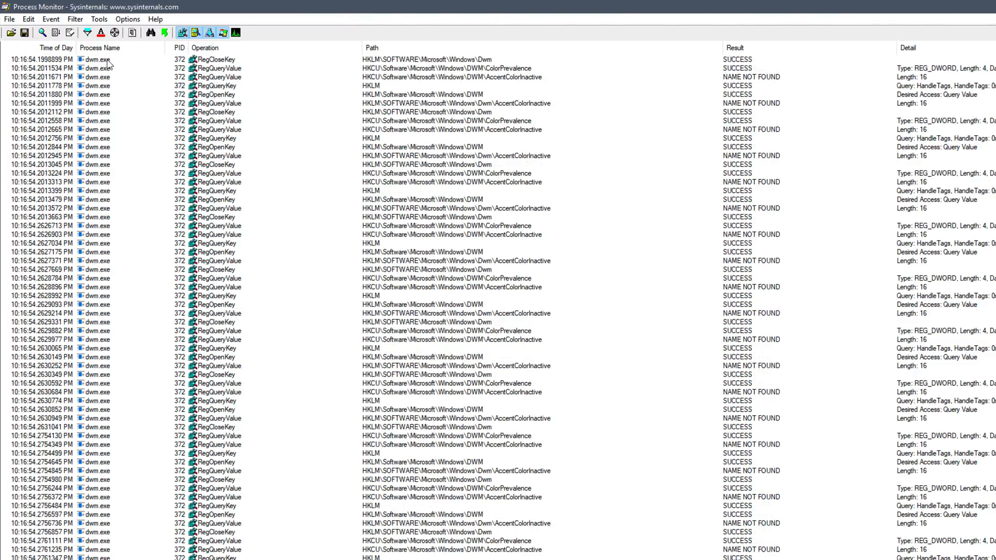
Step: Add an include filter rule: Process Name is svchost.exe
click(77, 19)
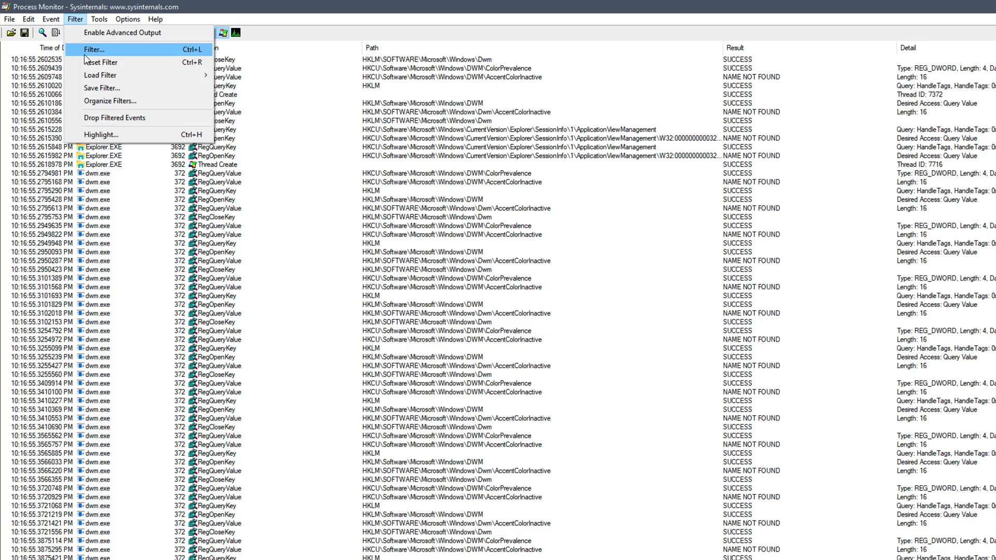
click(99, 49)
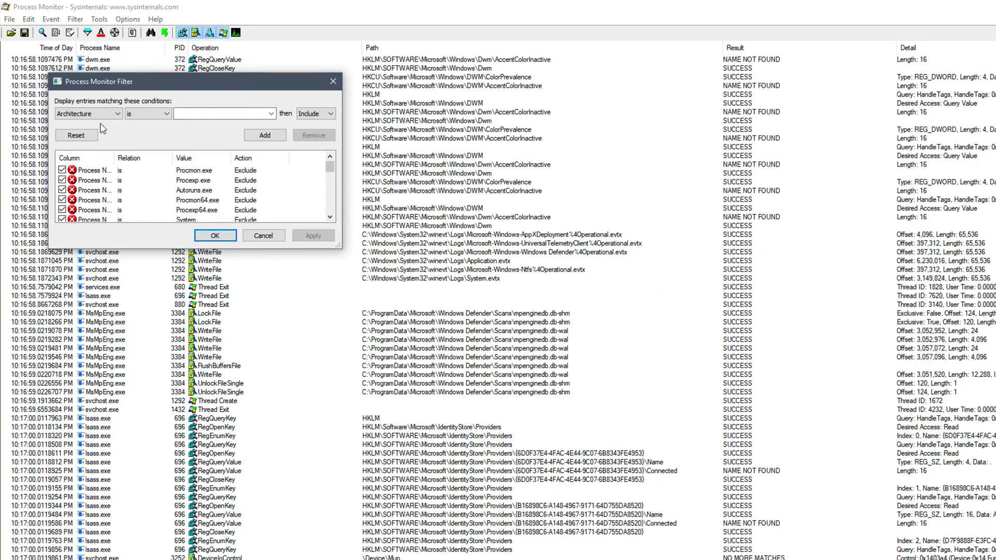
click(114, 113)
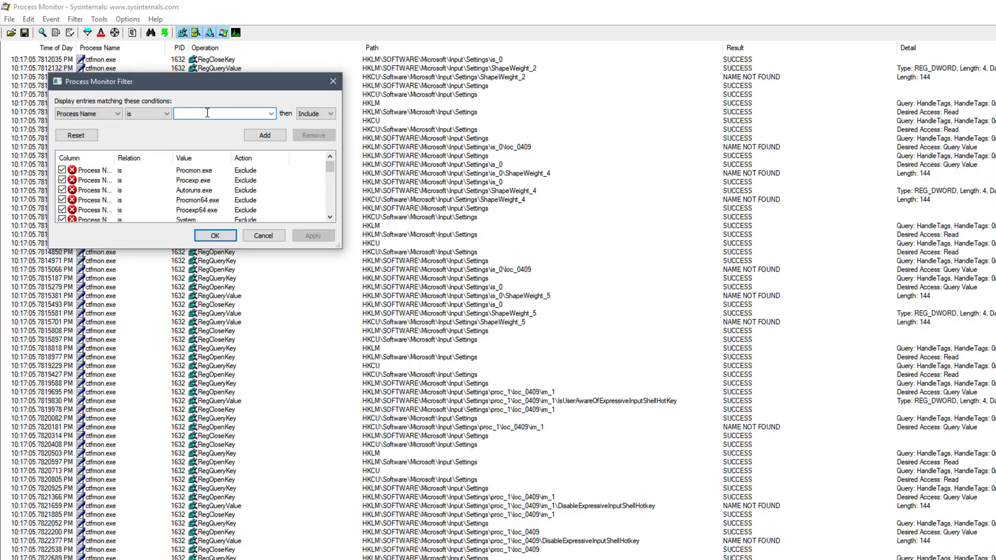
text(svchost.exe)
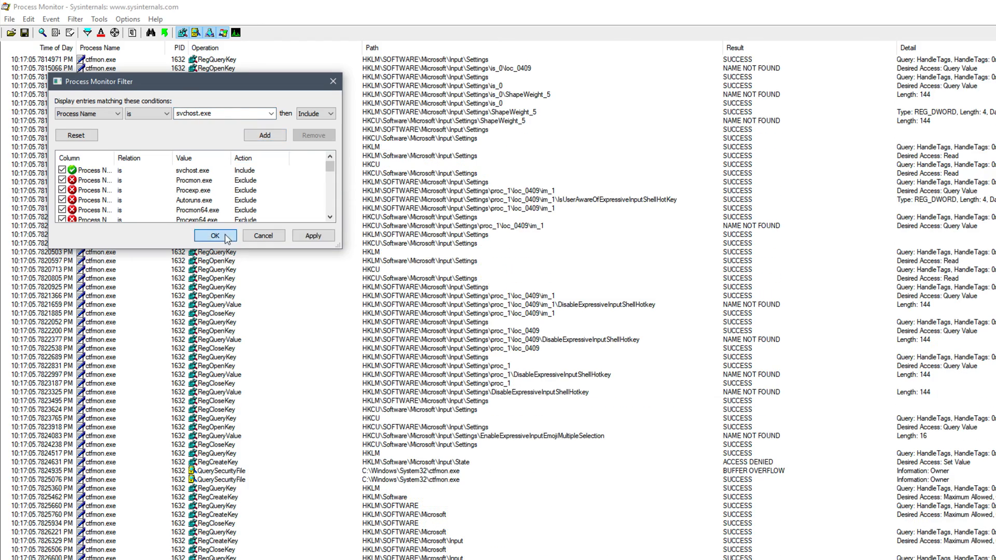
click(215, 236)
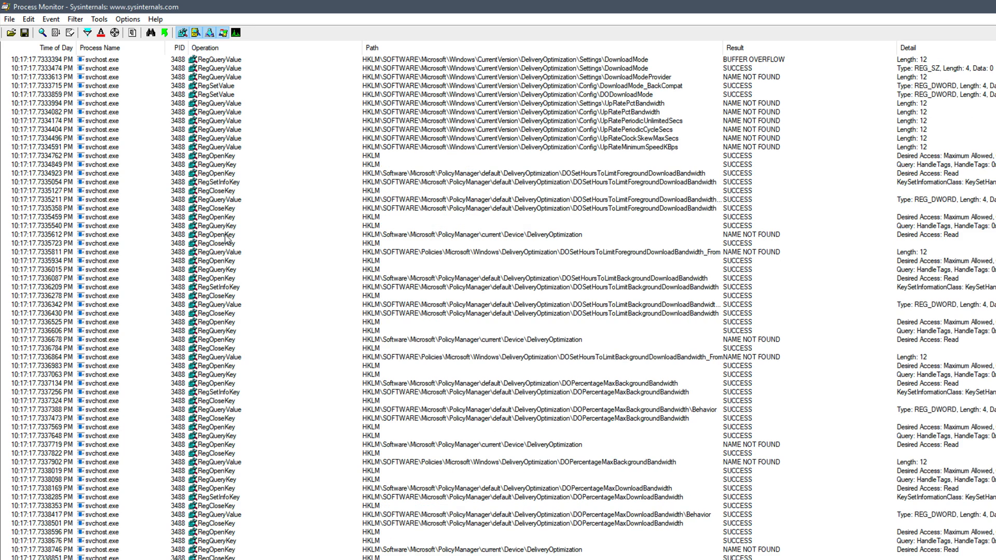
Step: Reopen the filter dialog to review the rules, then cancel without changes
click(77, 20)
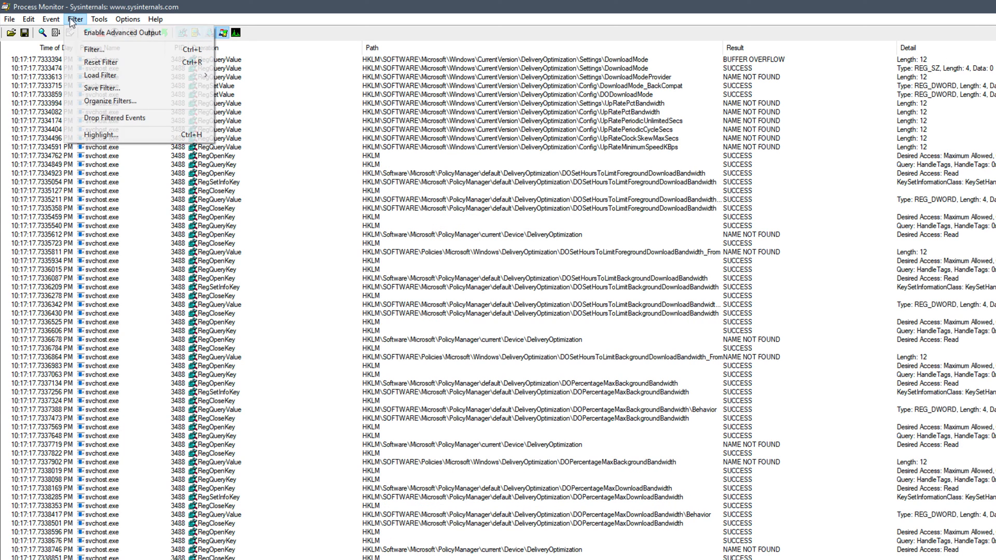
click(96, 49)
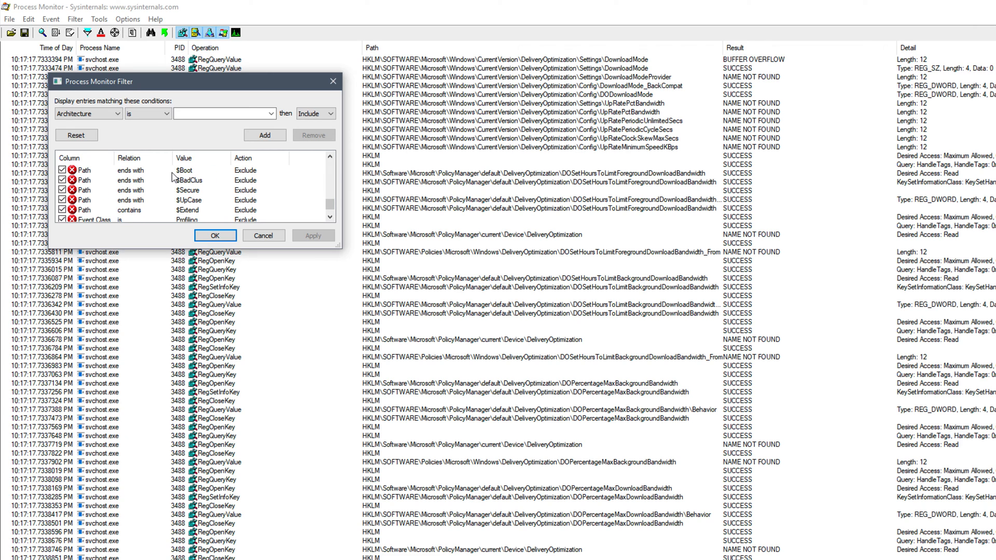
click(89, 113)
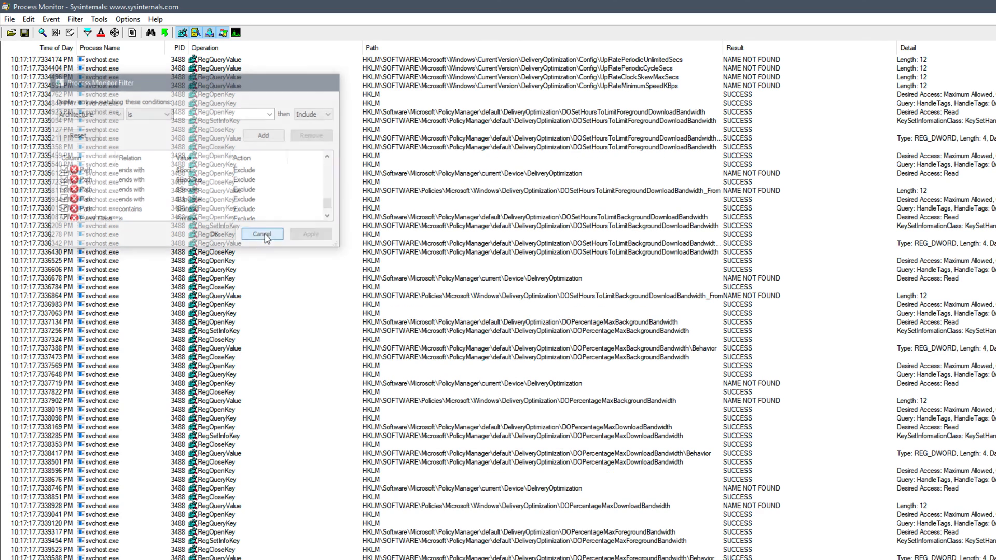
click(261, 234)
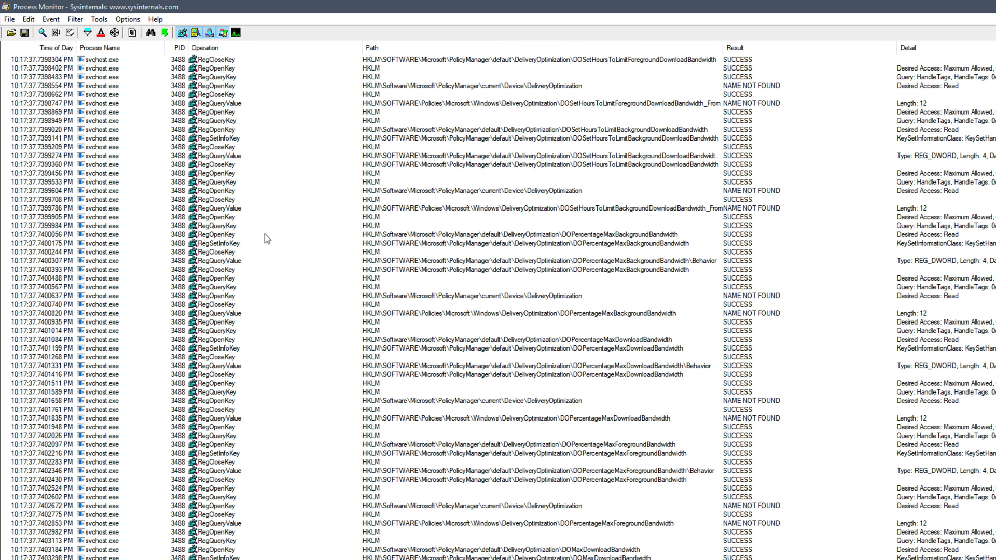
scroll(down, 3)
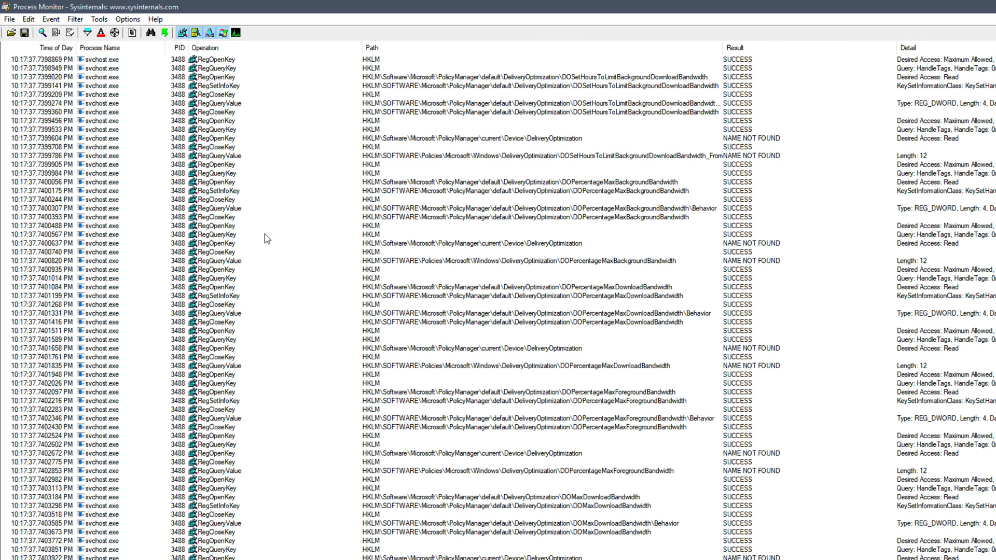
click(77, 19)
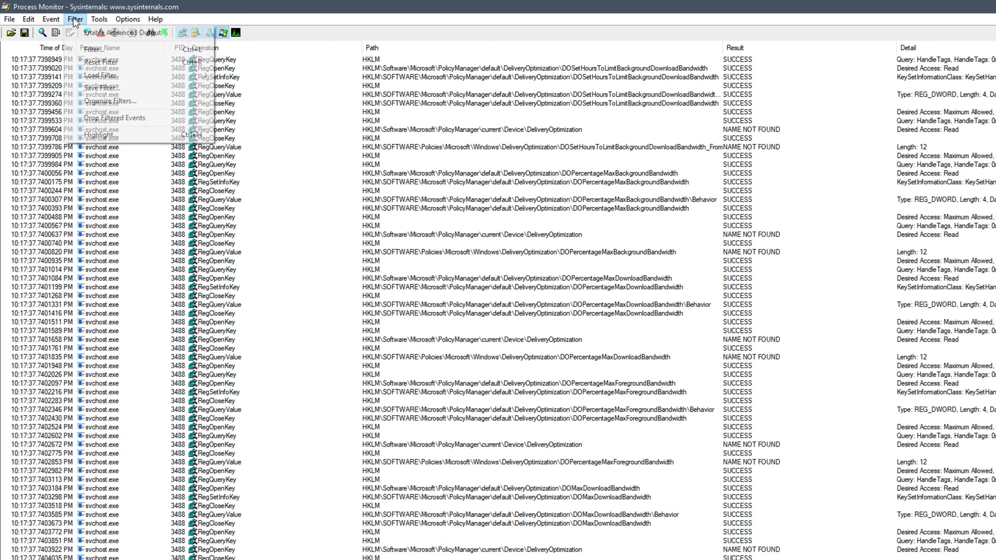
click(77, 19)
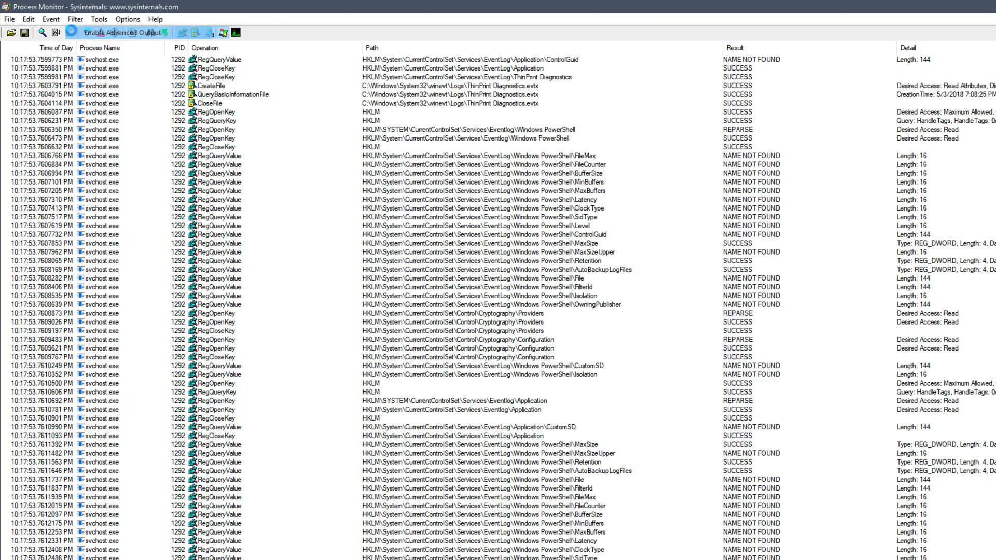
click(76, 19)
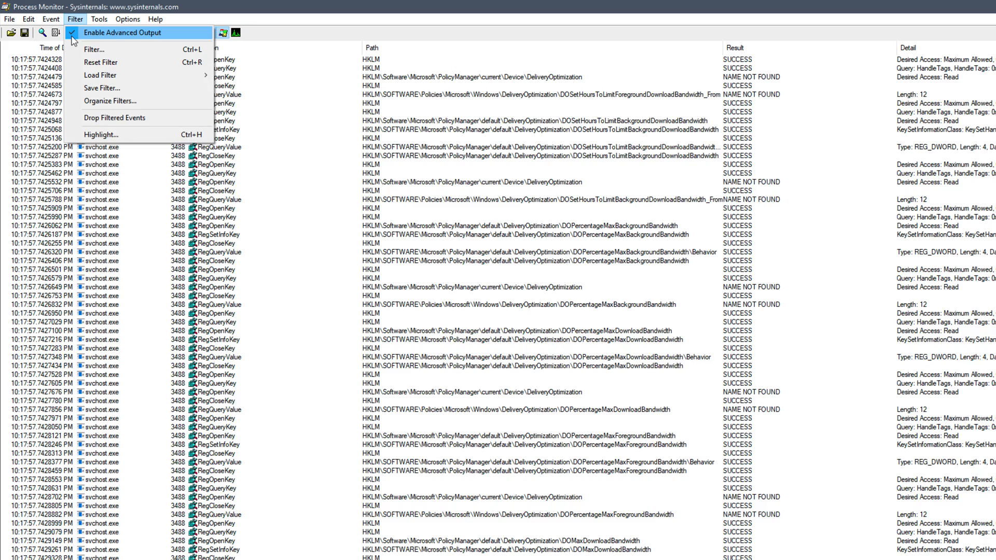
click(127, 33)
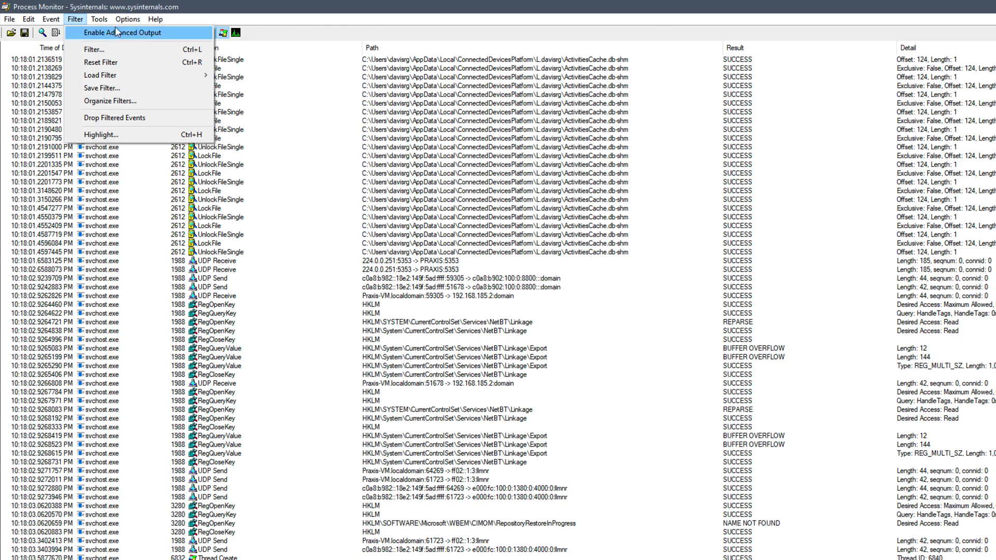
Step: Look through the Options menu, close it, then reopen it showing Select Columns
click(127, 20)
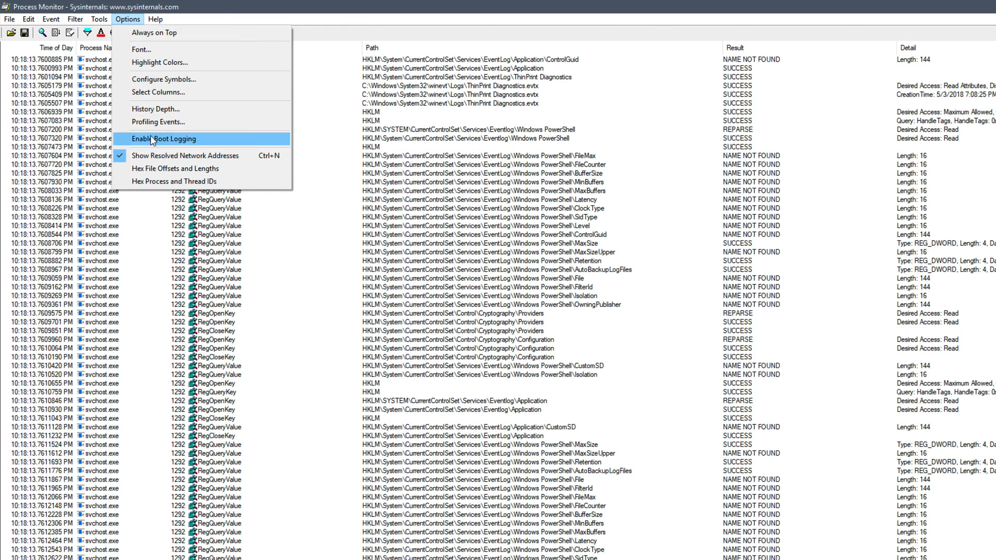
mouse_move(184, 162)
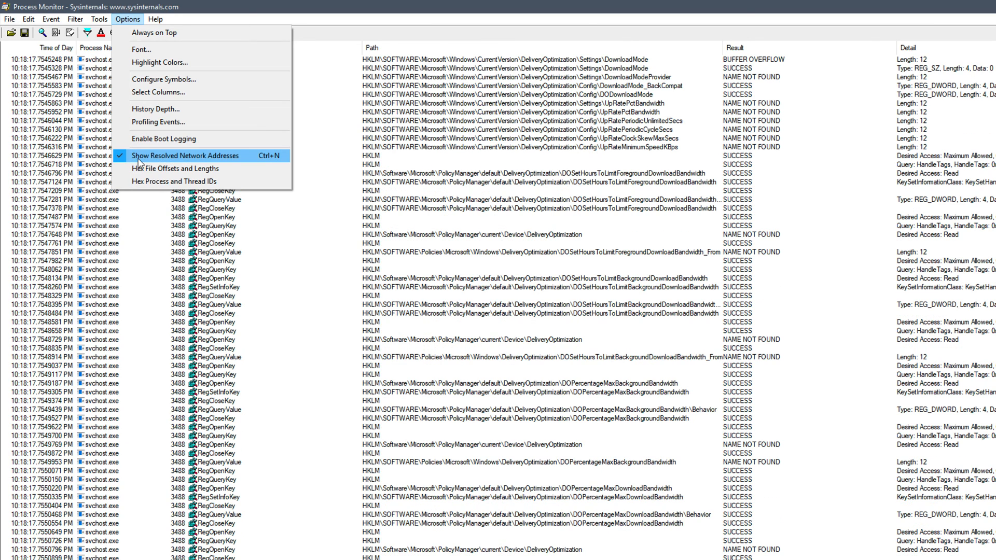
click(183, 156)
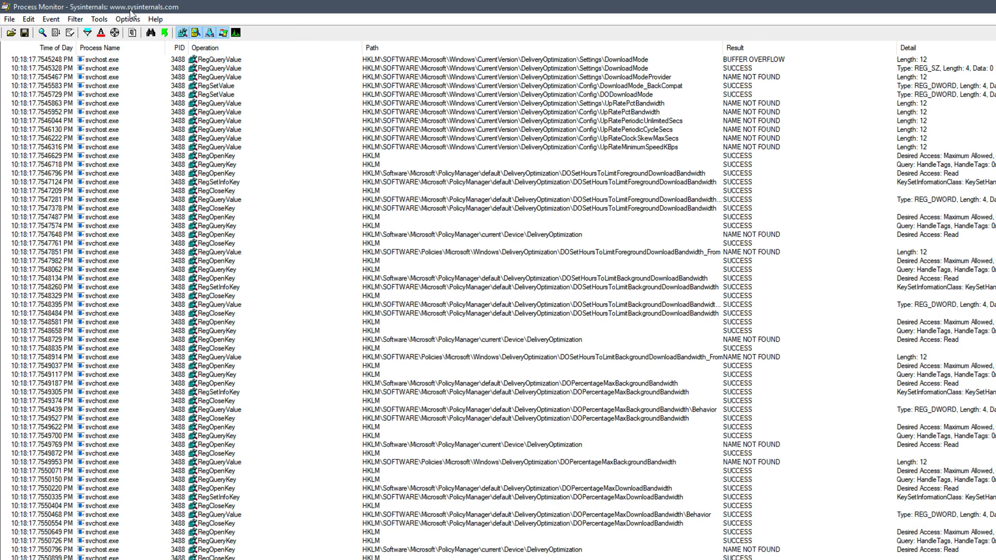
click(128, 19)
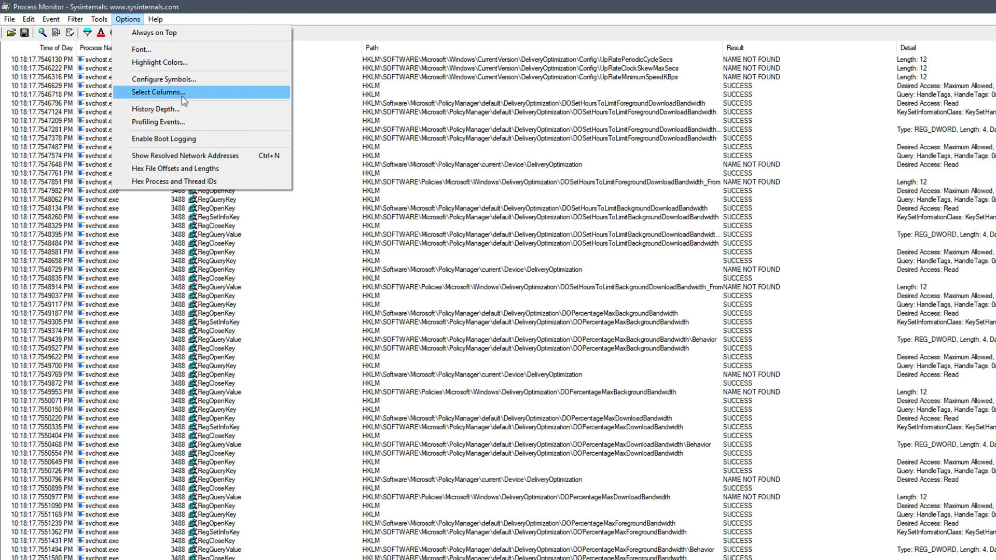
mouse_move(180, 93)
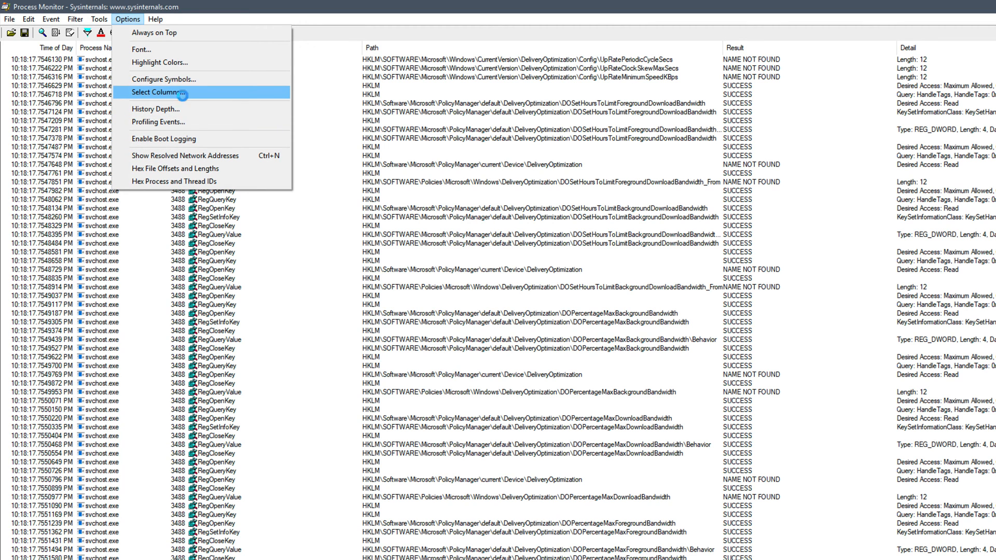
click(157, 92)
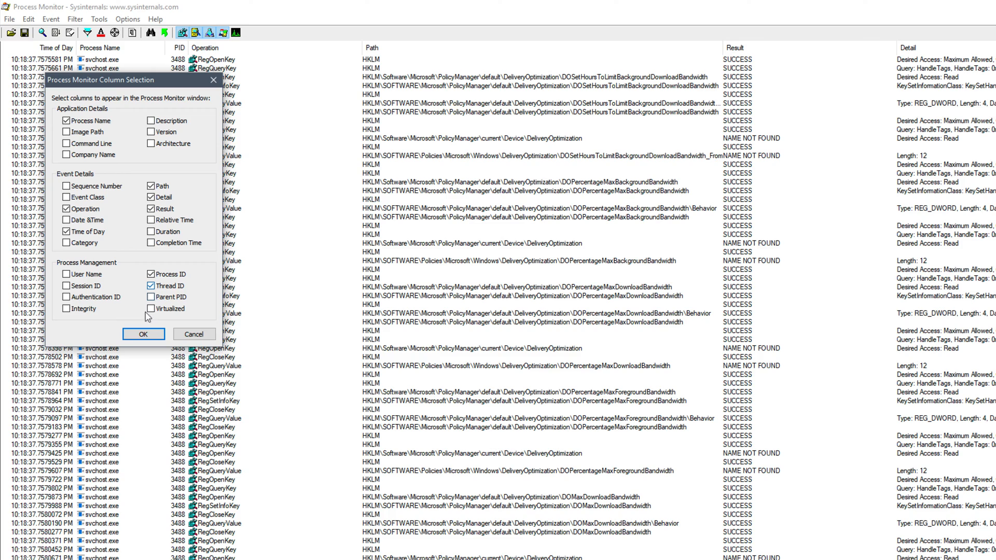
click(144, 334)
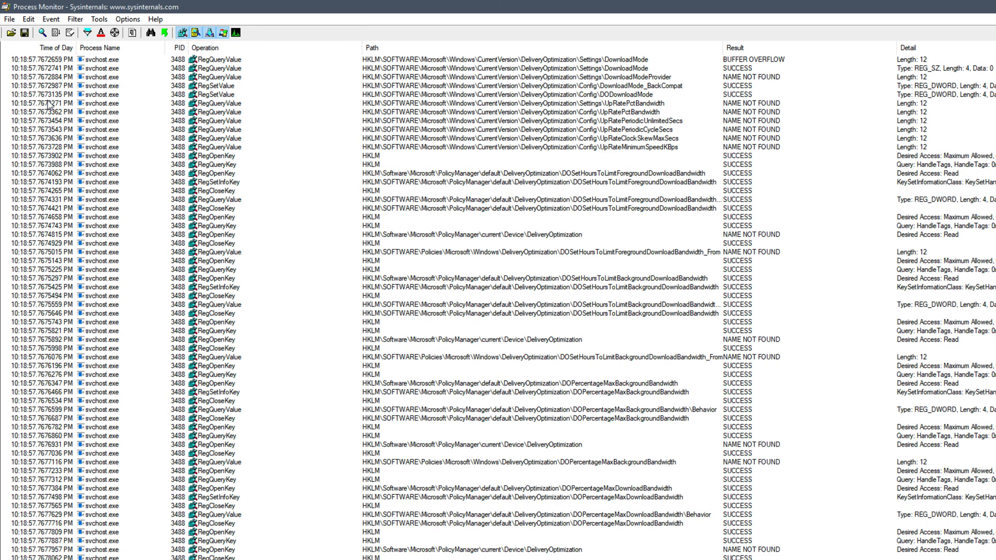
Step: Save the events in CSV format, overwriting the existing Logfile.CSV
click(9, 19)
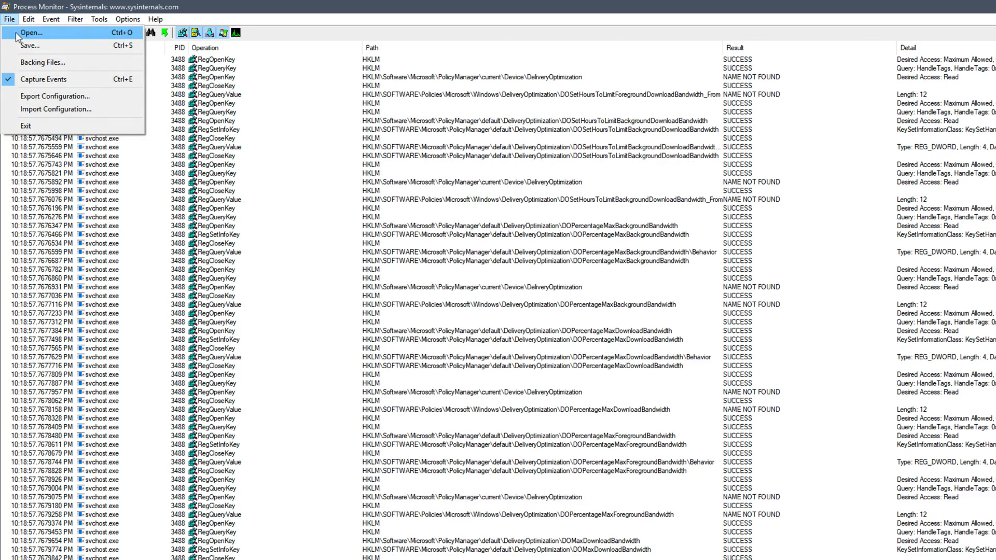
click(25, 45)
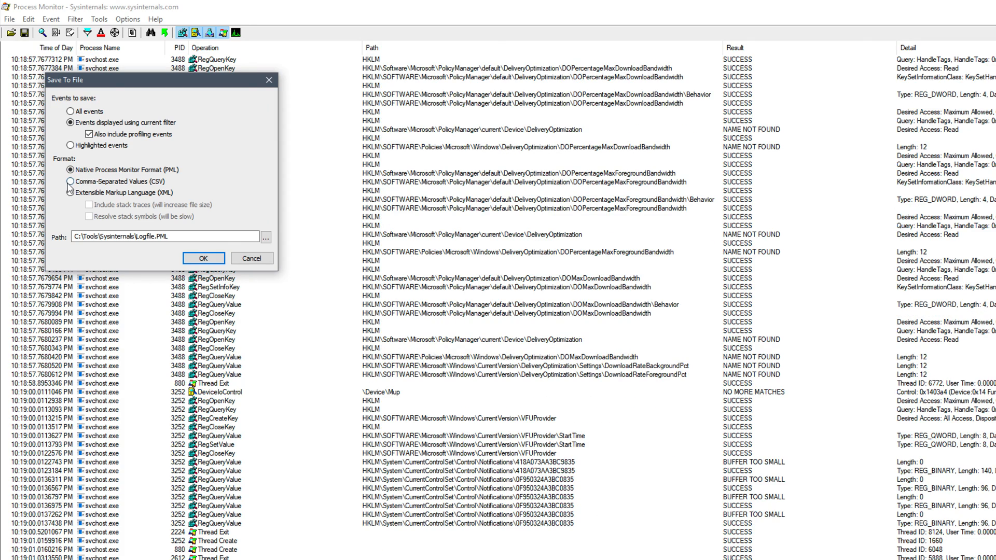
click(70, 181)
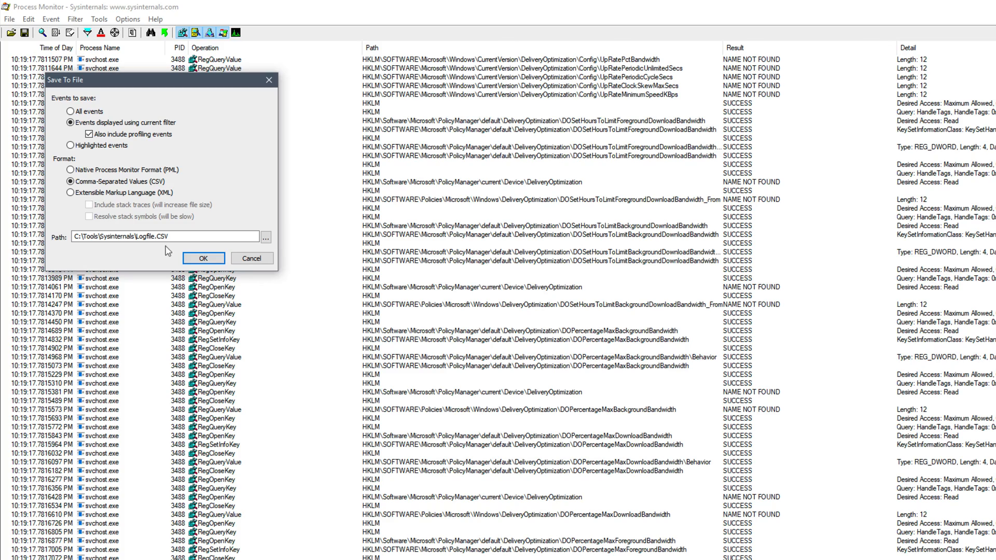
click(203, 258)
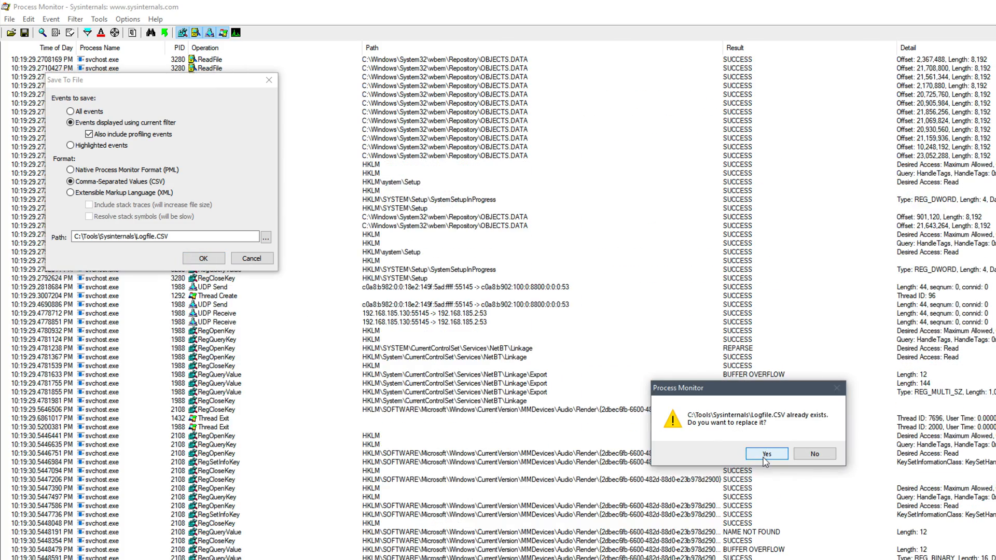
click(767, 453)
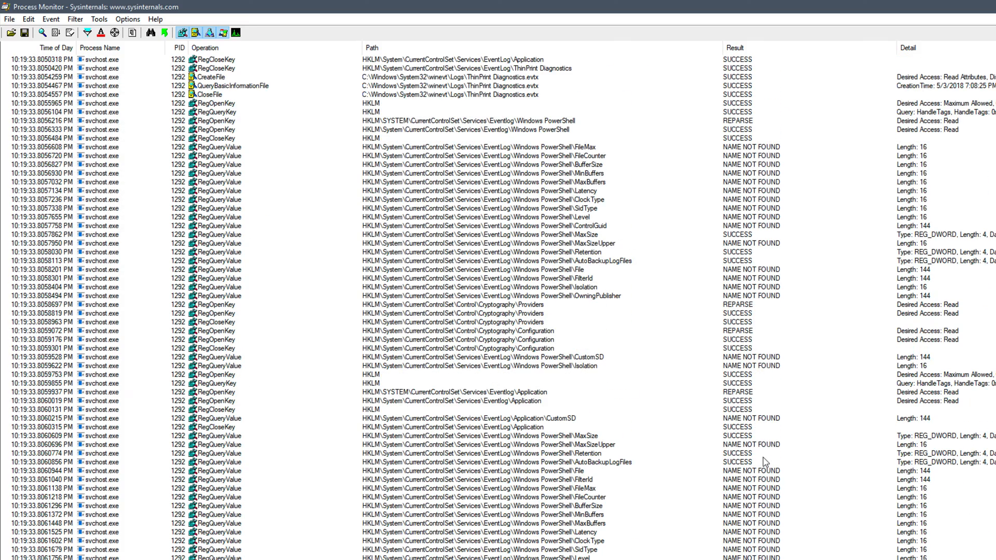
scroll(down, 3)
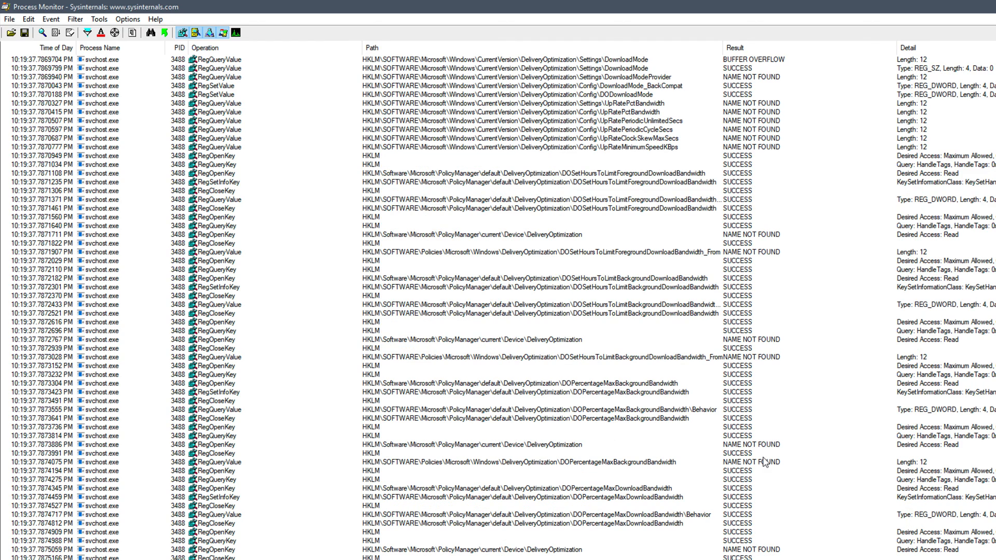
scroll(down, 3)
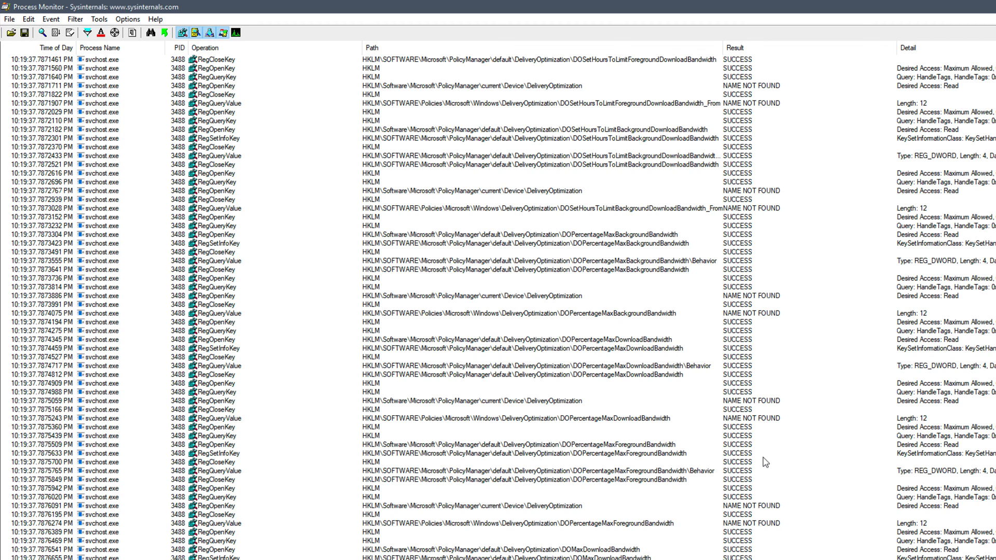
scroll(down, 3)
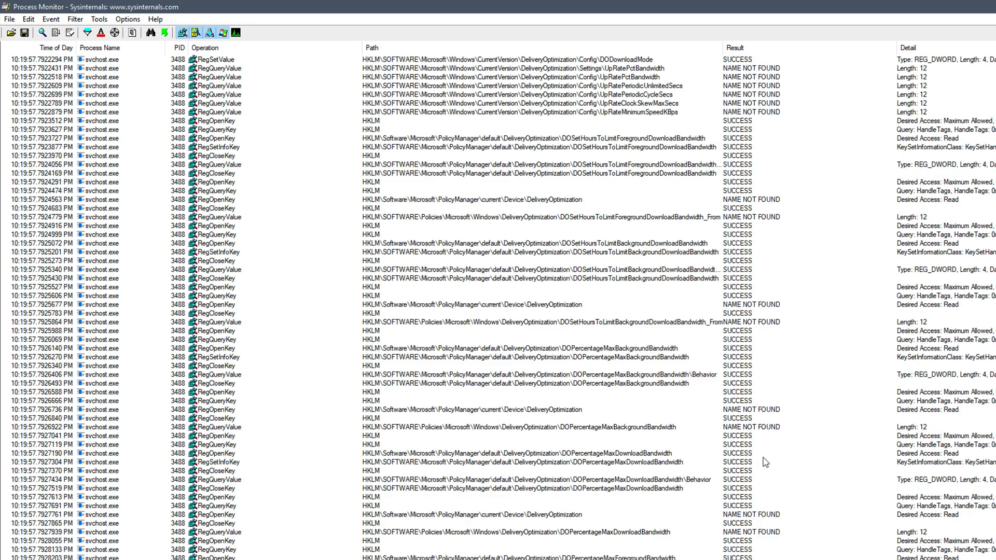
scroll(down, 3)
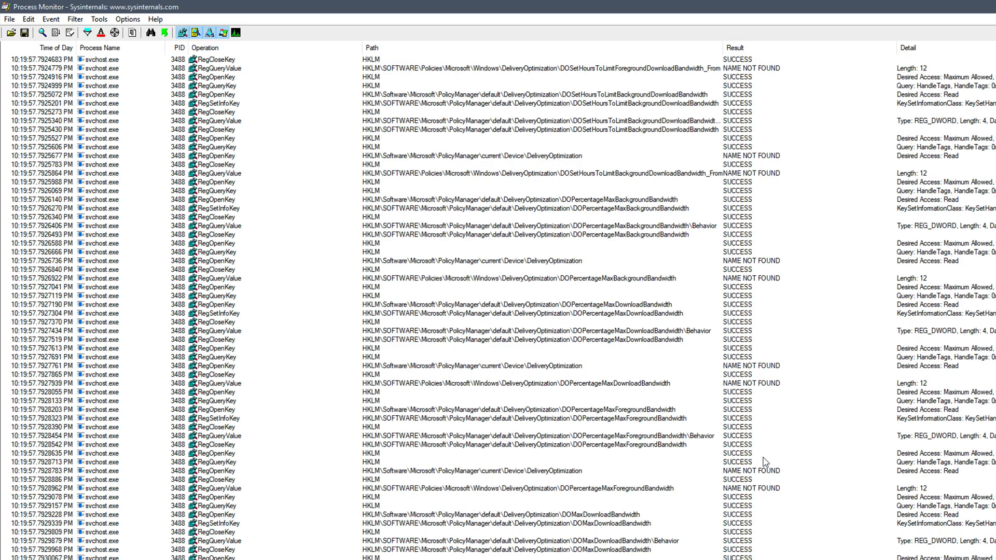
scroll(down, 3)
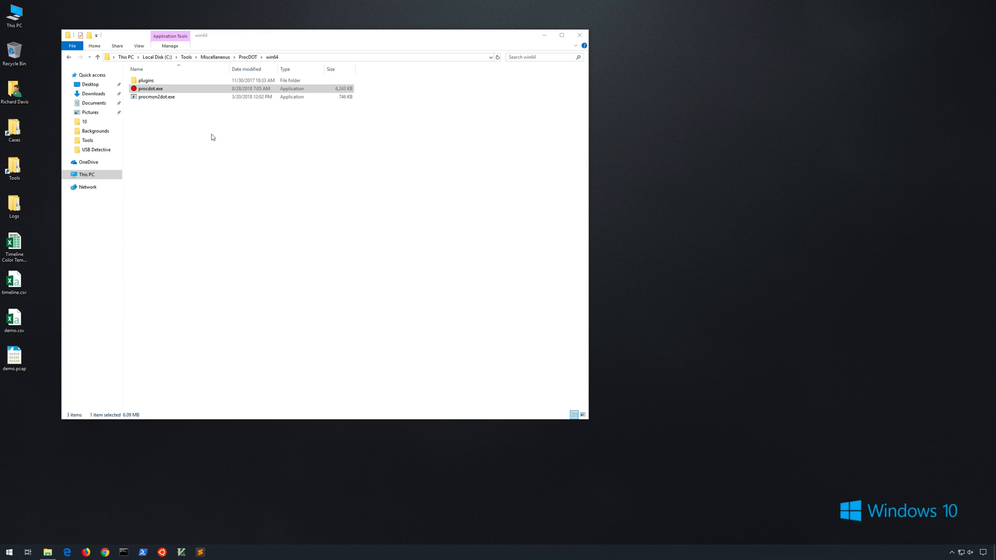
Step: Start procdot.exe from the ProcDOT win64 folder
double_click(150, 88)
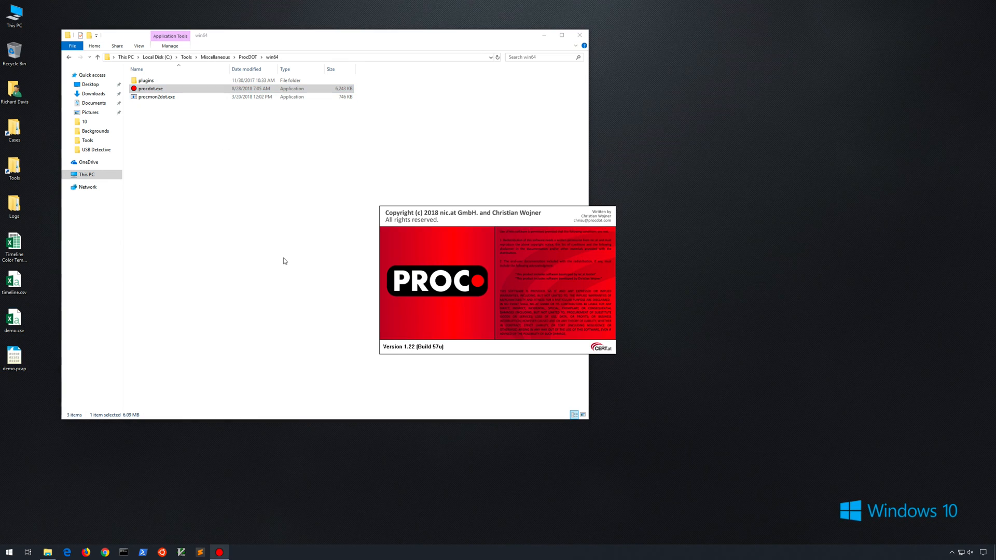
mouse_move(403, 290)
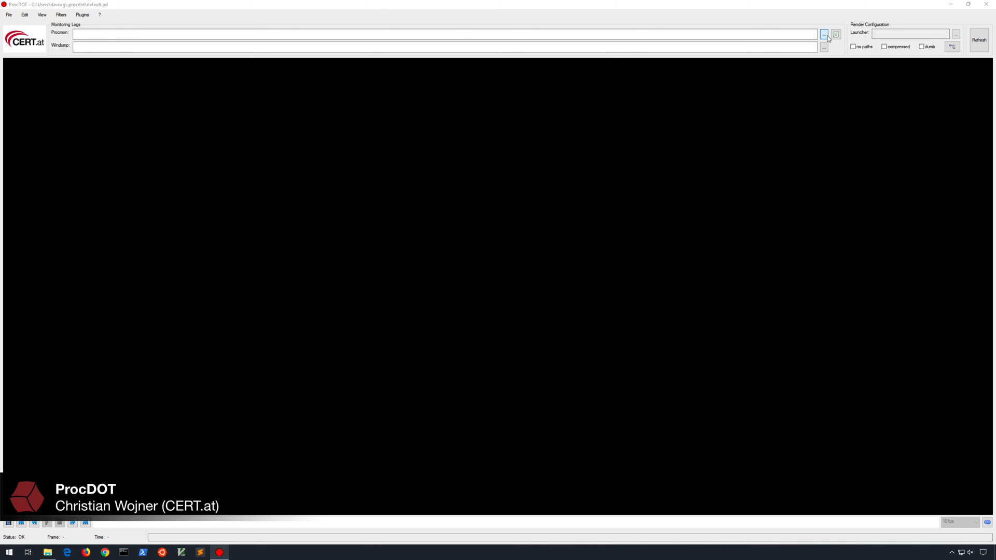
Step: Once ProcDOT's main window appears, browse for the Procmon log file
click(825, 33)
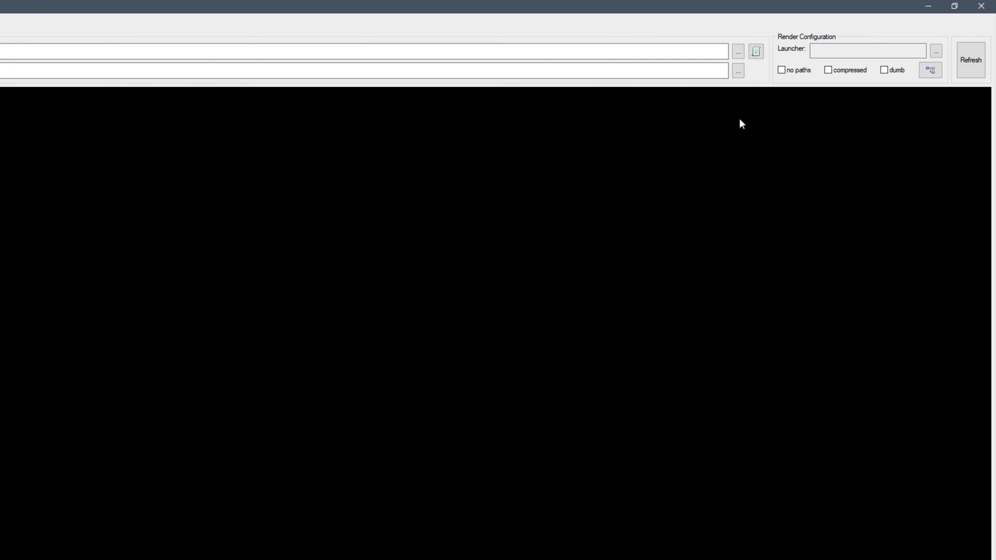
mouse_move(800, 54)
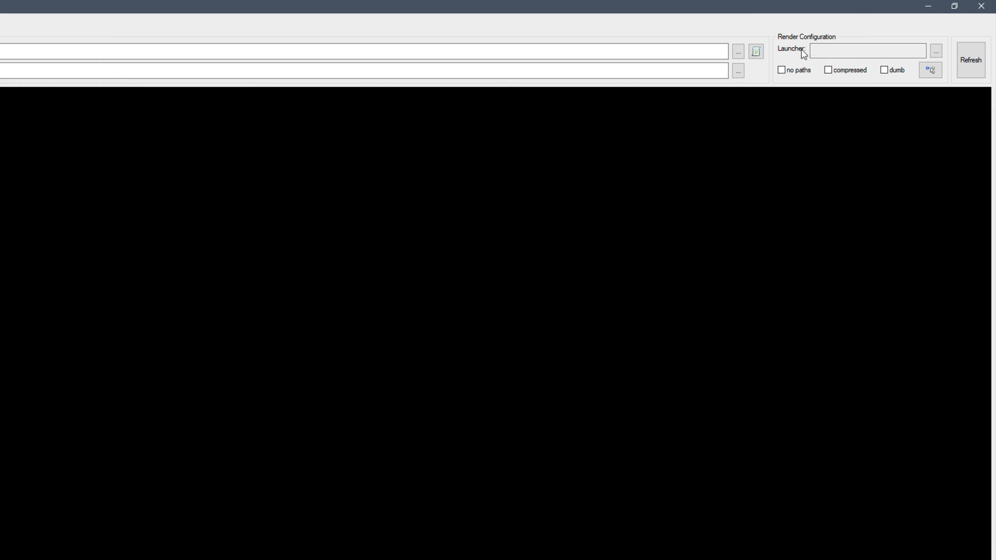
mouse_move(937, 50)
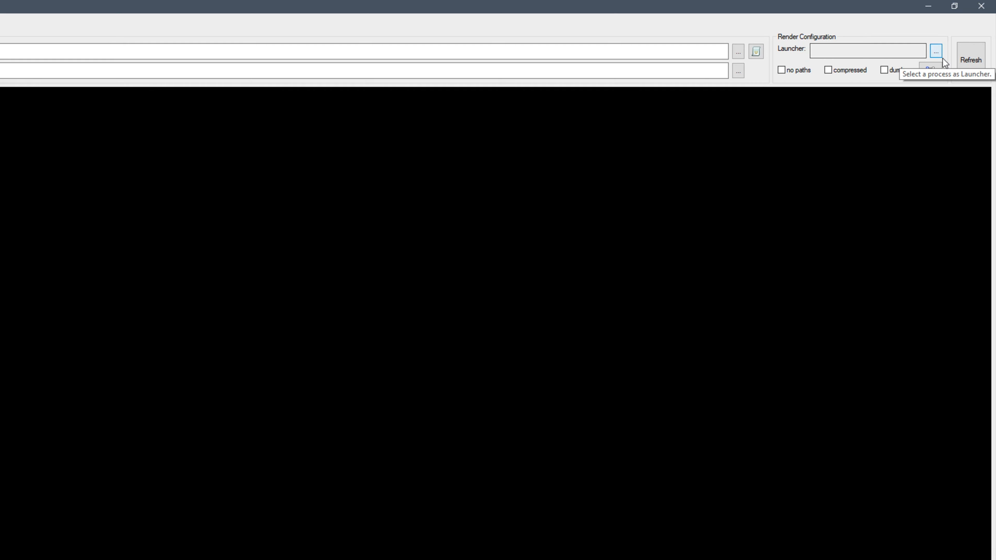
Step: Choose PowerShell.exe (PID 5048) as launcher and refresh to render the graph
click(937, 50)
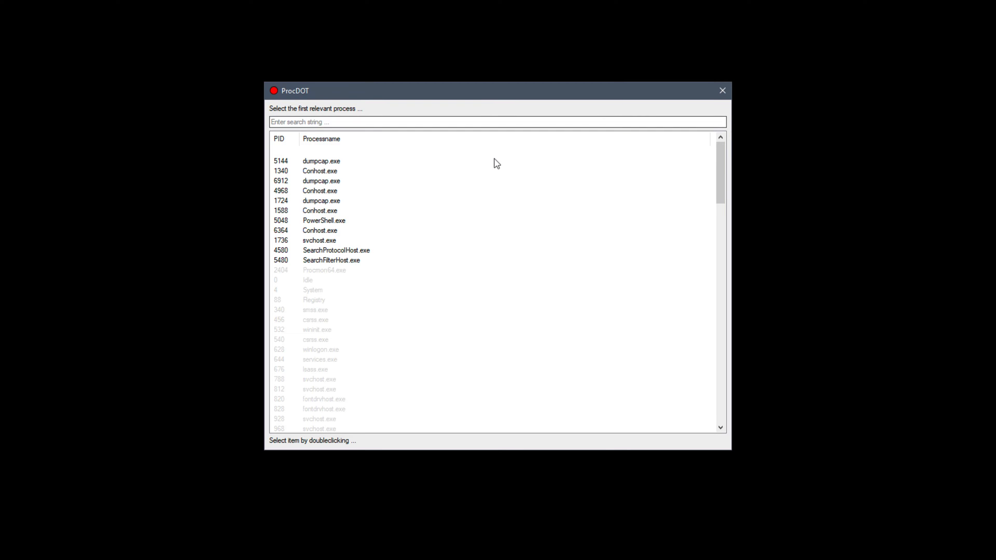
mouse_move(328, 223)
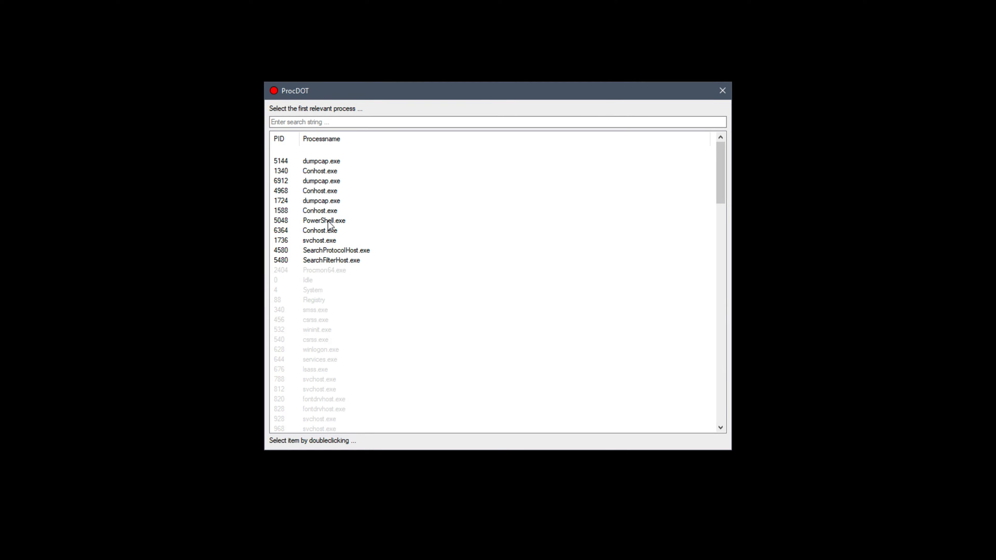
click(329, 220)
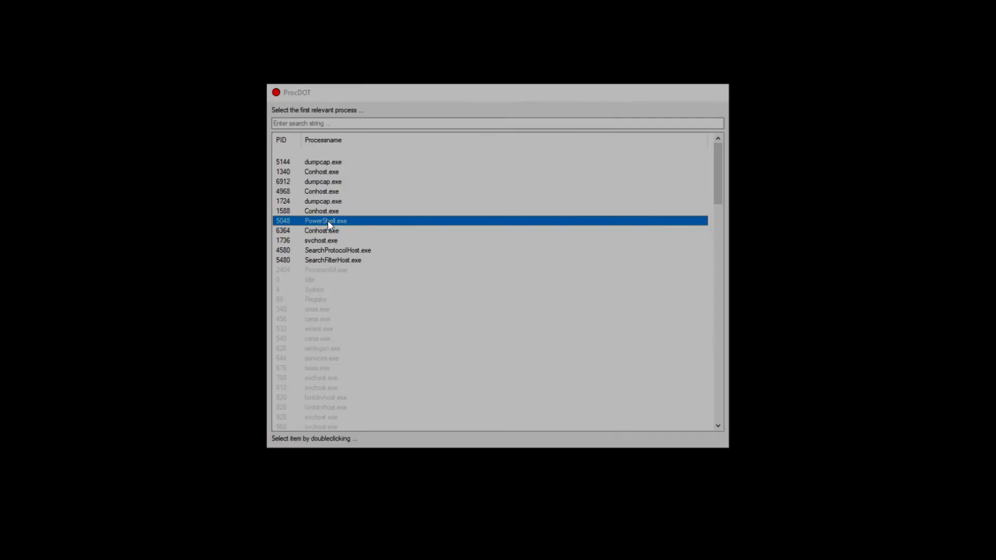
double_click(326, 221)
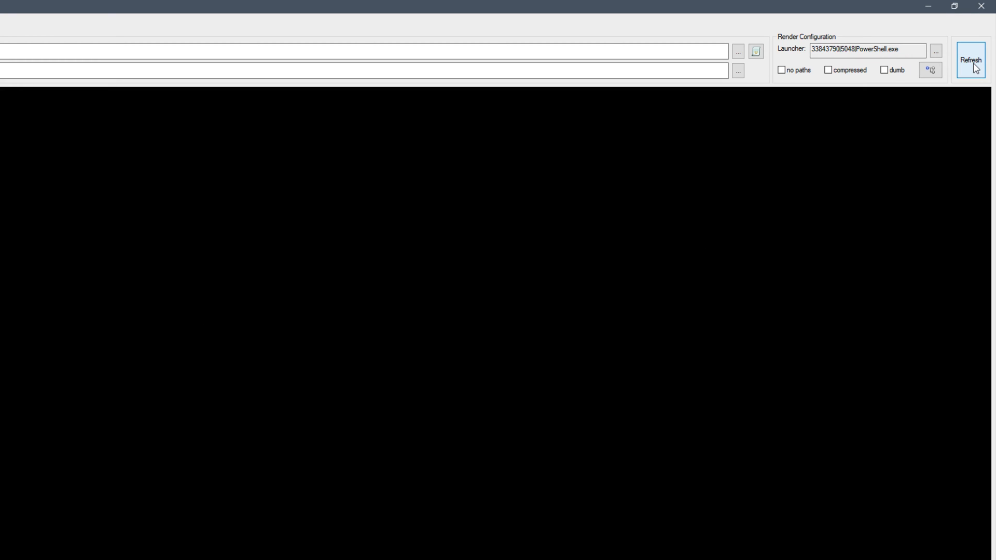
click(971, 59)
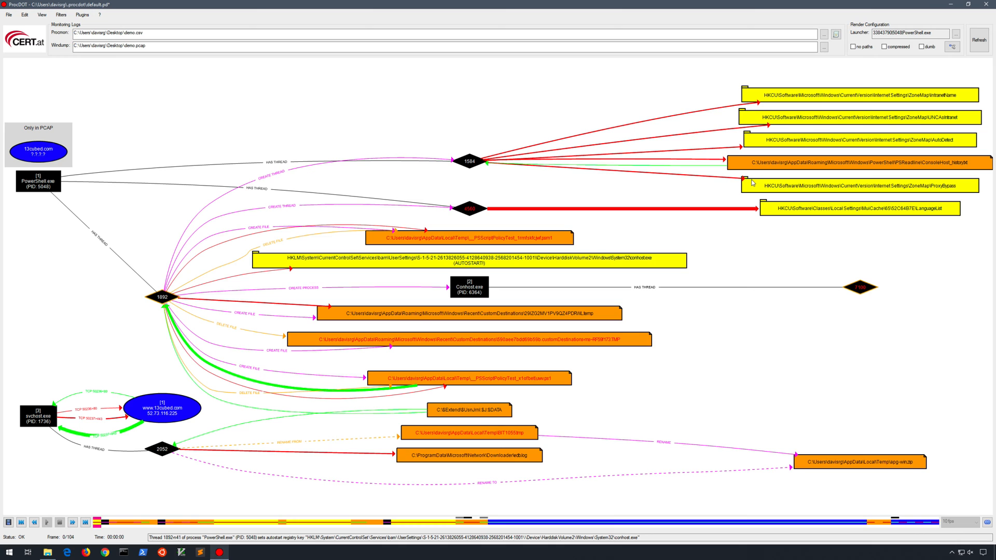
mouse_move(81, 255)
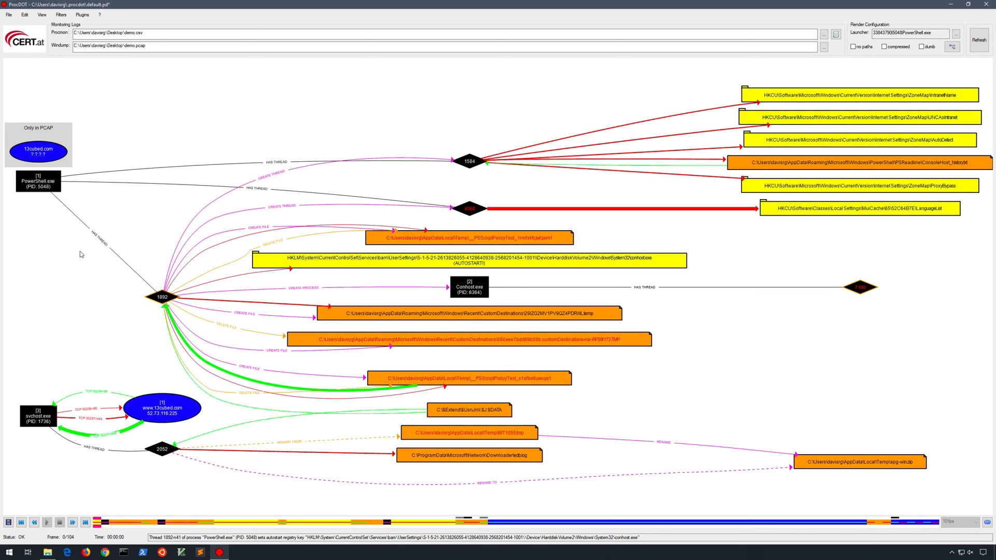
mouse_move(44, 273)
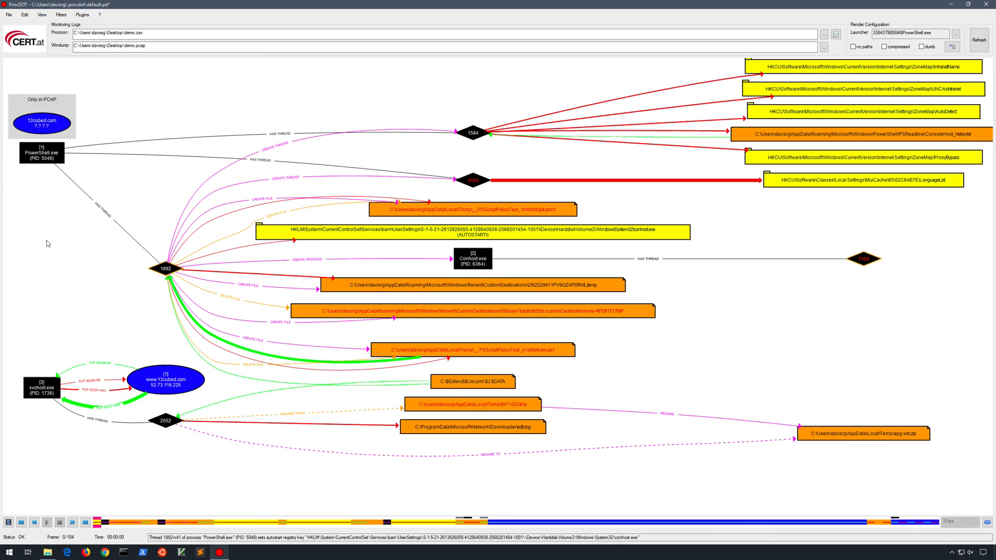
mouse_move(149, 333)
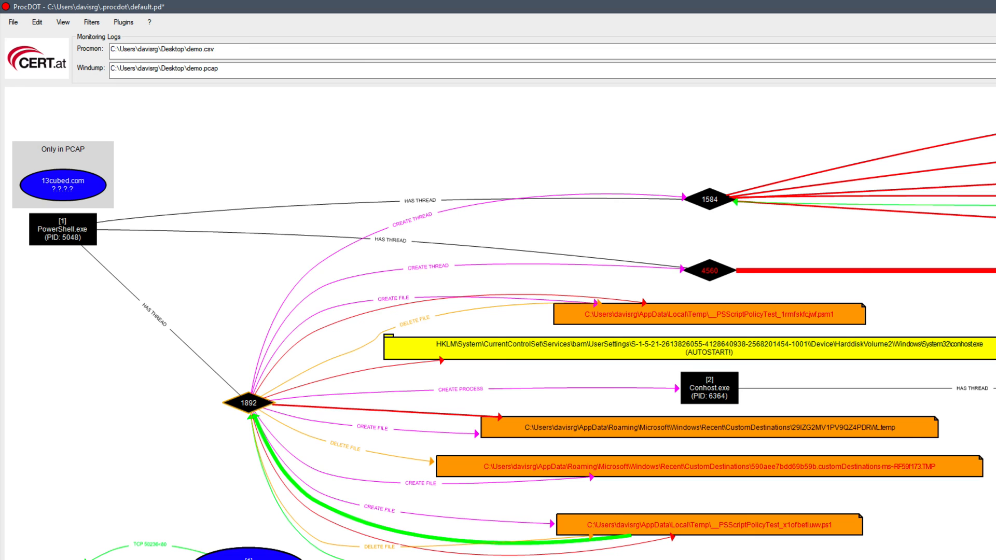
mouse_move(50, 205)
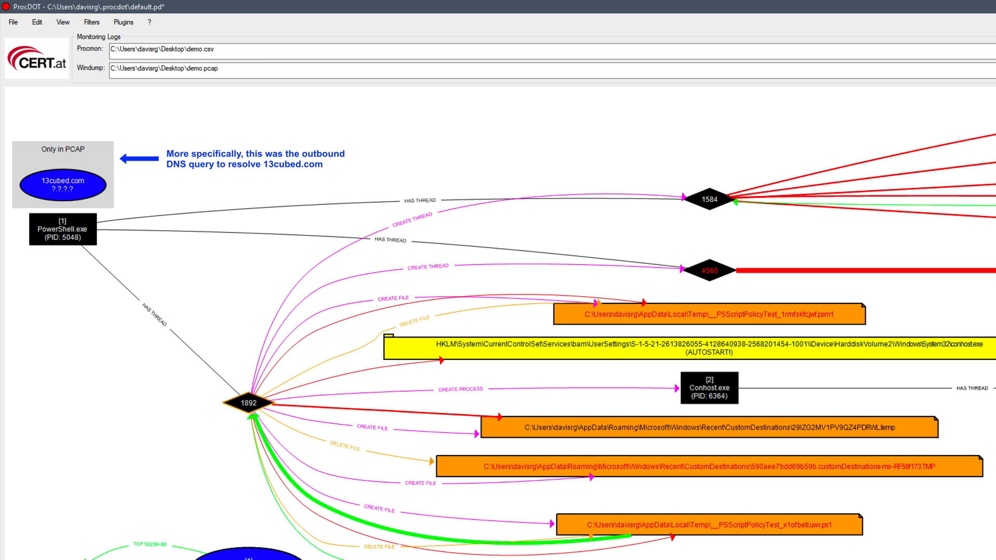
mouse_move(56, 256)
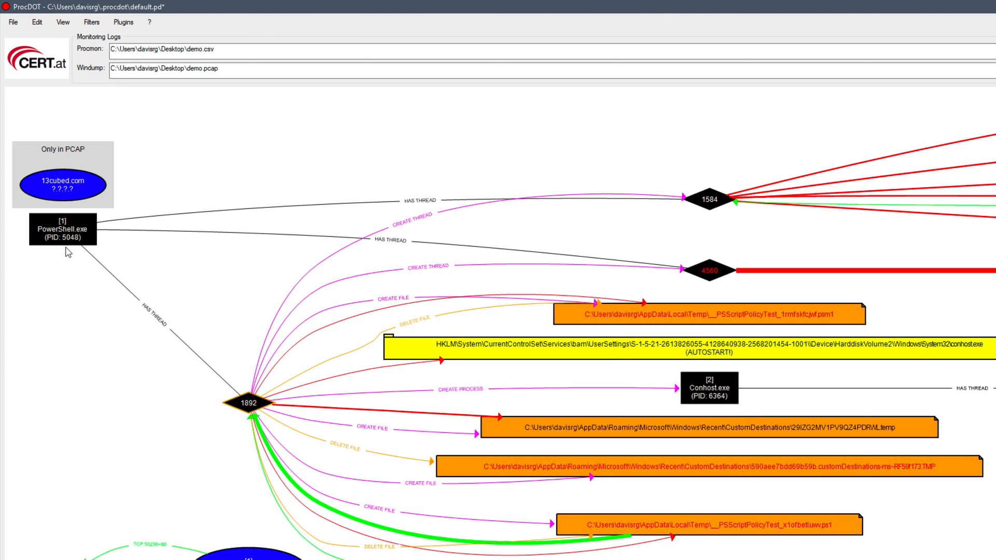
mouse_move(118, 297)
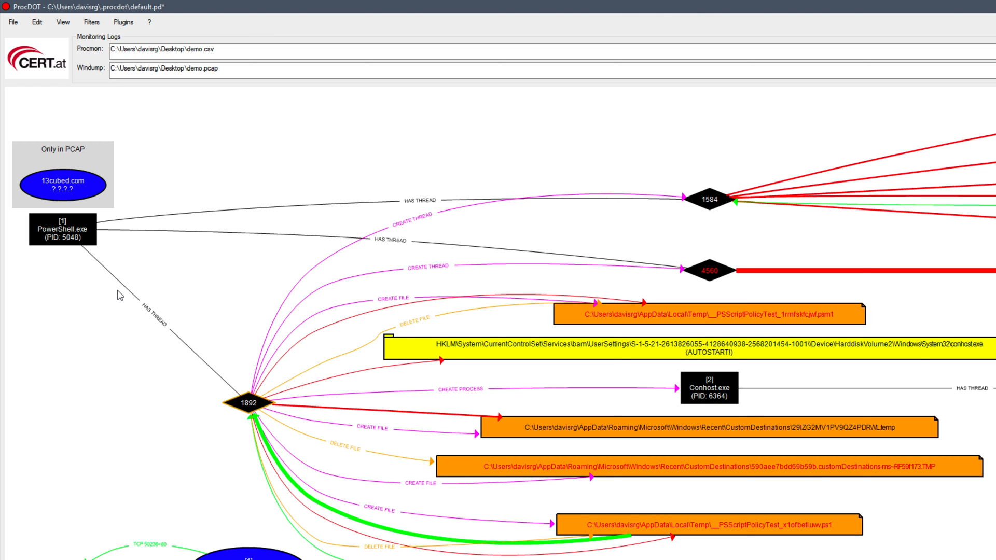
mouse_move(237, 302)
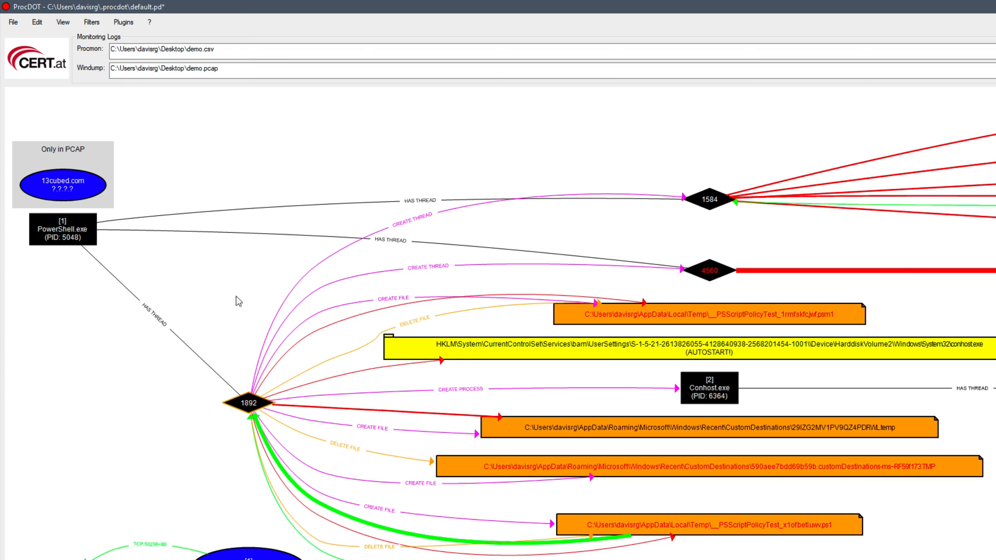
mouse_move(381, 397)
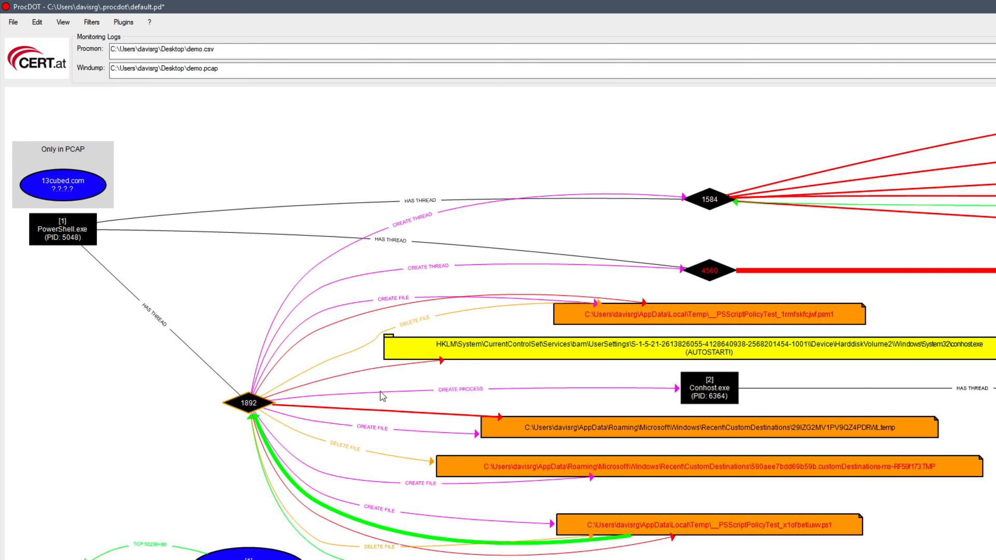
mouse_move(426, 523)
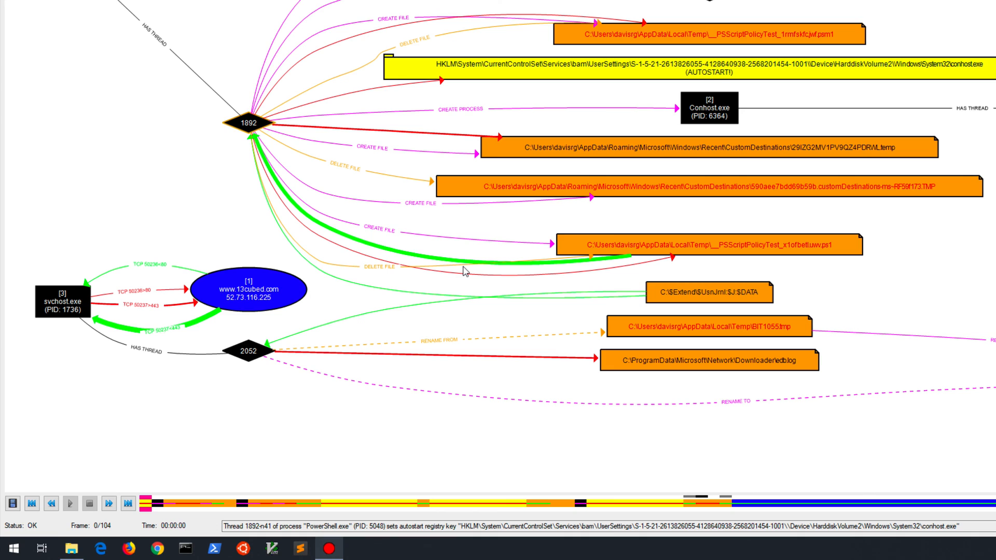
mouse_move(415, 283)
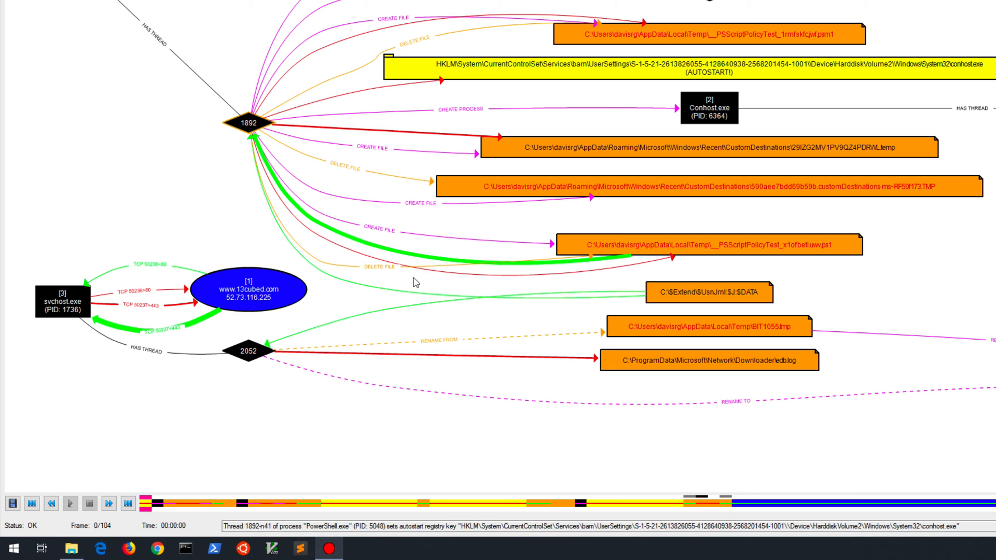
mouse_move(513, 286)
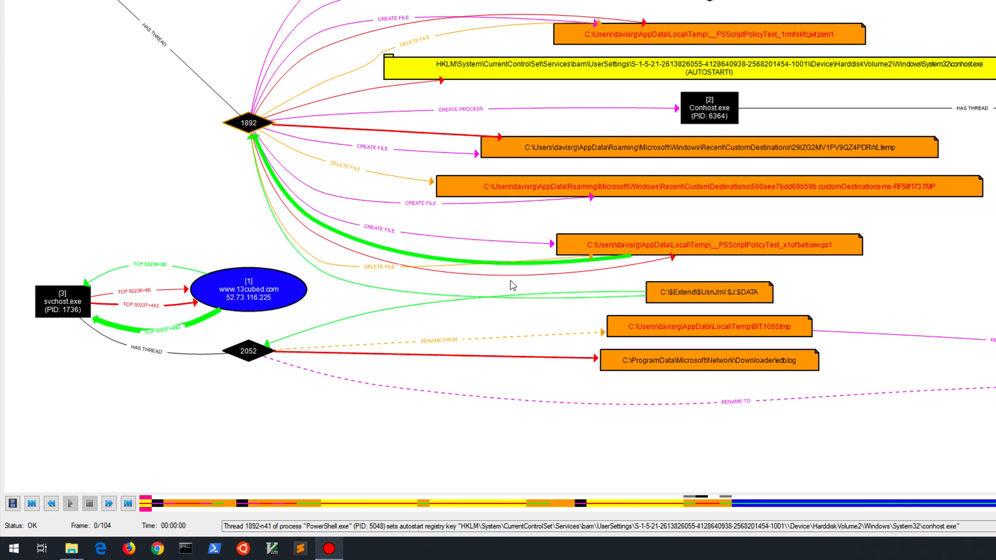
mouse_move(57, 331)
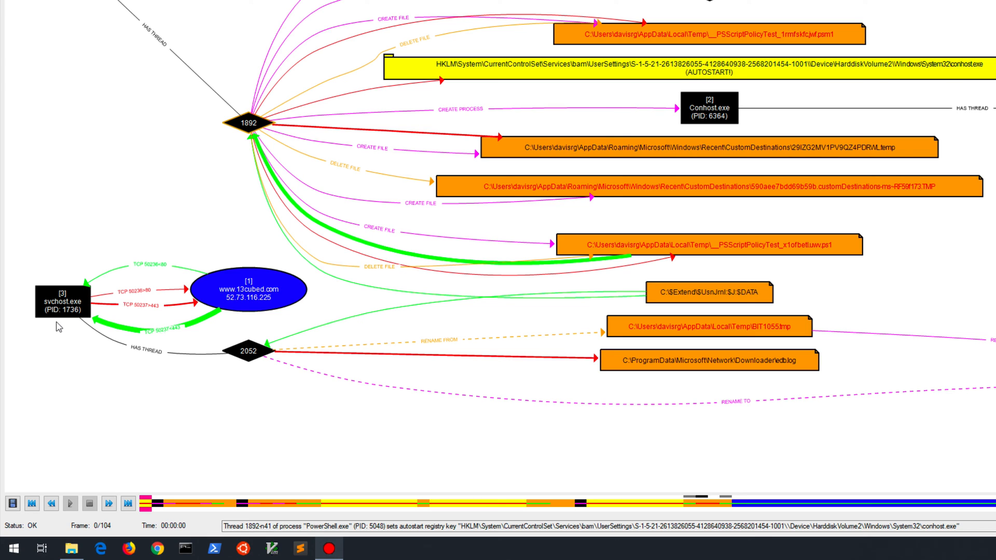
mouse_move(70, 311)
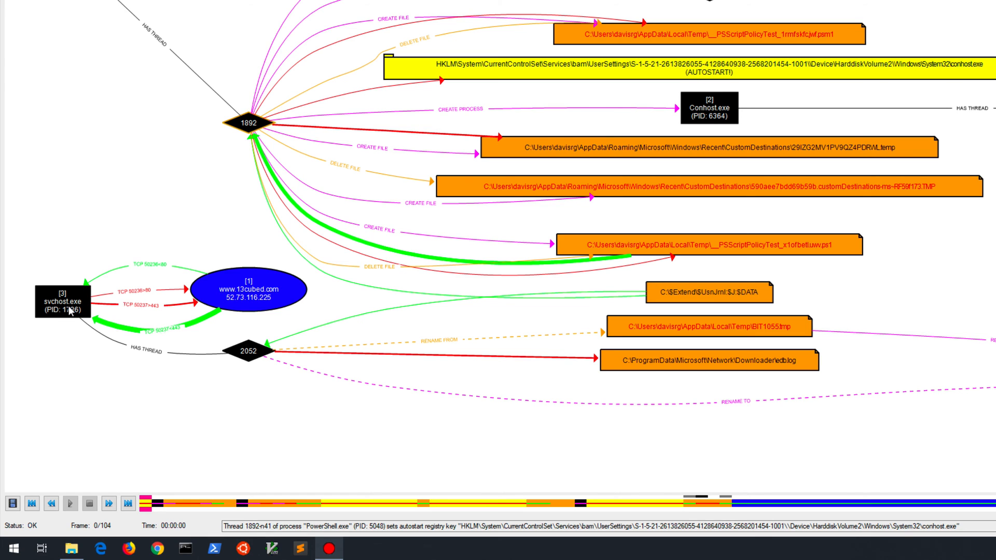
click(63, 304)
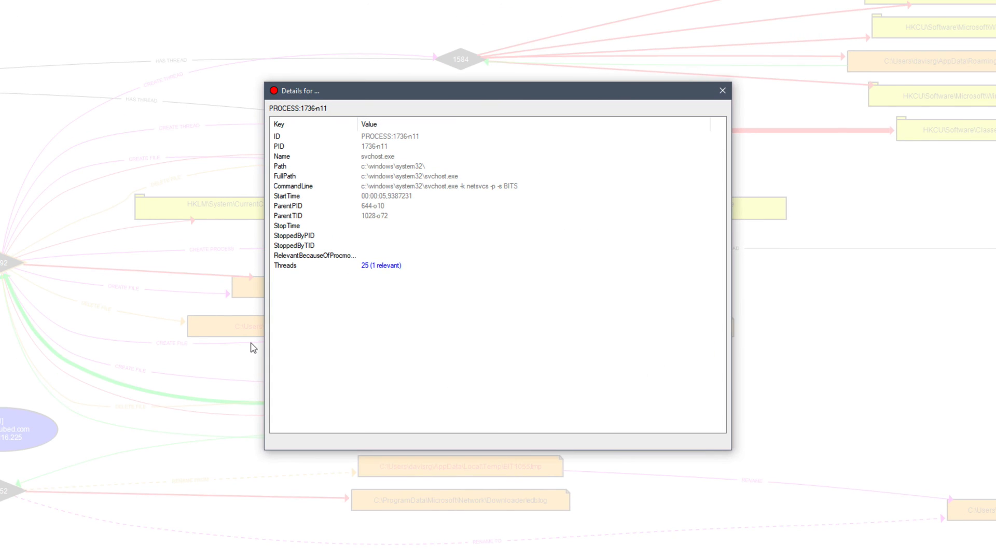
mouse_move(418, 192)
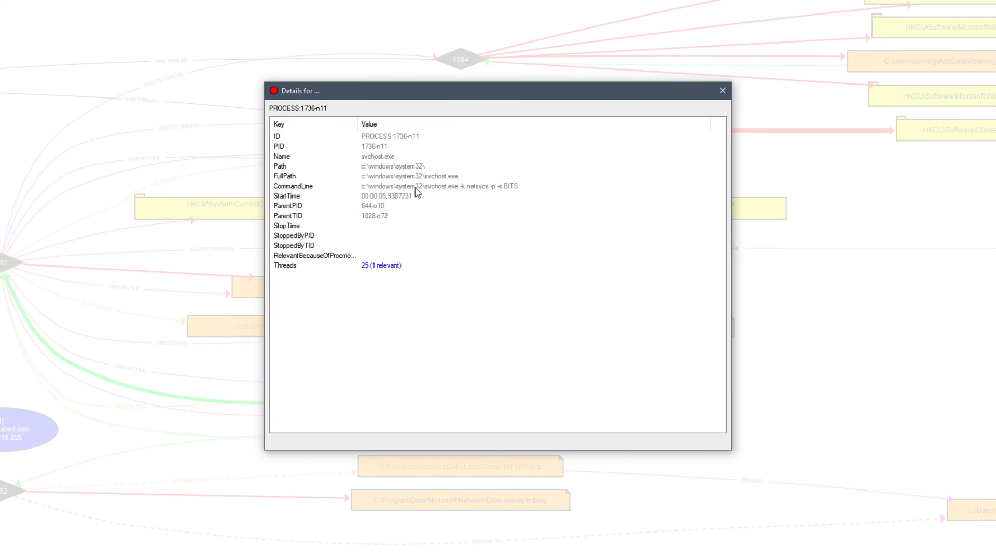
mouse_move(438, 209)
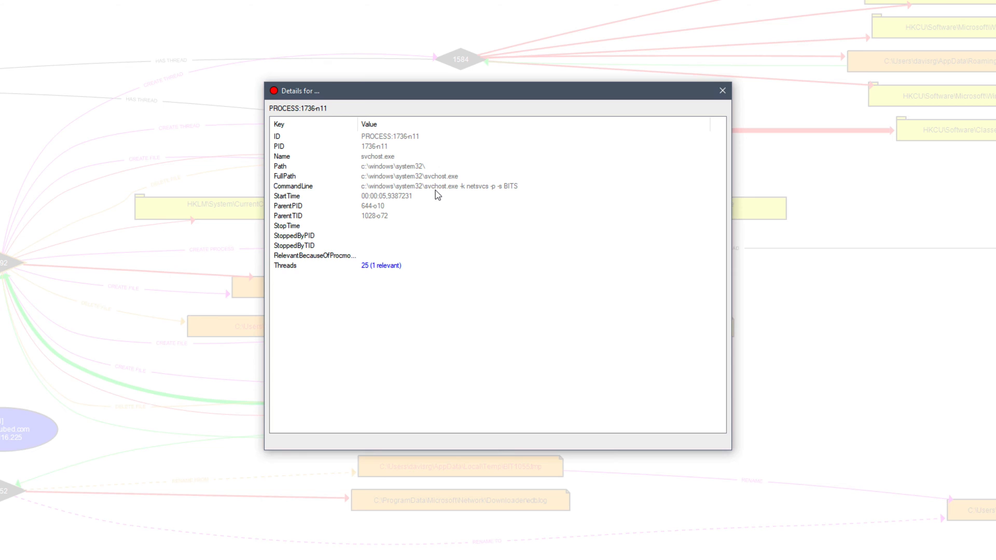
mouse_move(461, 192)
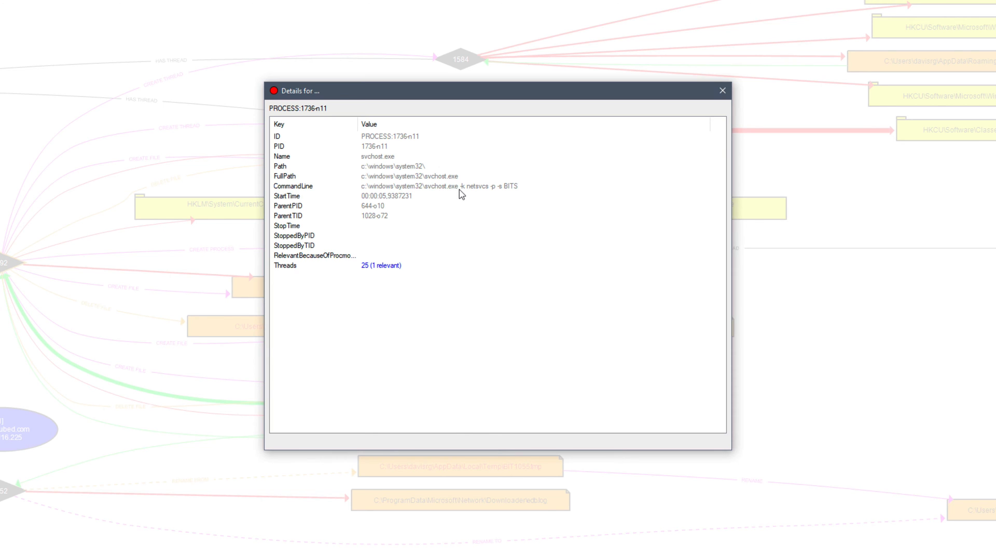
mouse_move(483, 210)
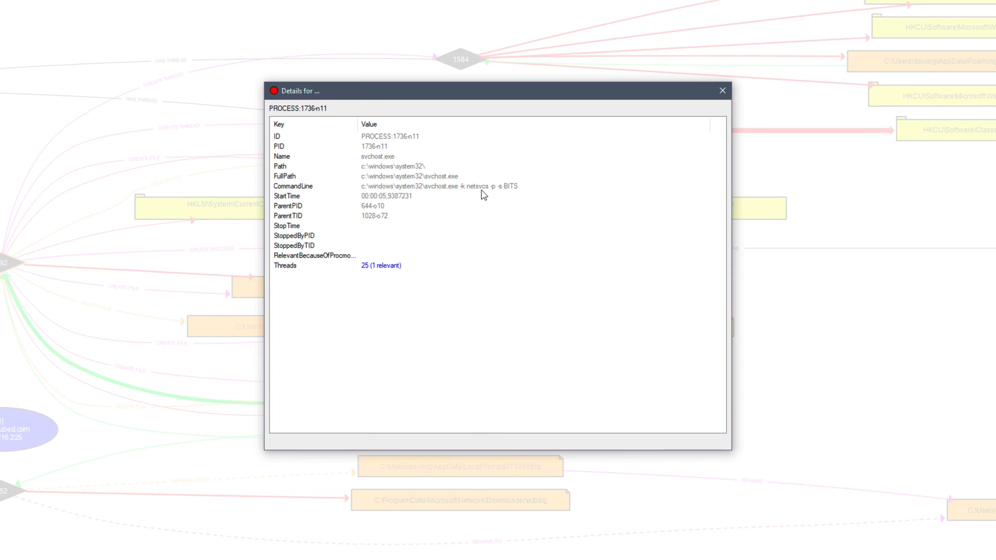
mouse_move(495, 195)
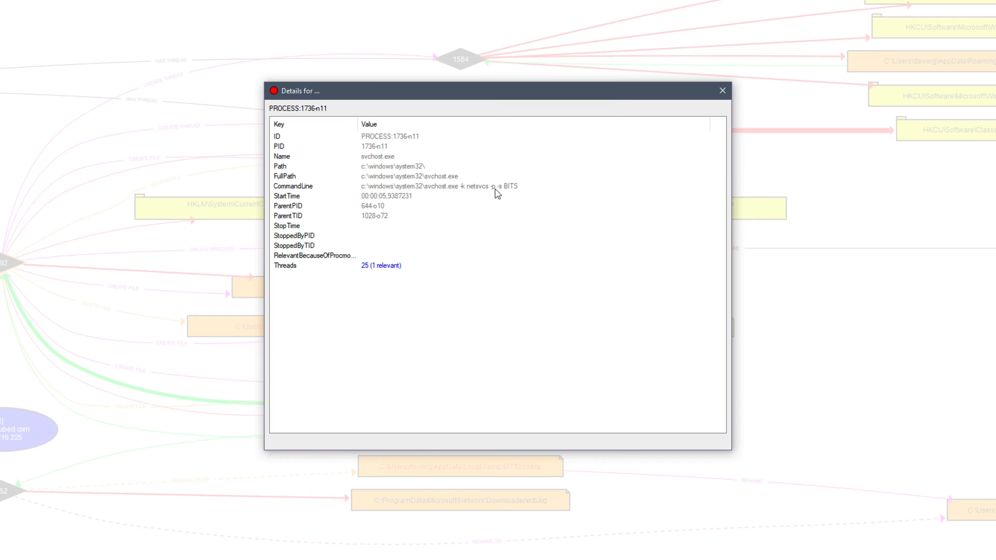
mouse_move(510, 196)
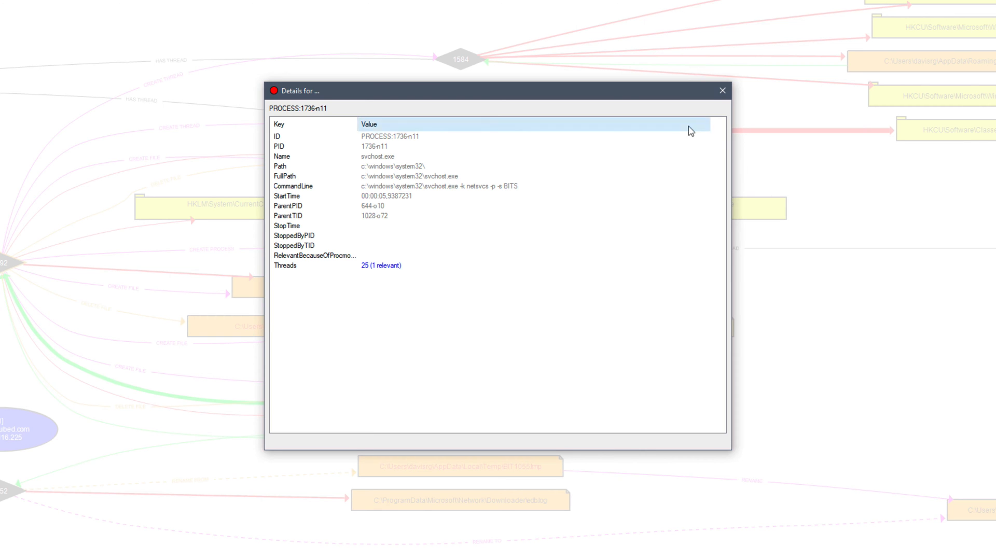
Step: Close the svchost.exe Details window to get back to the graph
click(721, 91)
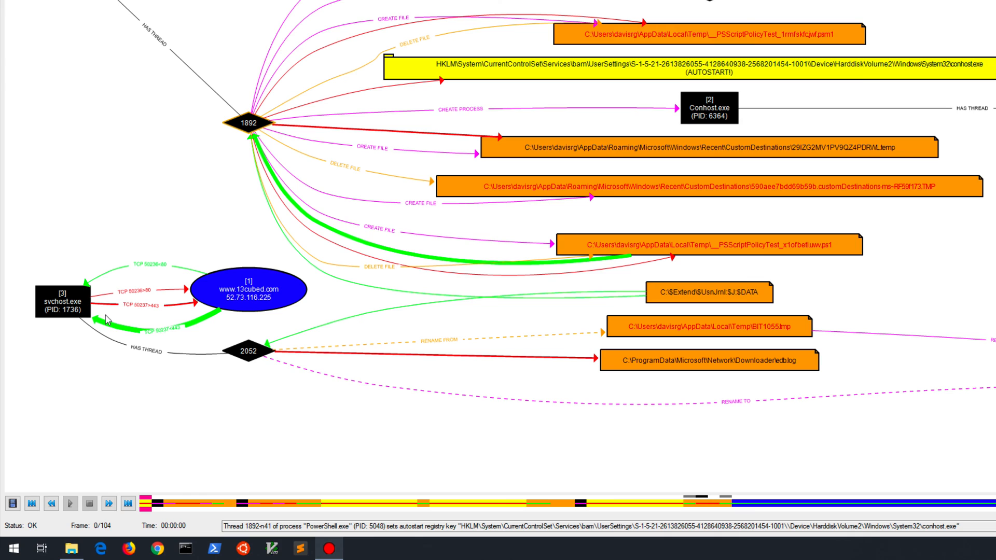
mouse_move(138, 298)
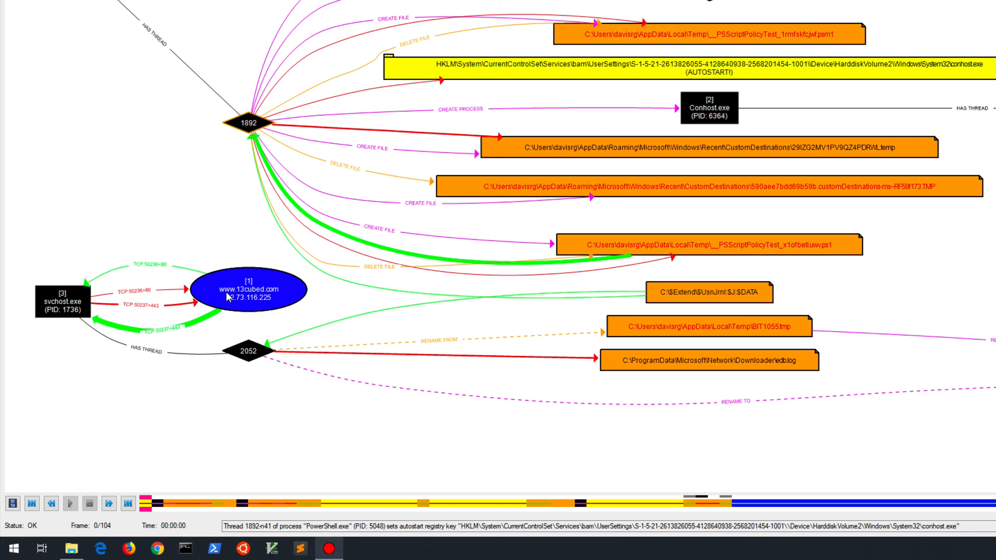
mouse_move(274, 294)
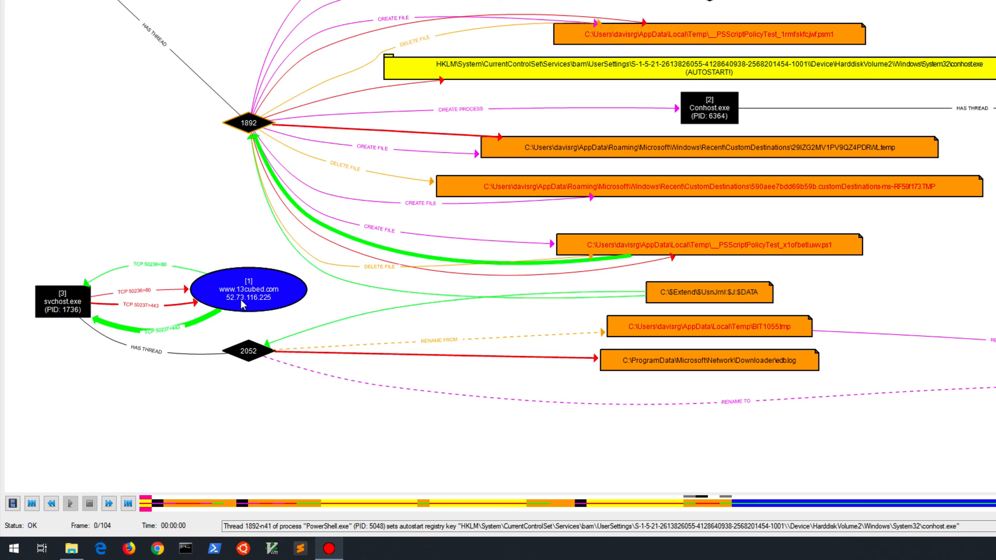
mouse_move(262, 318)
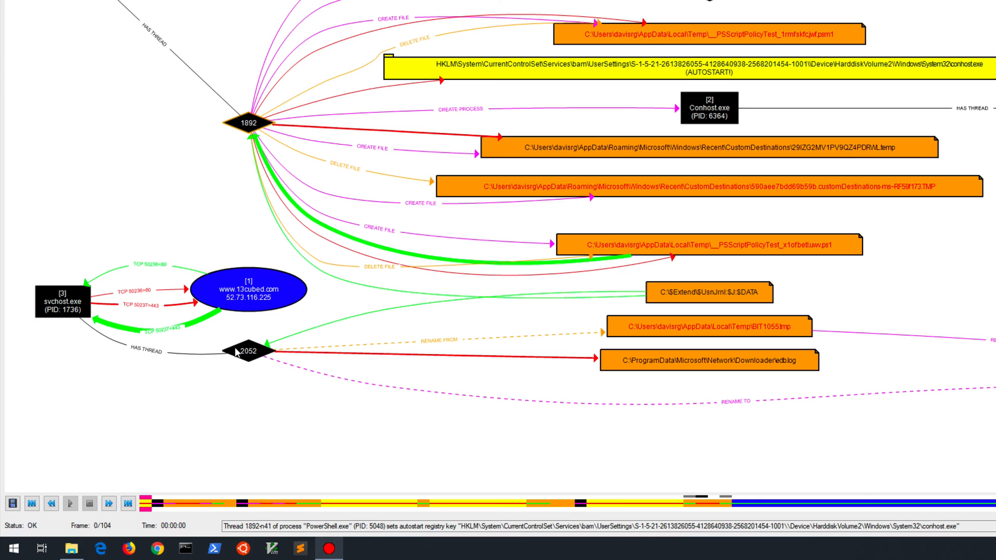
mouse_move(597, 366)
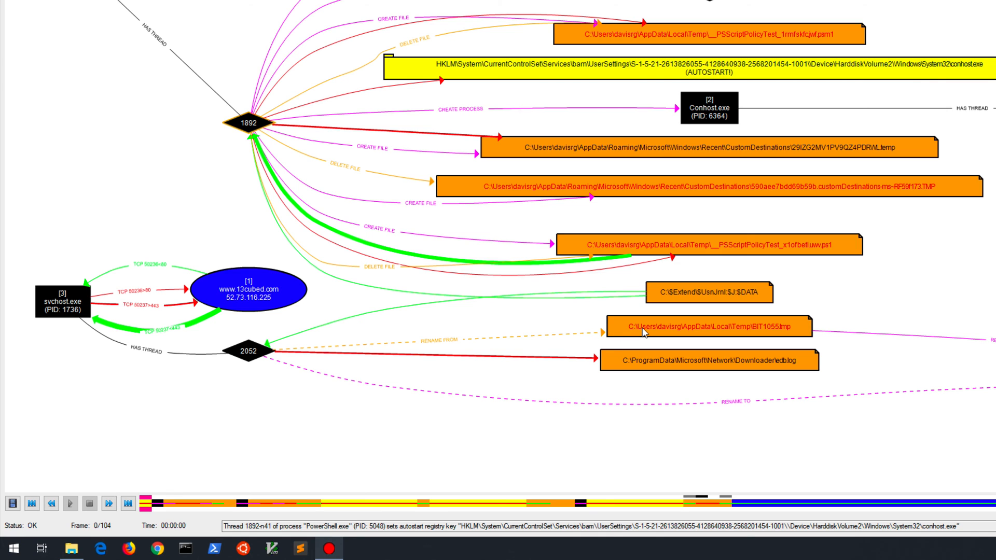
mouse_move(732, 330)
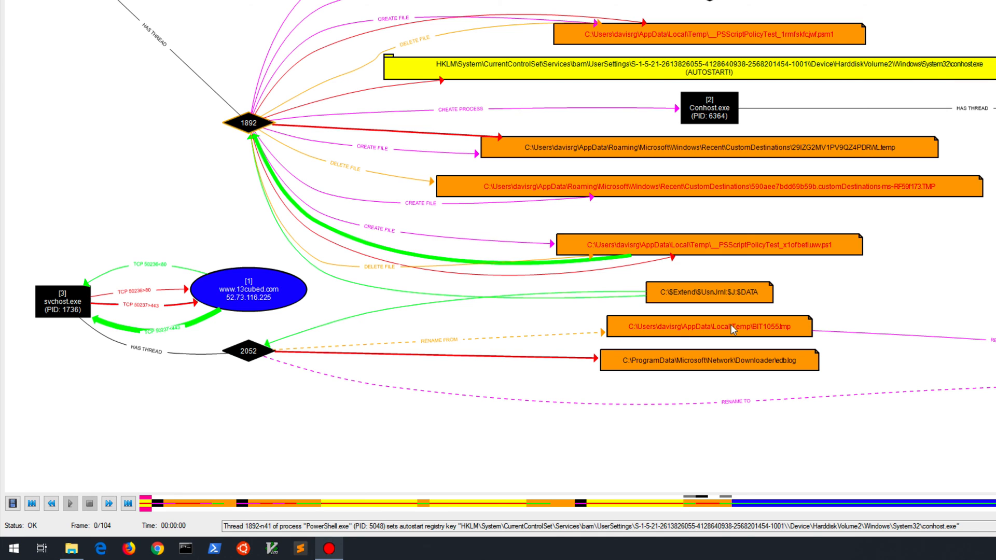
mouse_move(752, 335)
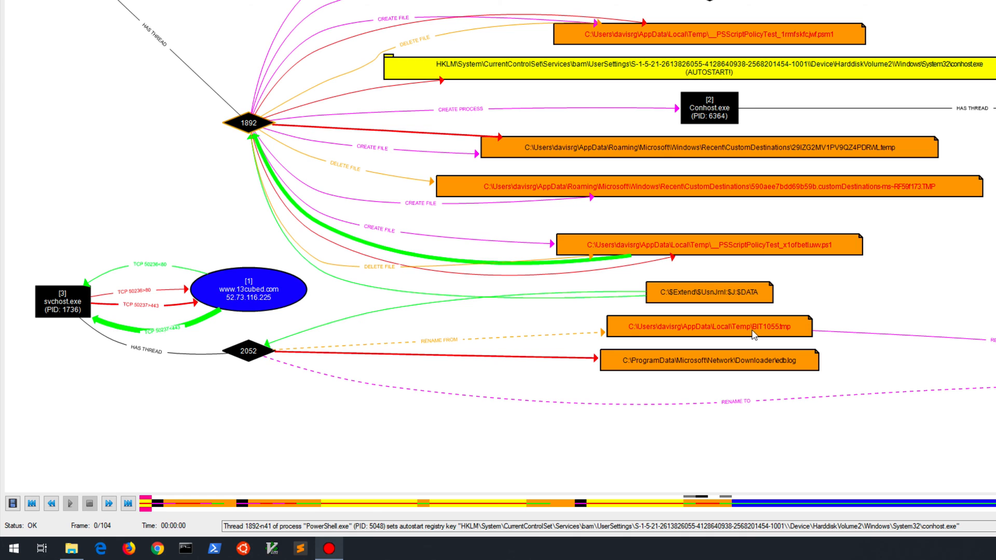
mouse_move(762, 334)
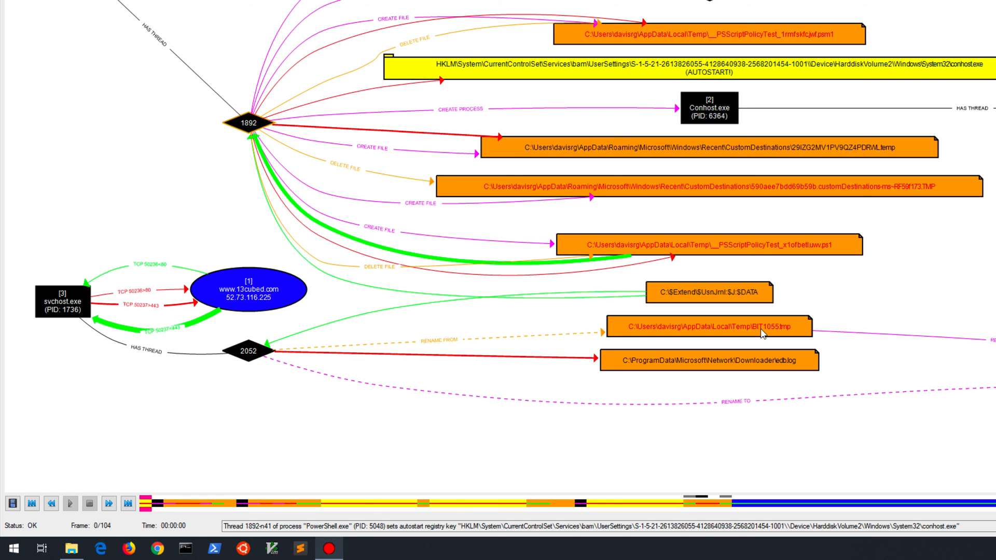
mouse_move(807, 340)
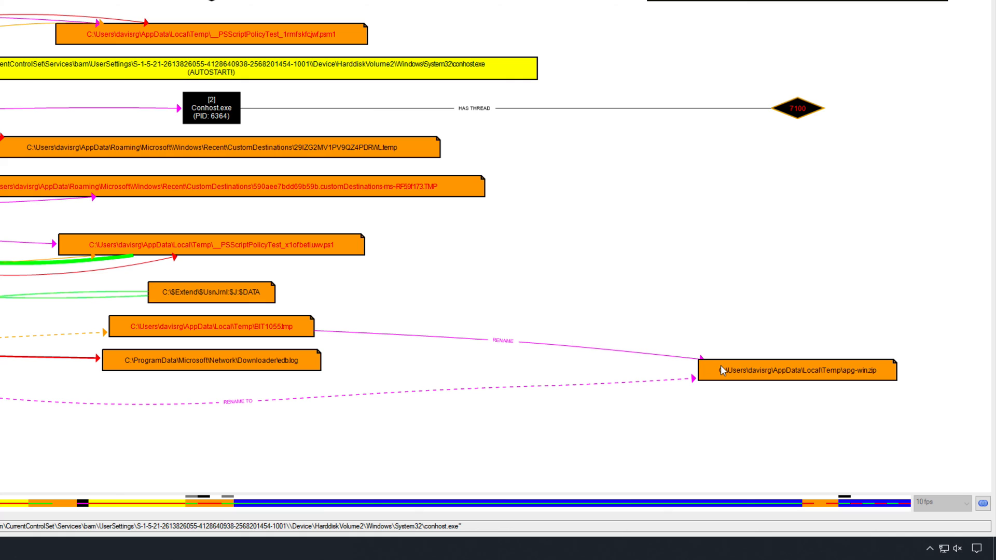
mouse_move(867, 393)
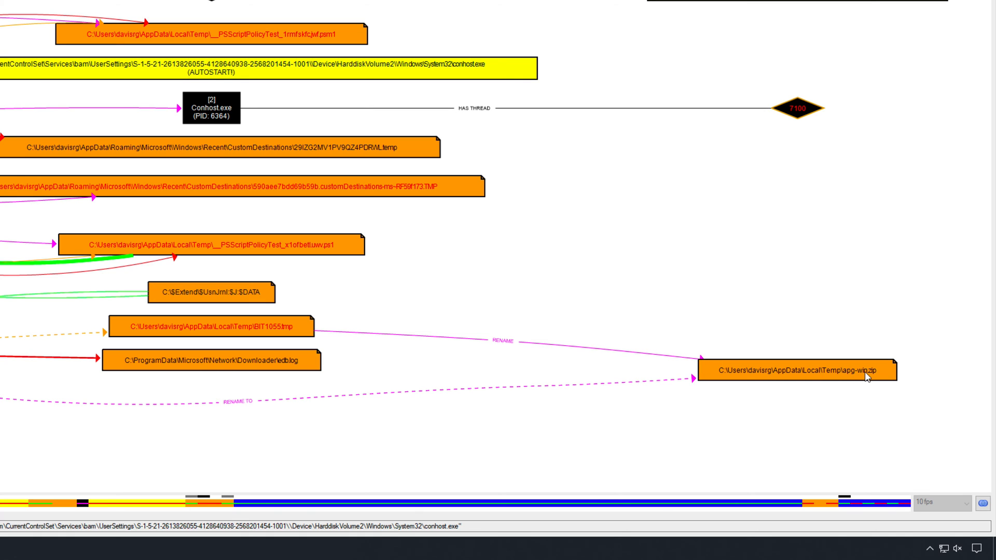
mouse_move(834, 433)
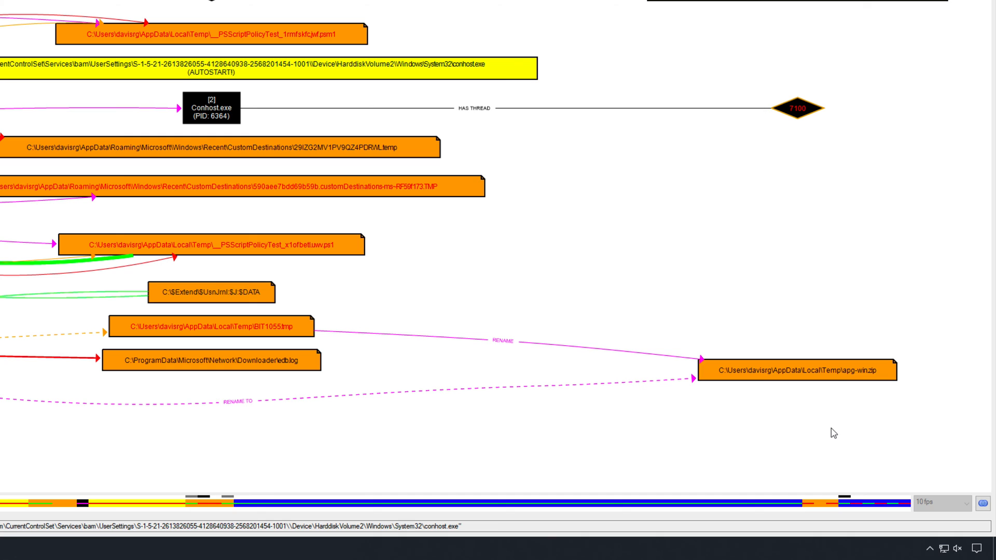
mouse_move(848, 389)
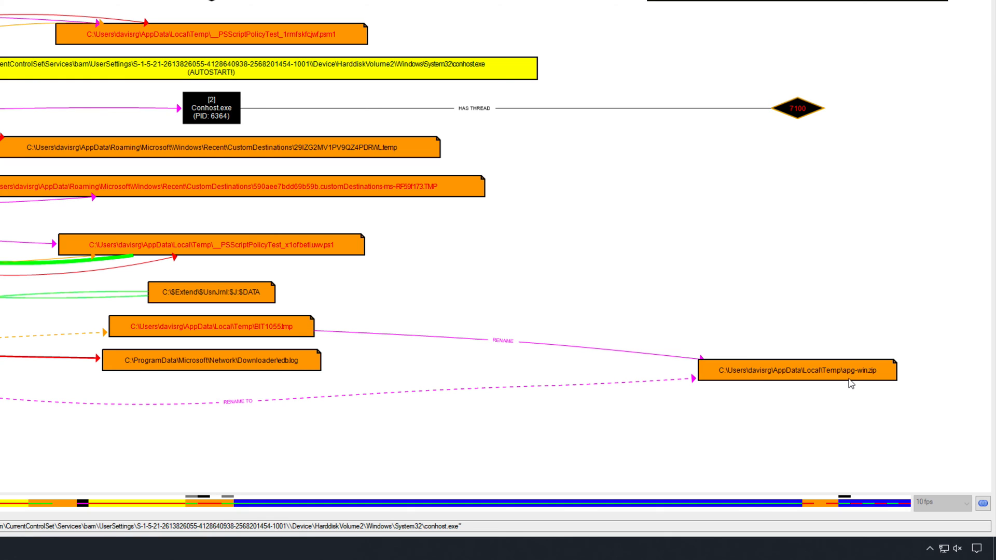
mouse_move(159, 333)
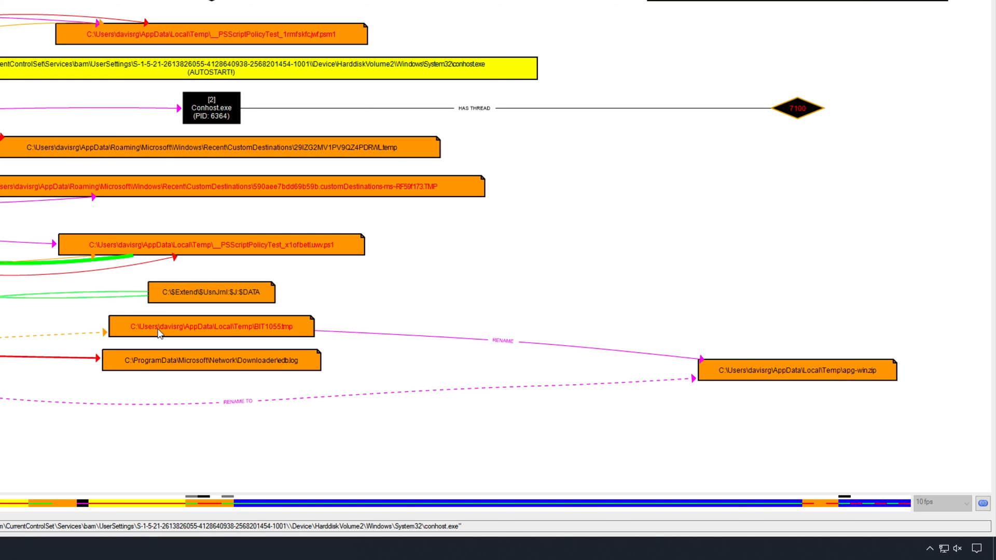
mouse_move(270, 338)
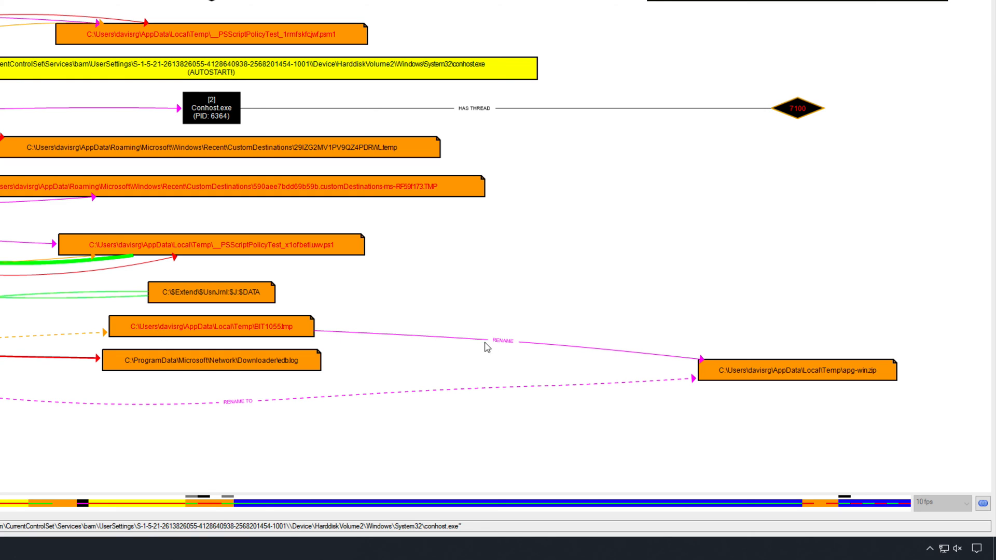
mouse_move(850, 388)
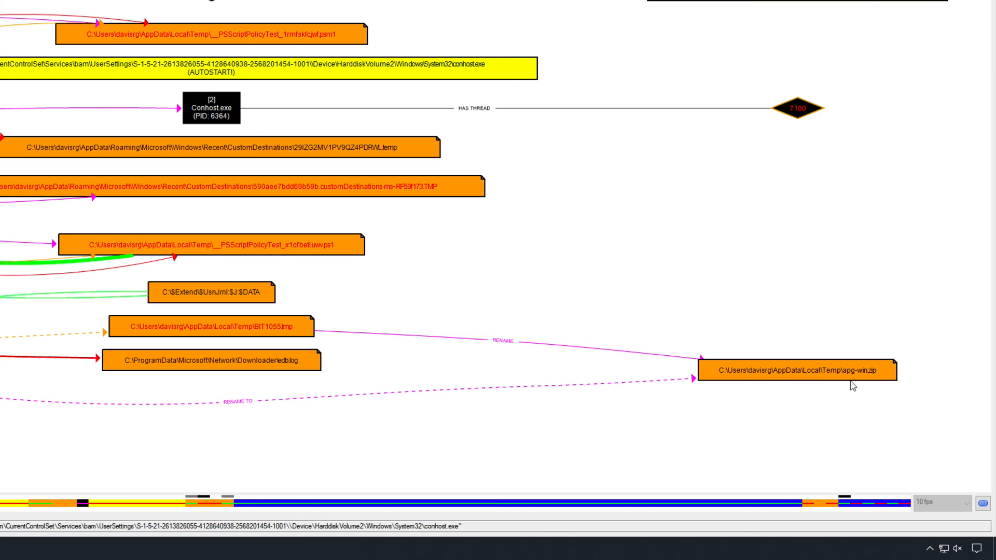
mouse_move(204, 286)
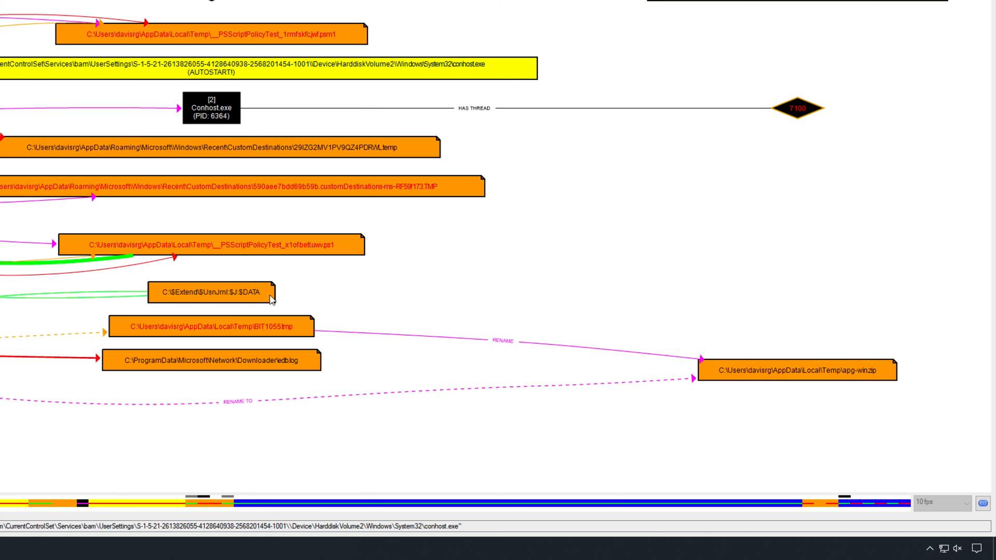
mouse_move(258, 306)
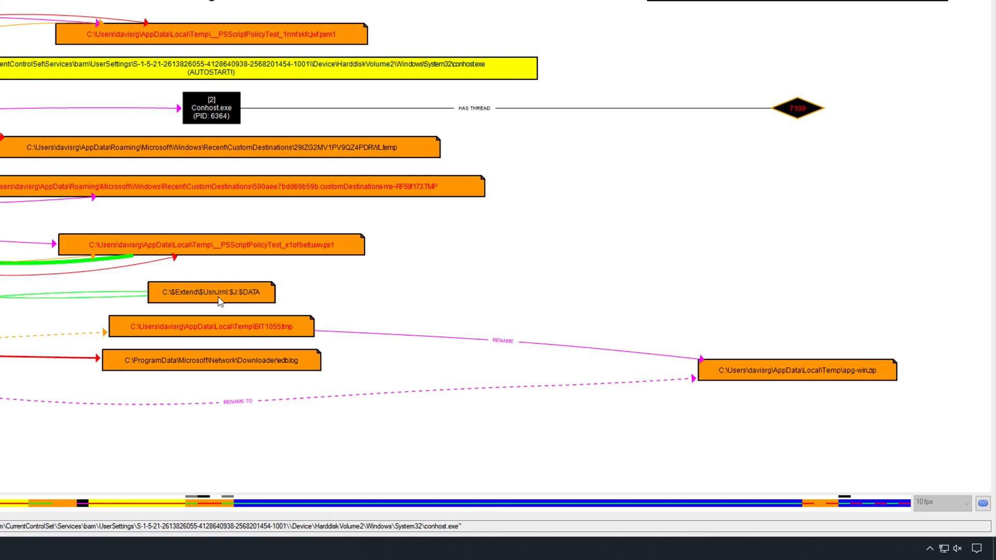
mouse_move(256, 310)
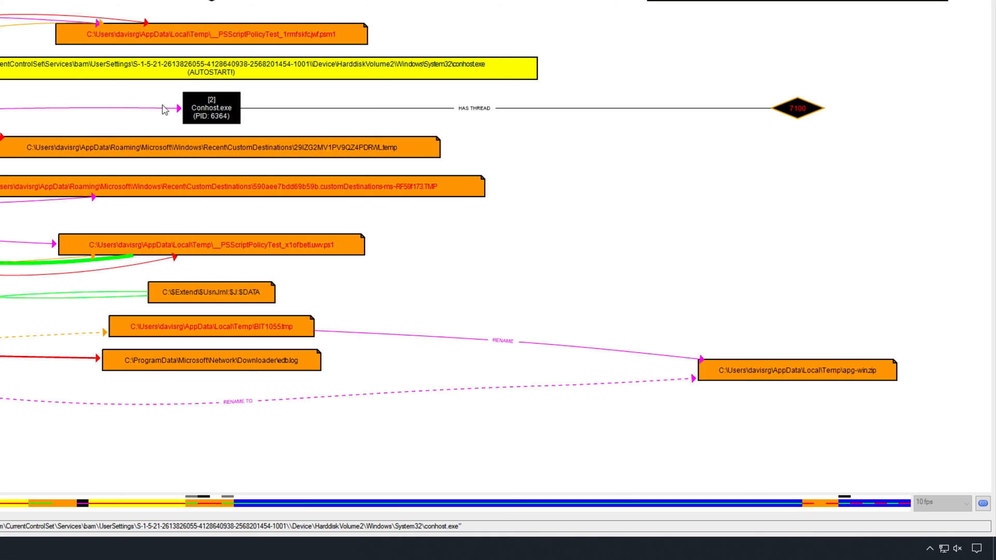
mouse_move(189, 107)
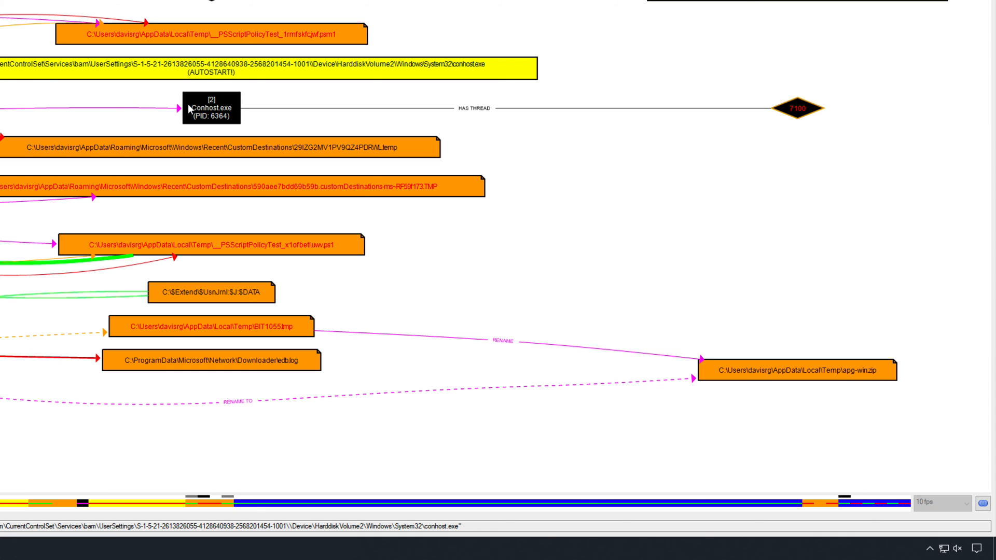
mouse_move(212, 127)
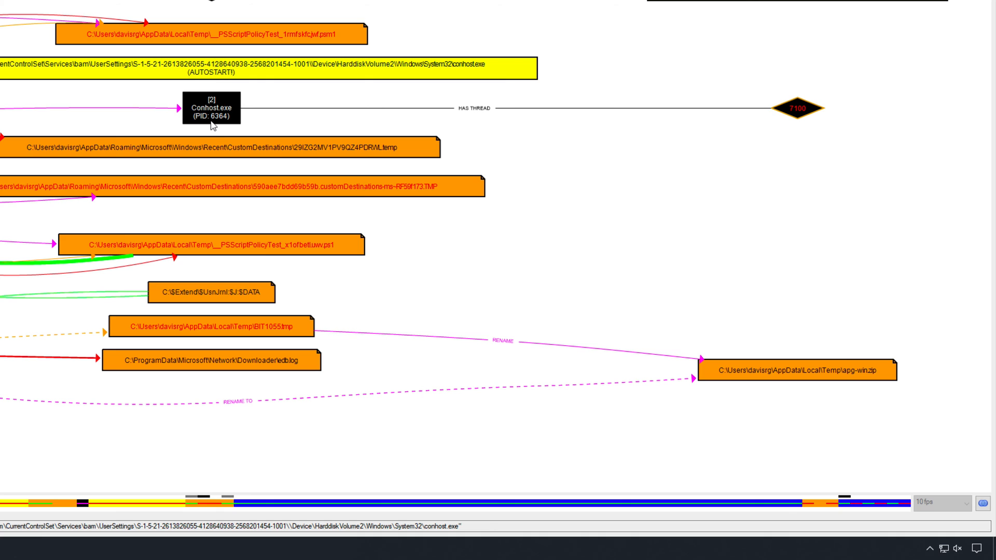
mouse_move(236, 112)
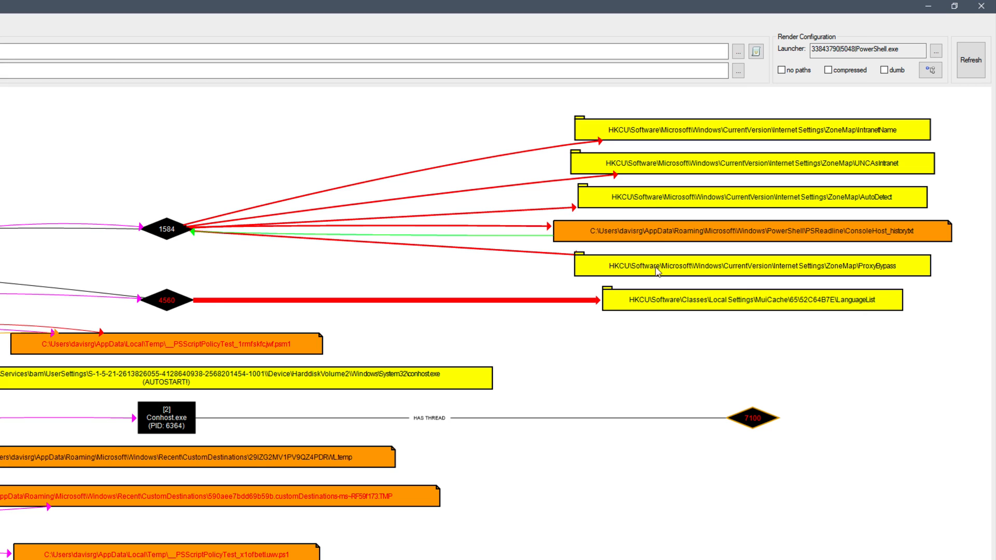
mouse_move(699, 225)
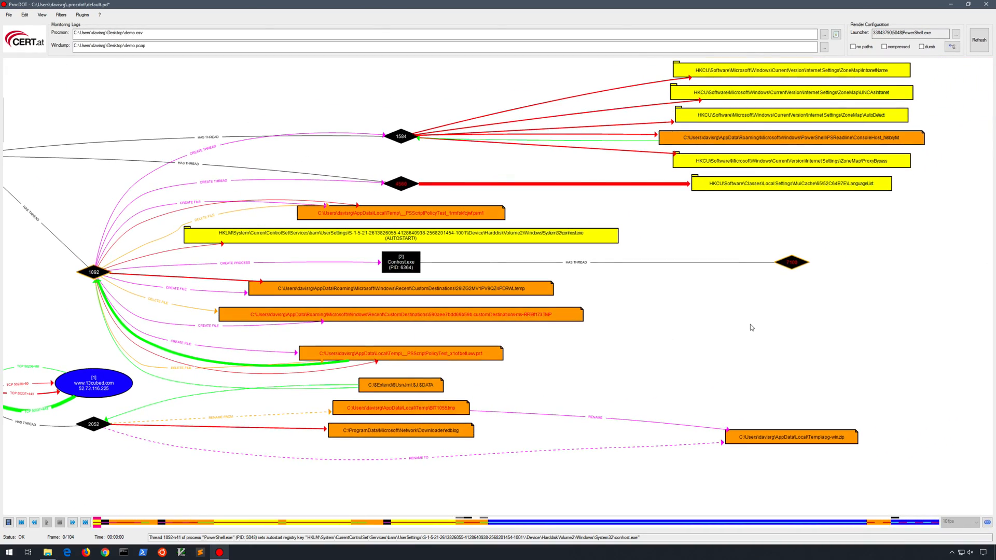
mouse_move(747, 329)
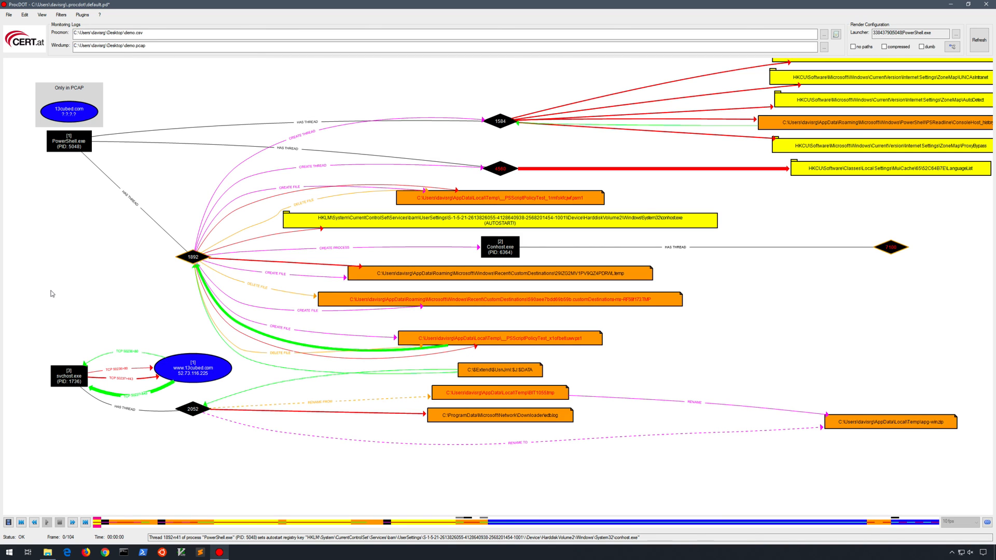
mouse_move(34, 472)
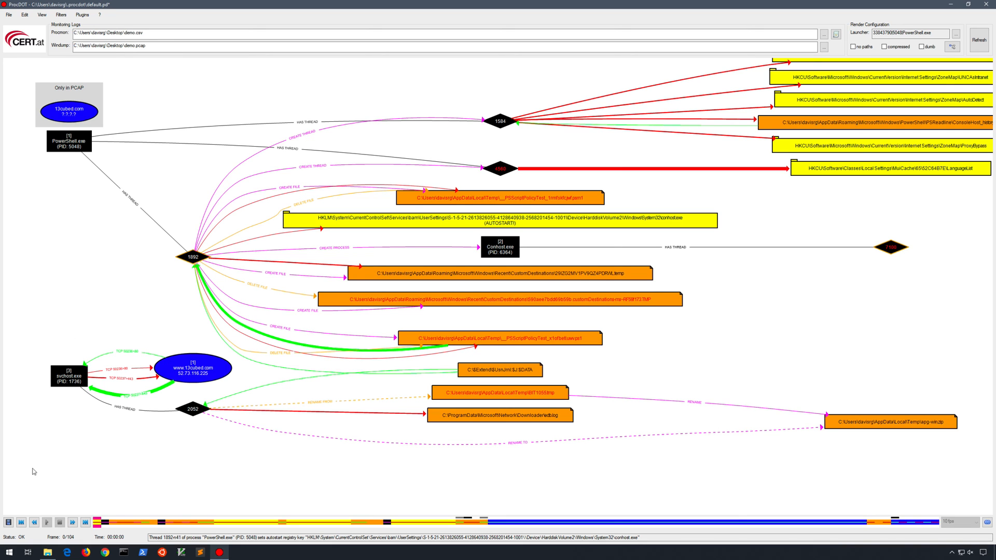
mouse_move(16, 514)
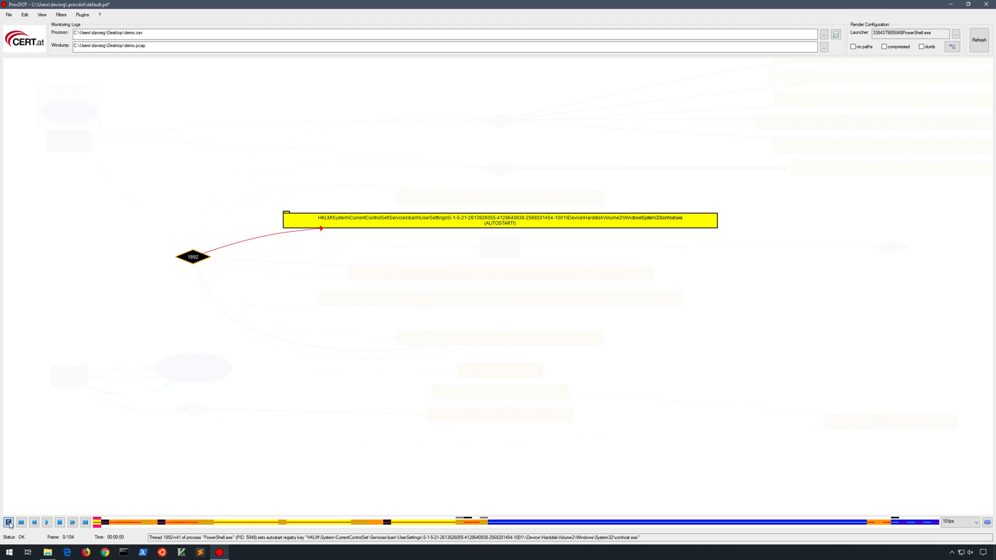
Step: Switch the graph into animation replay mode and set playback to 1 fps
click(975, 522)
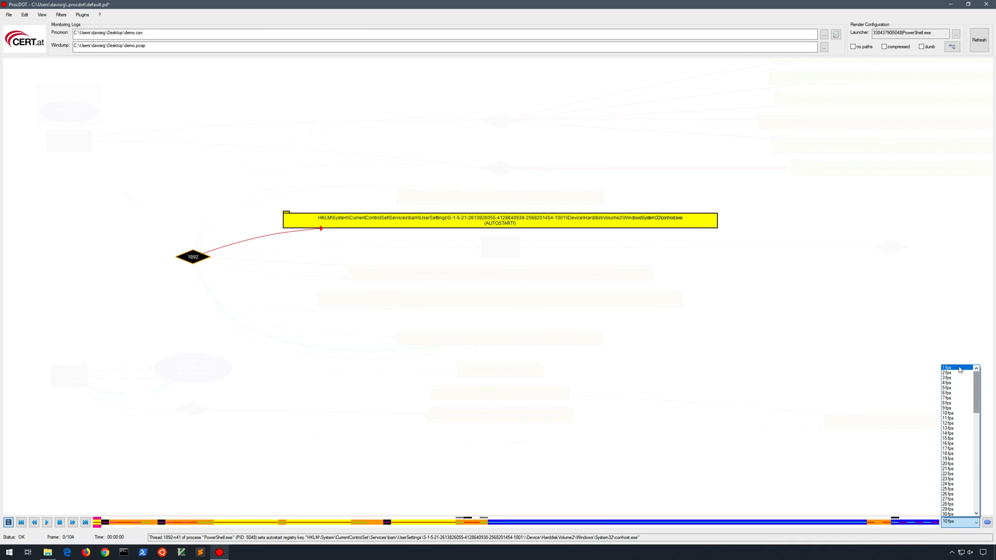
click(948, 367)
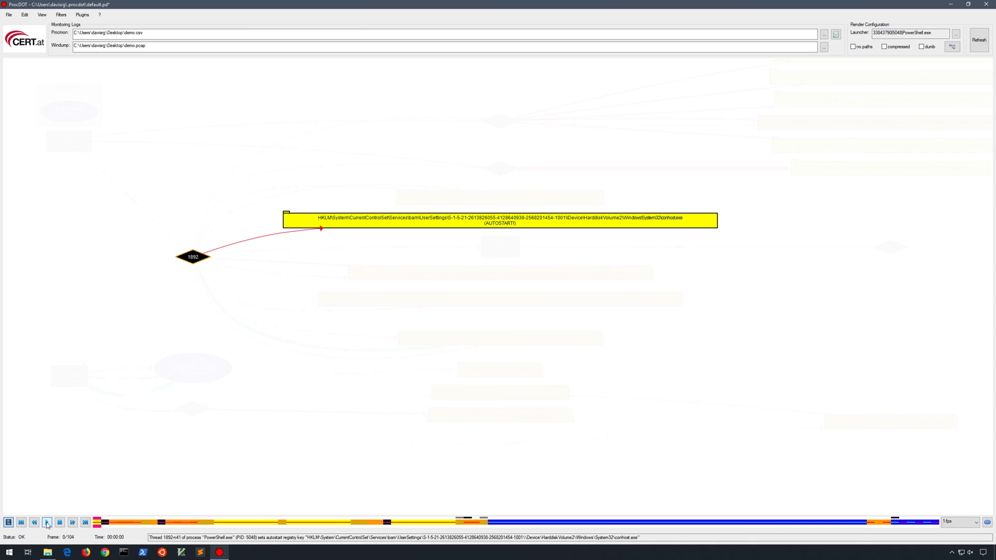
Step: Step the replay past the temp-file write and policy test scripts to thread 4560's LanguageList key
click(47, 535)
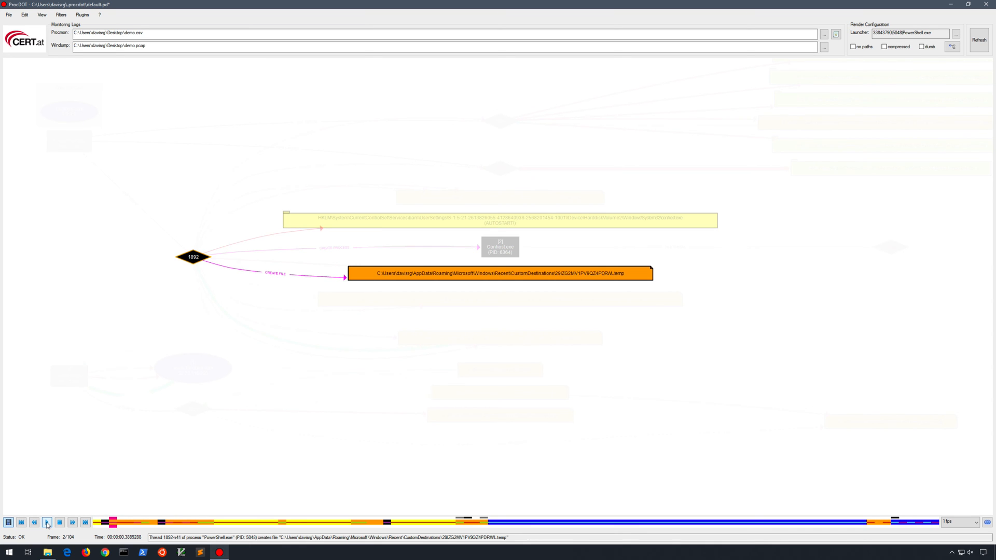
click(47, 535)
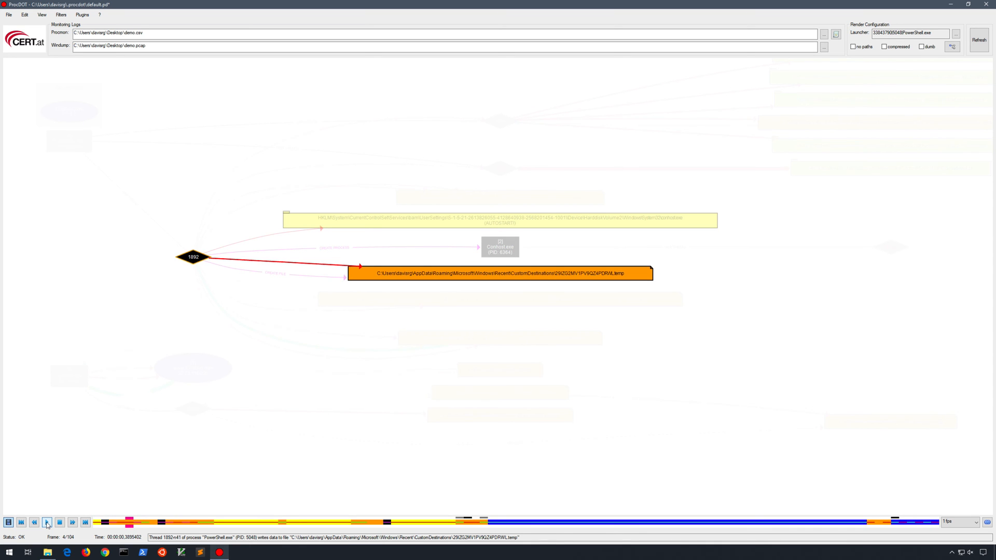
click(45, 535)
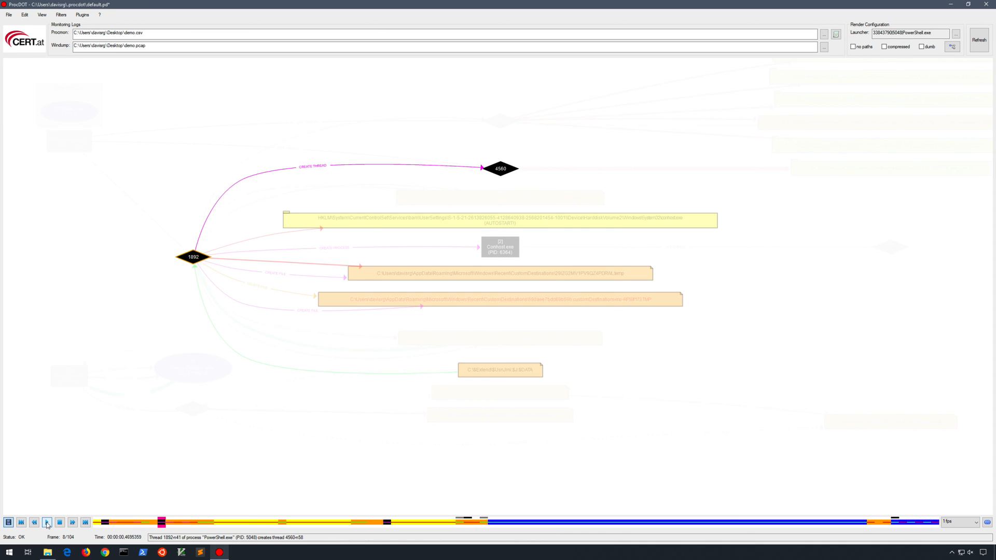
click(47, 520)
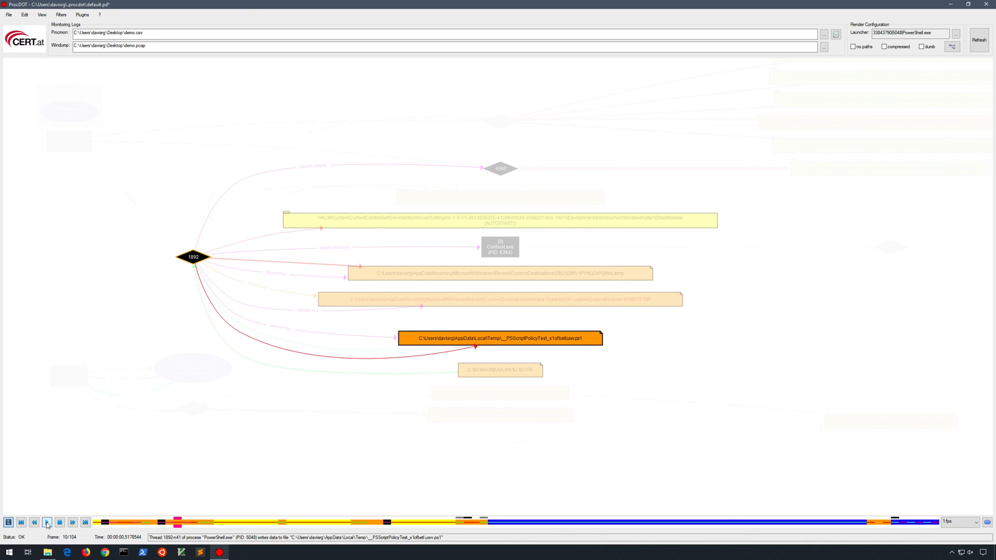
click(46, 519)
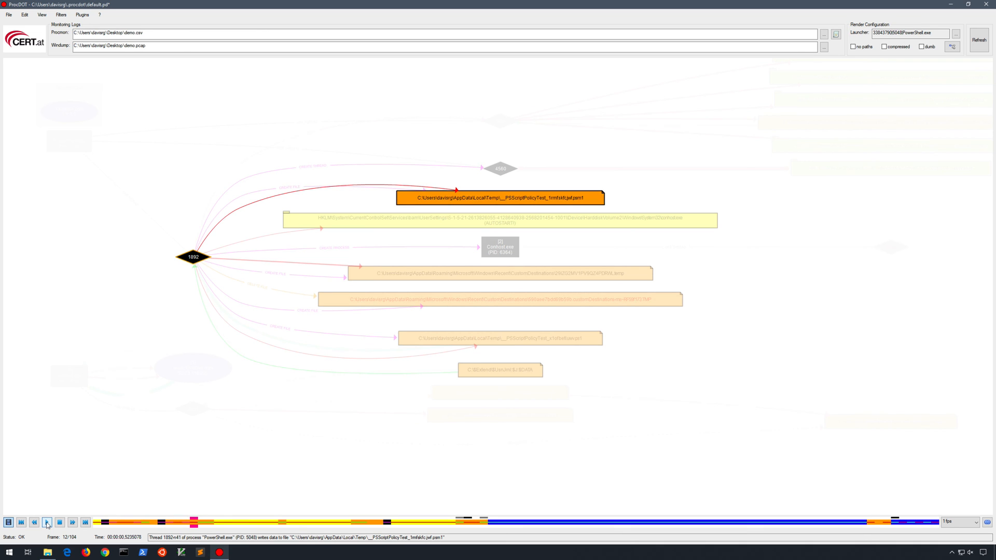
click(46, 519)
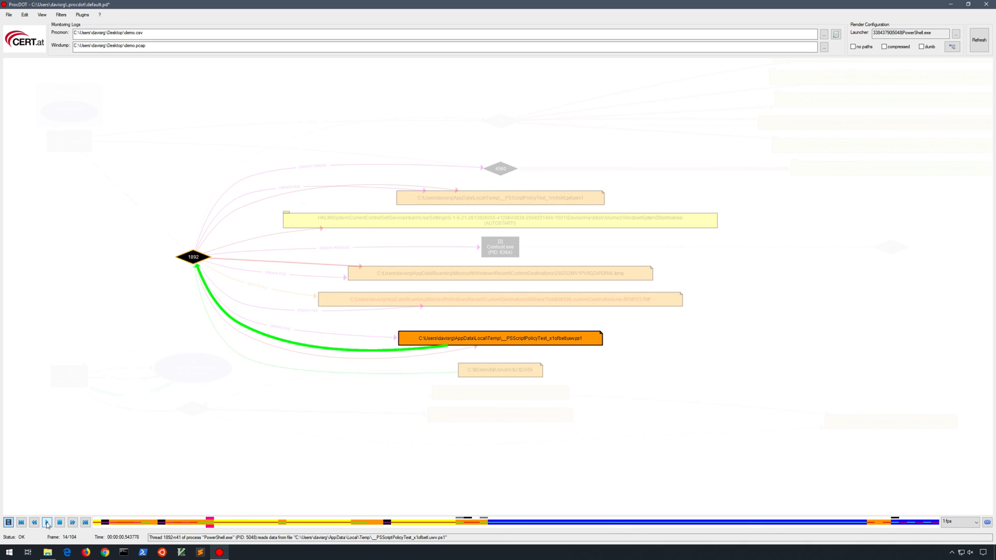
click(46, 519)
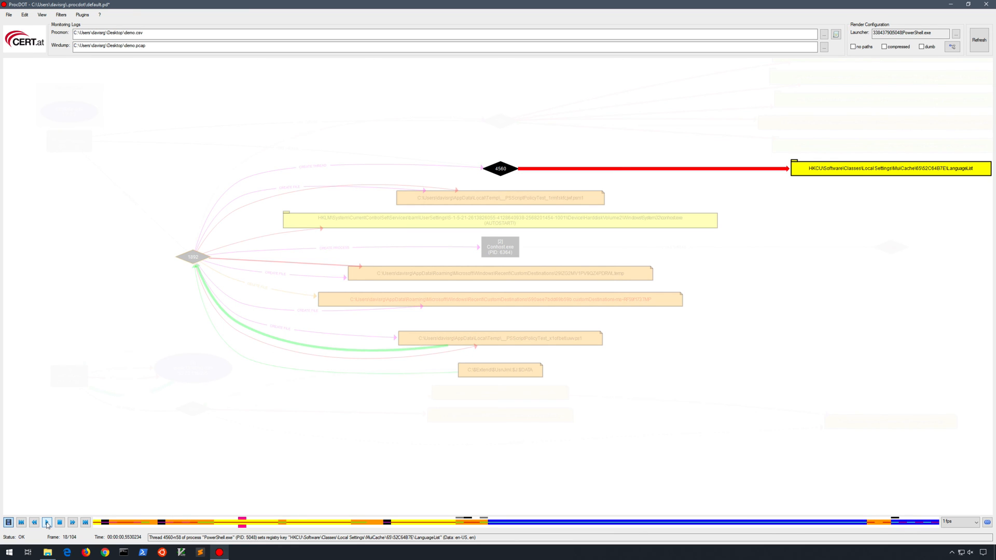
Step: Keep stepping the replay to frame 37, where thread 1584 sets the ZoneMap ProxyBypass key
click(47, 520)
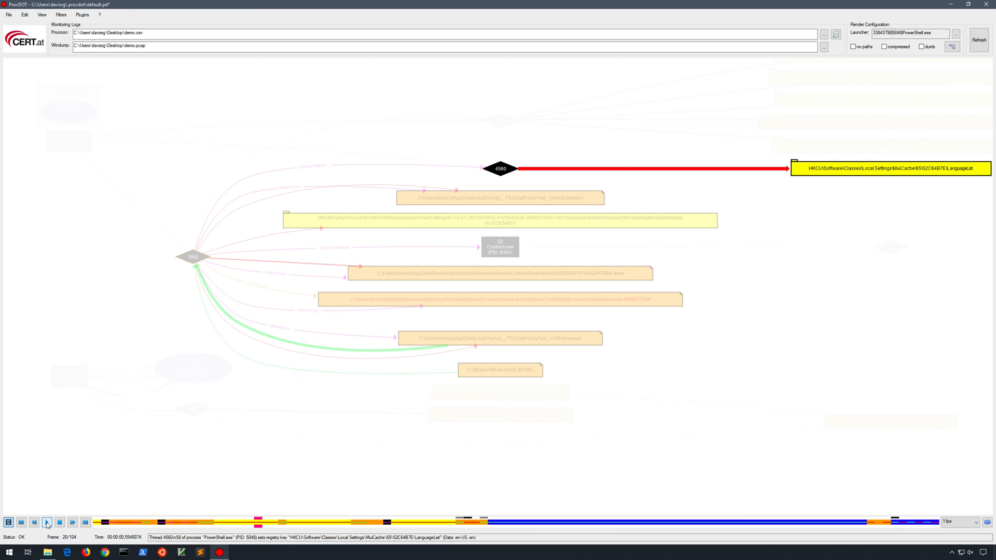
click(47, 520)
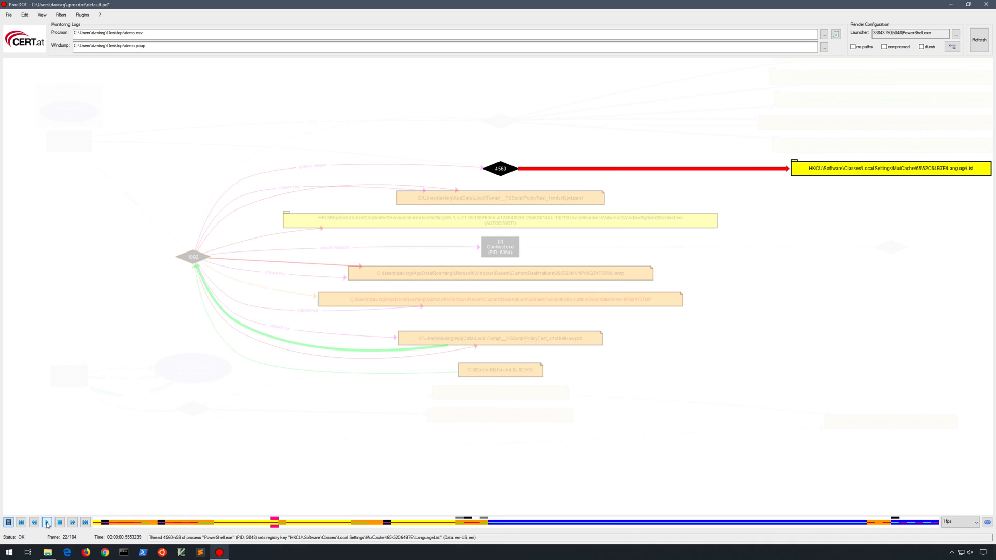
click(47, 534)
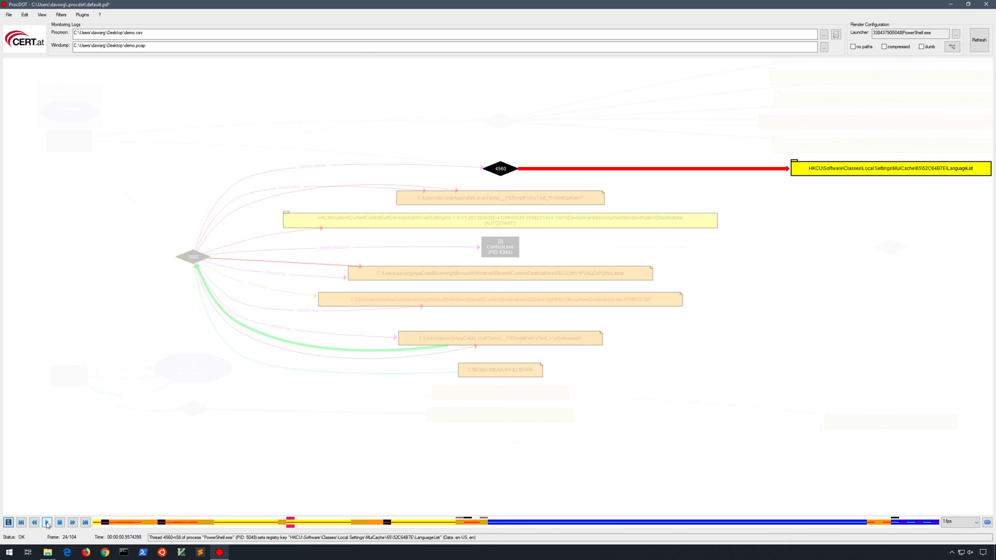
click(48, 534)
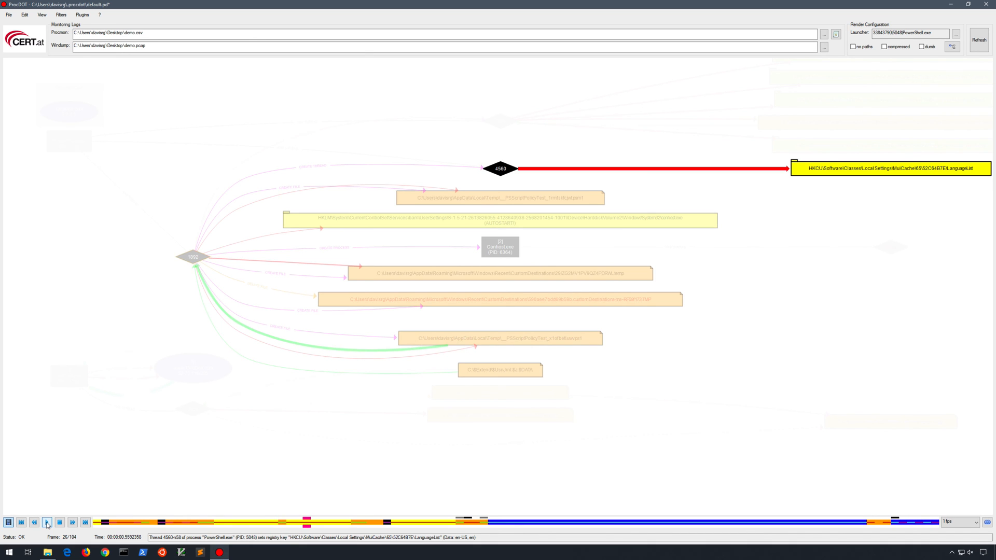
click(46, 534)
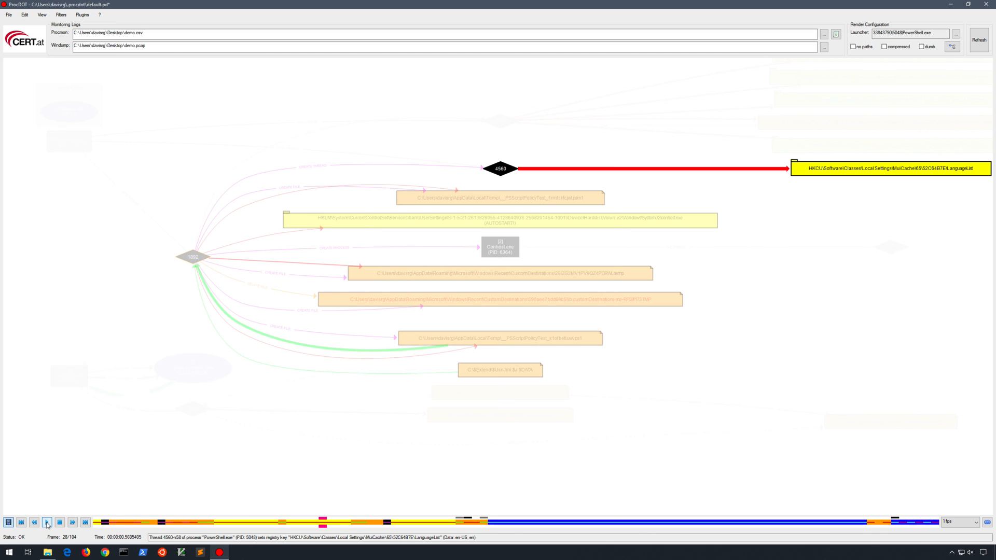
click(47, 535)
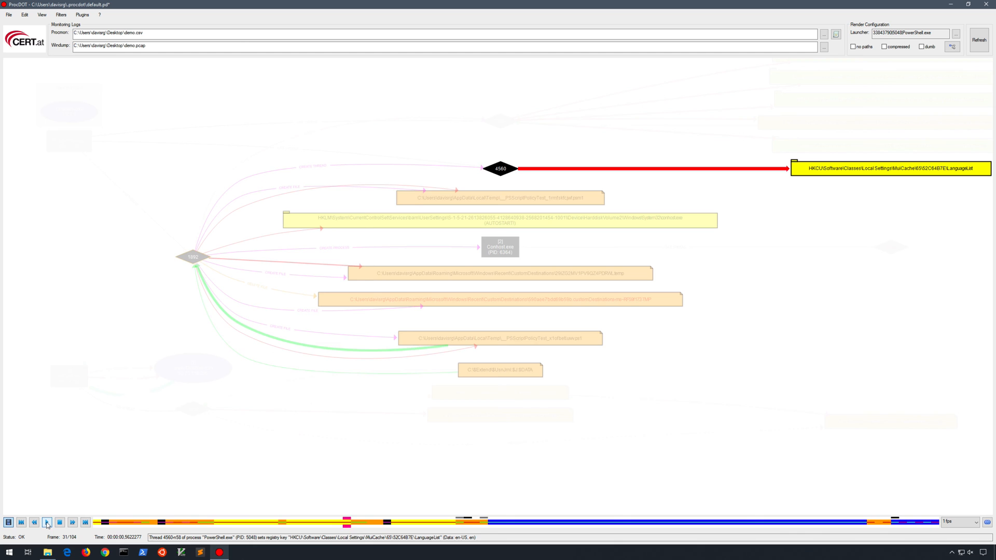
click(46, 521)
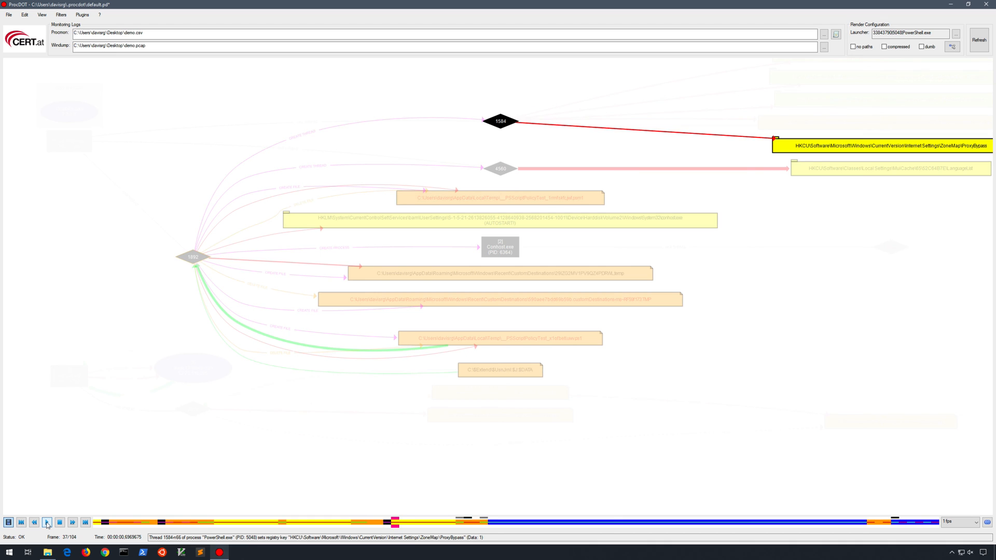
Step: Step through thread 1584's ProxyBypass, UNCAsIntranet and ConsoleHost_history.txt events to frame 55
click(46, 521)
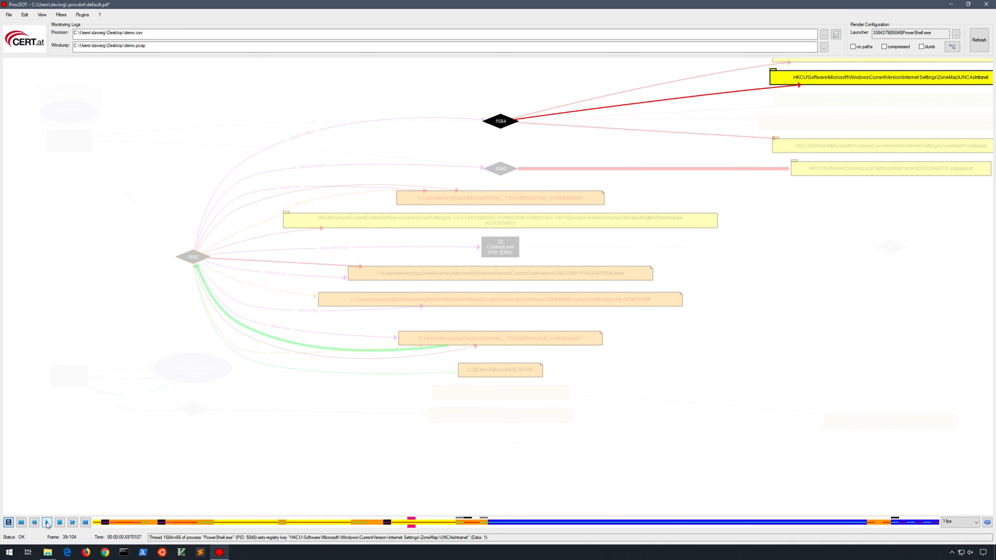
click(47, 520)
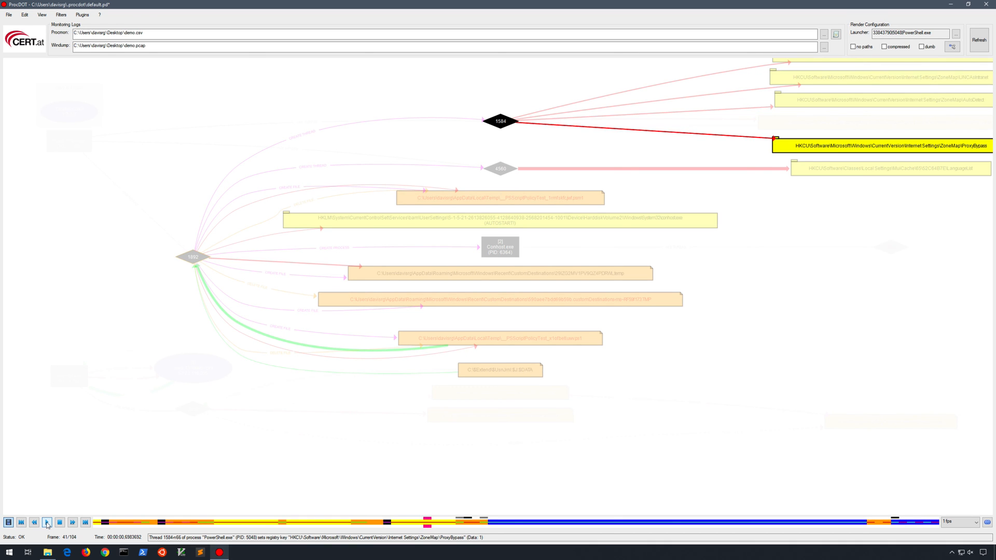
click(47, 535)
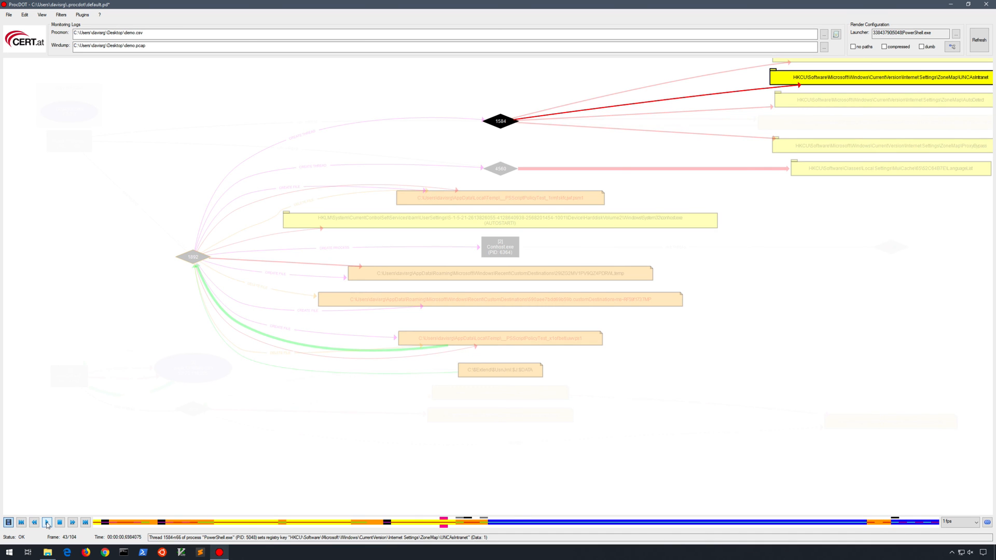
click(47, 519)
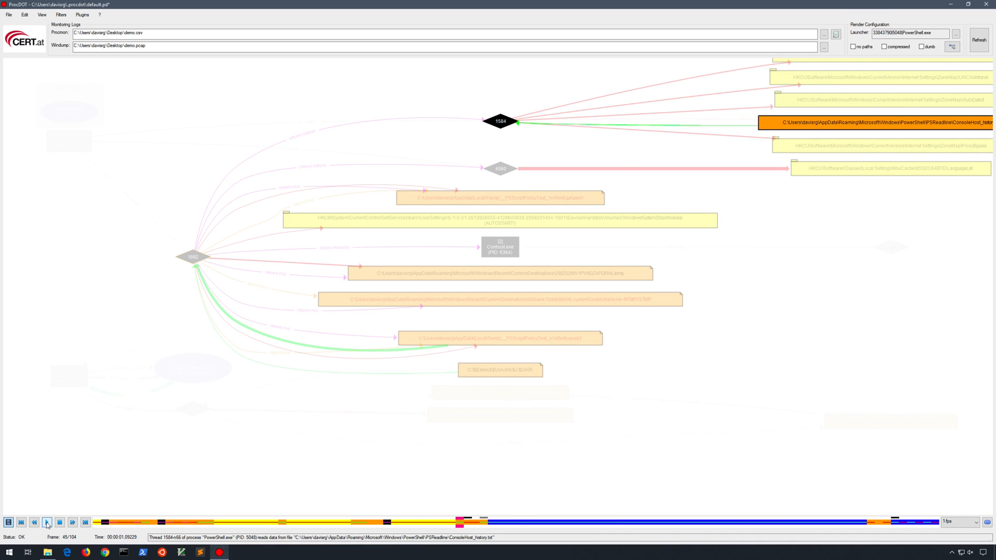
click(47, 534)
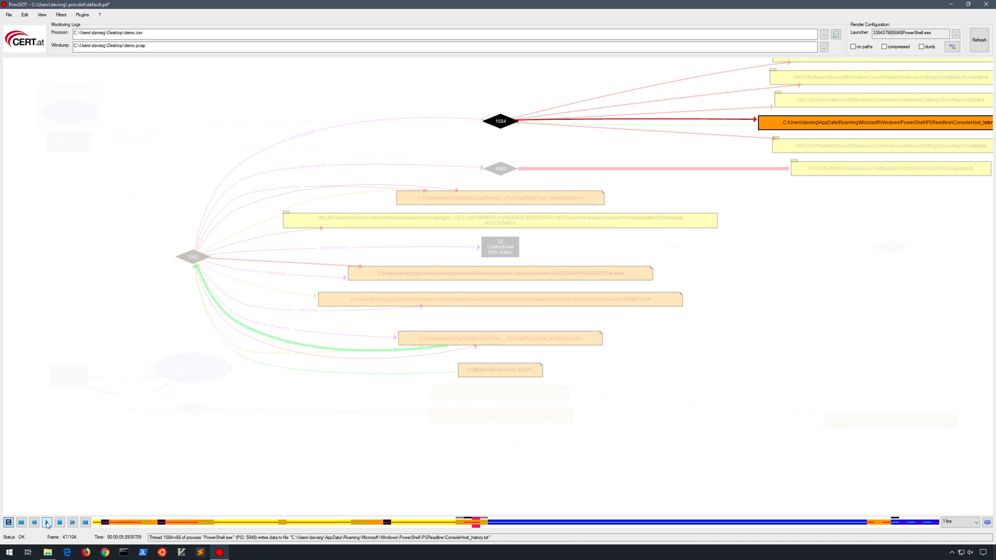
click(47, 520)
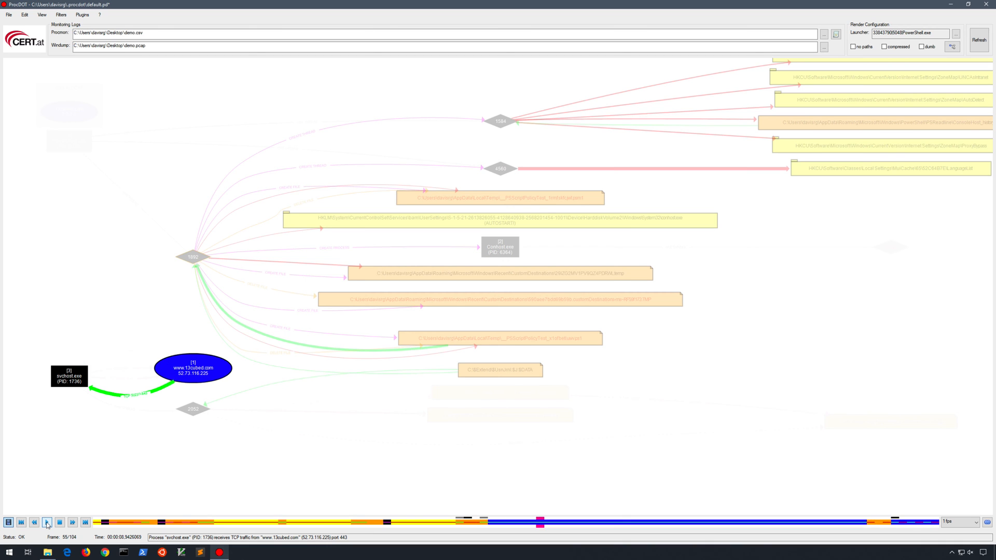
click(46, 522)
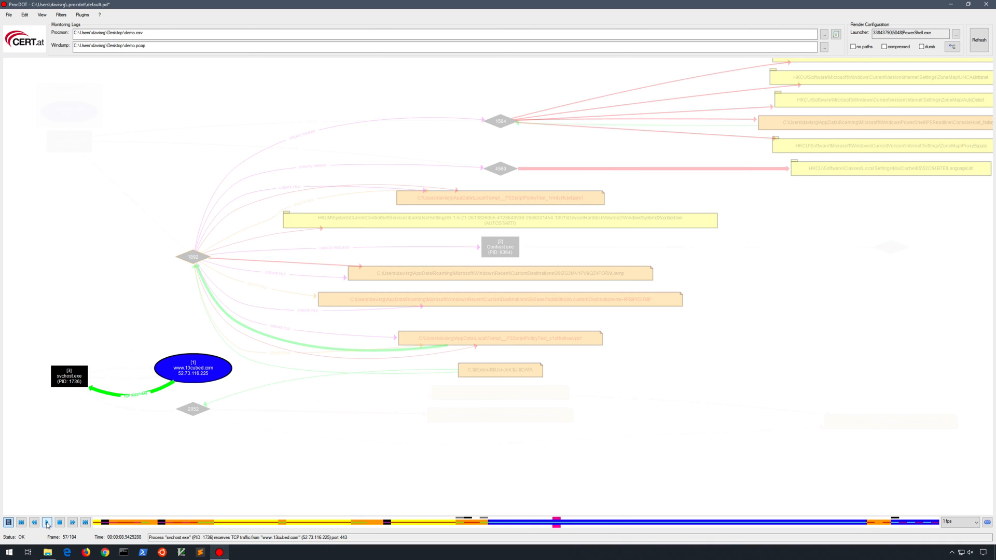
click(47, 535)
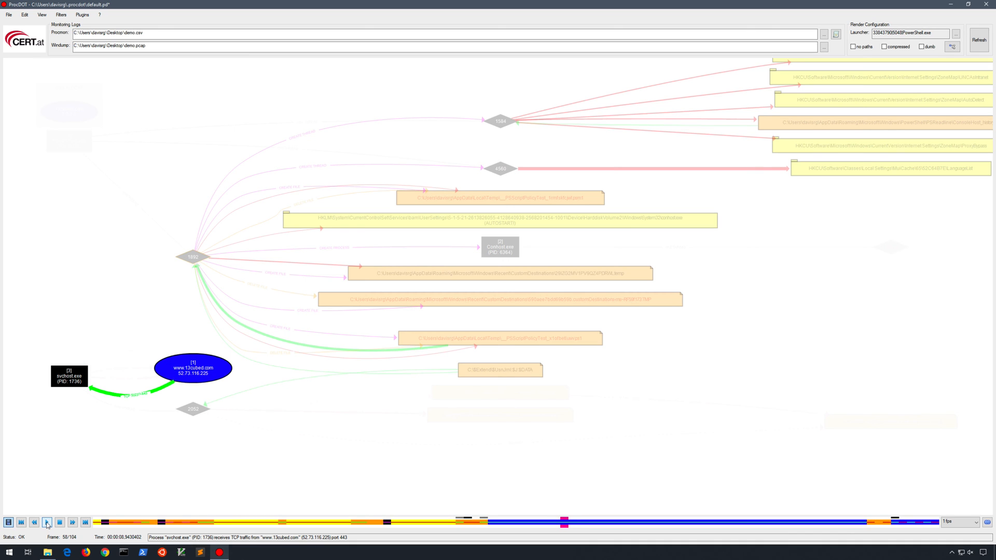
click(46, 521)
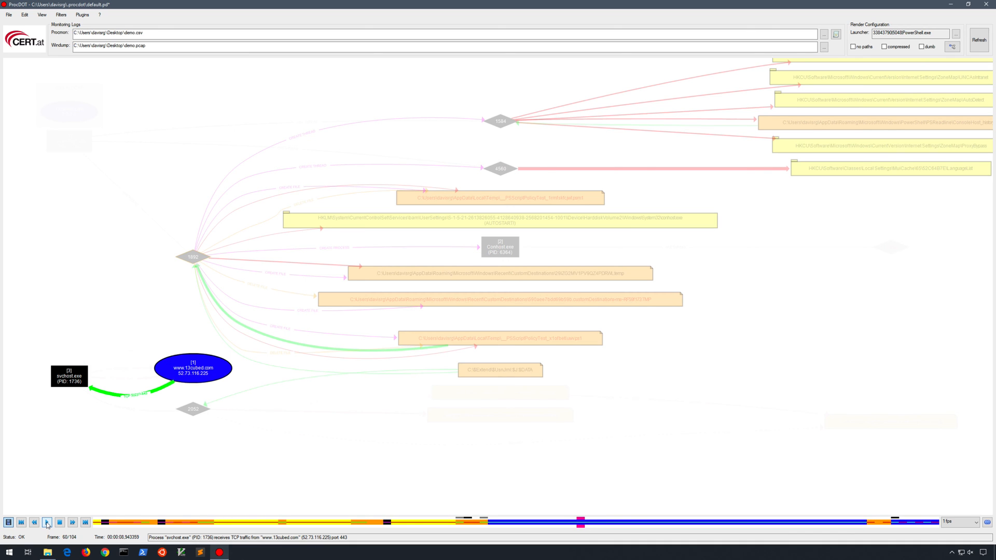
click(46, 522)
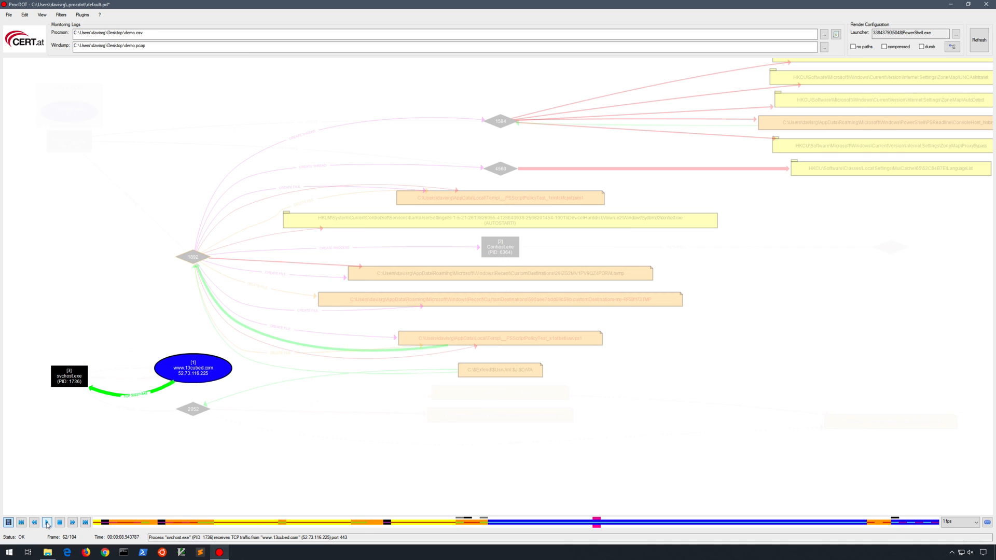
click(47, 521)
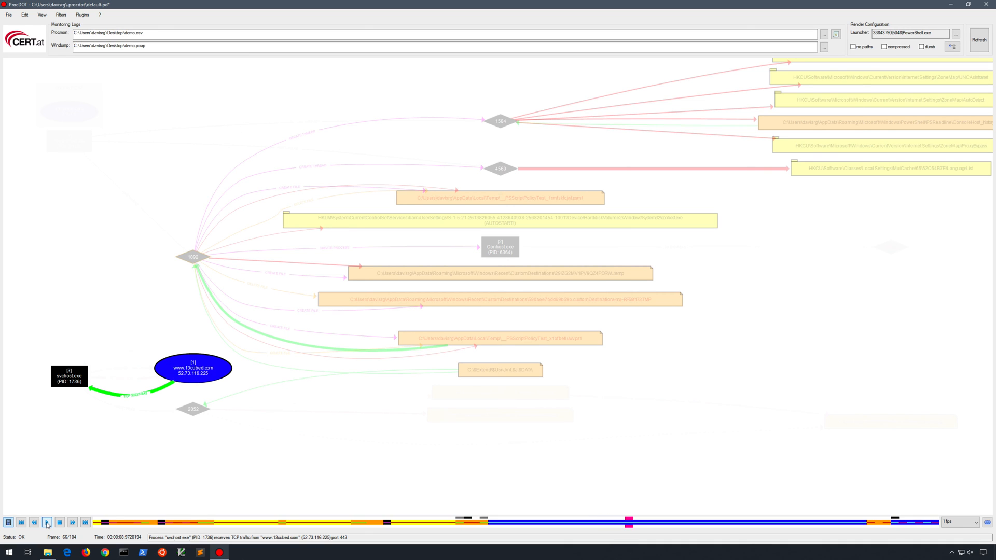
click(46, 535)
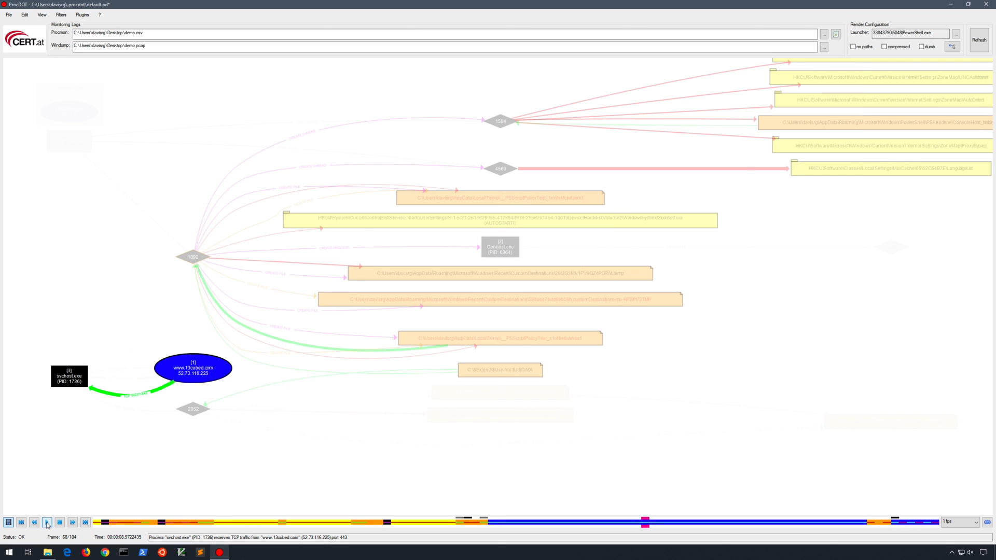
click(47, 521)
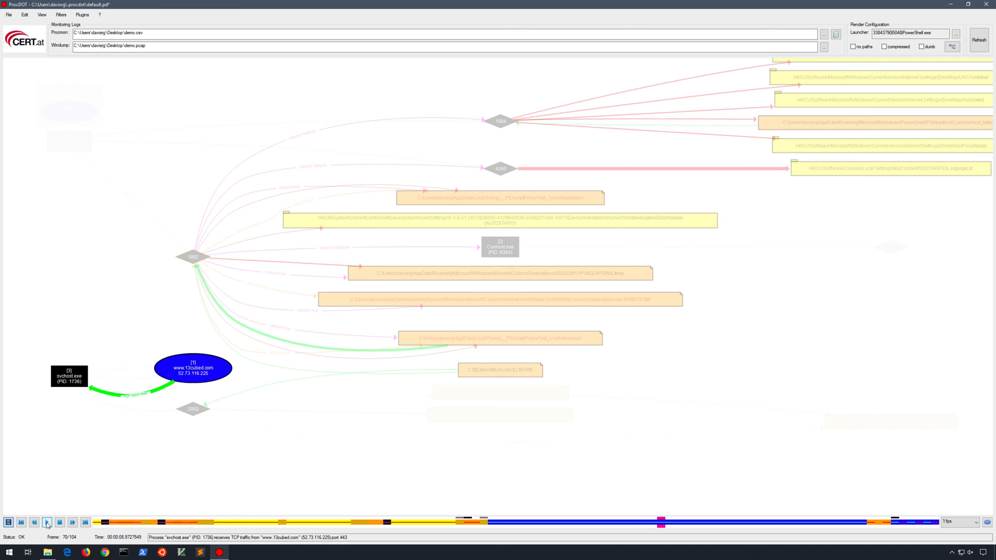
click(47, 522)
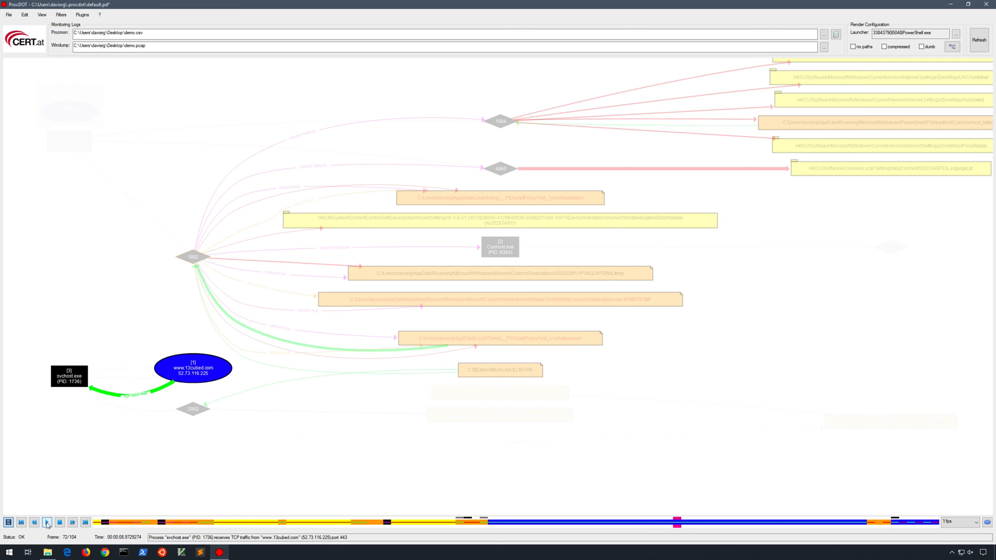
click(38, 508)
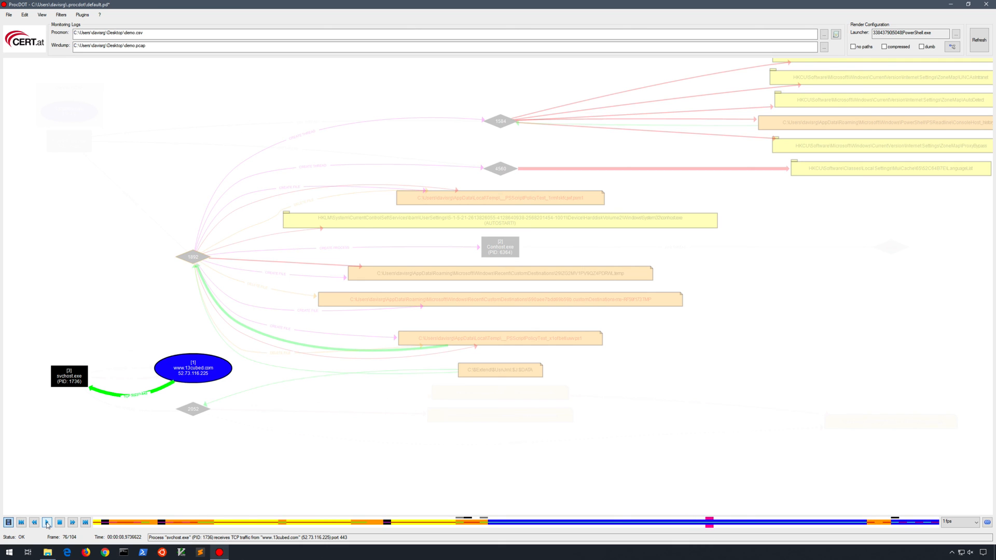
click(46, 520)
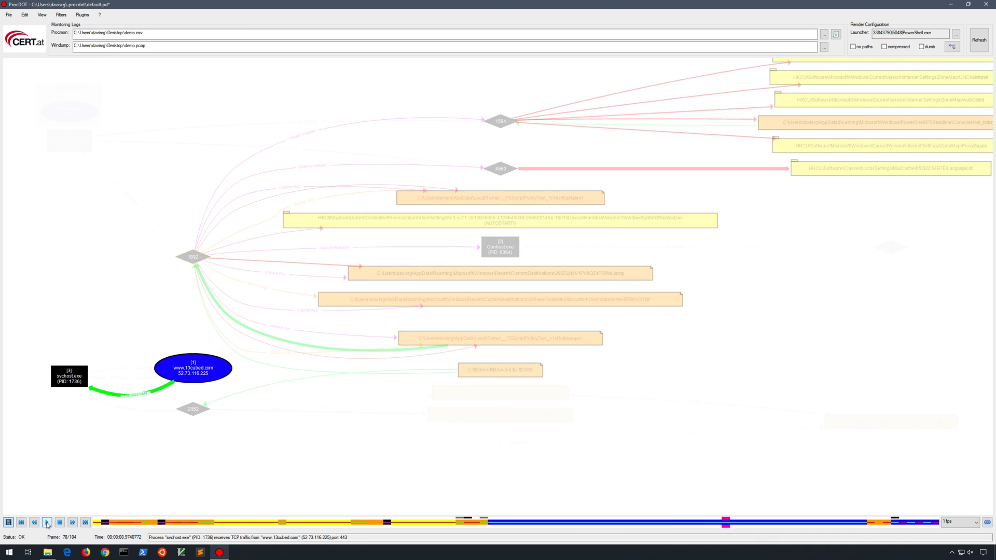
click(37, 523)
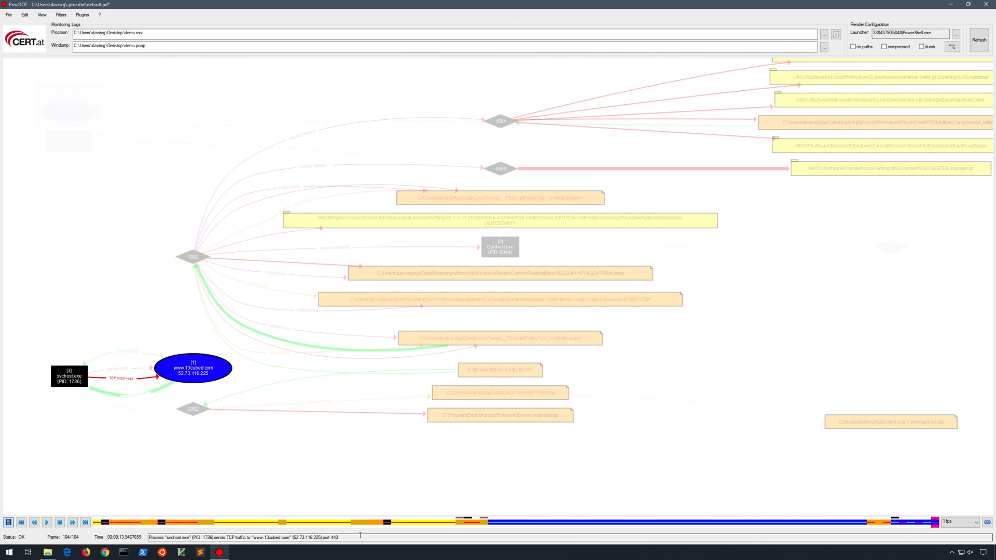
mouse_move(376, 444)
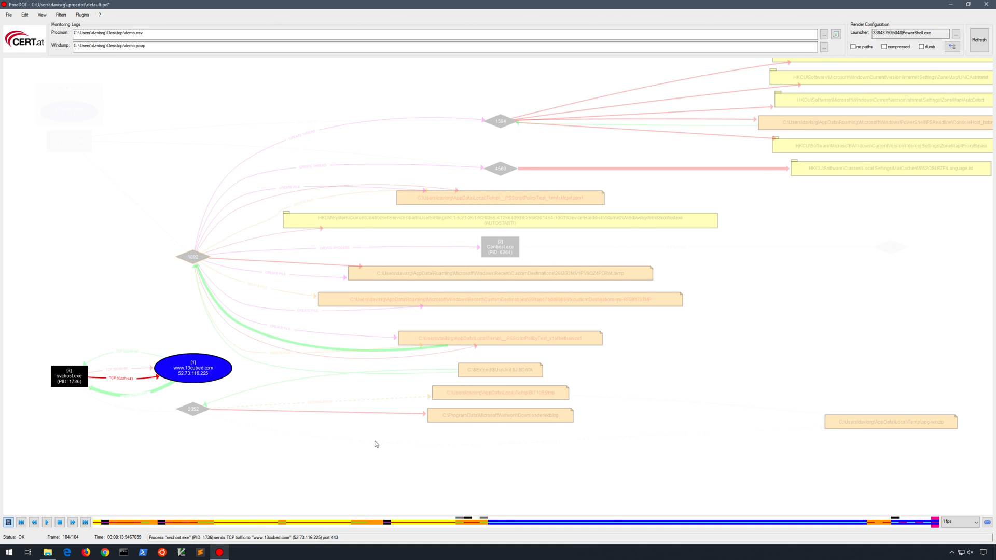
mouse_move(238, 151)
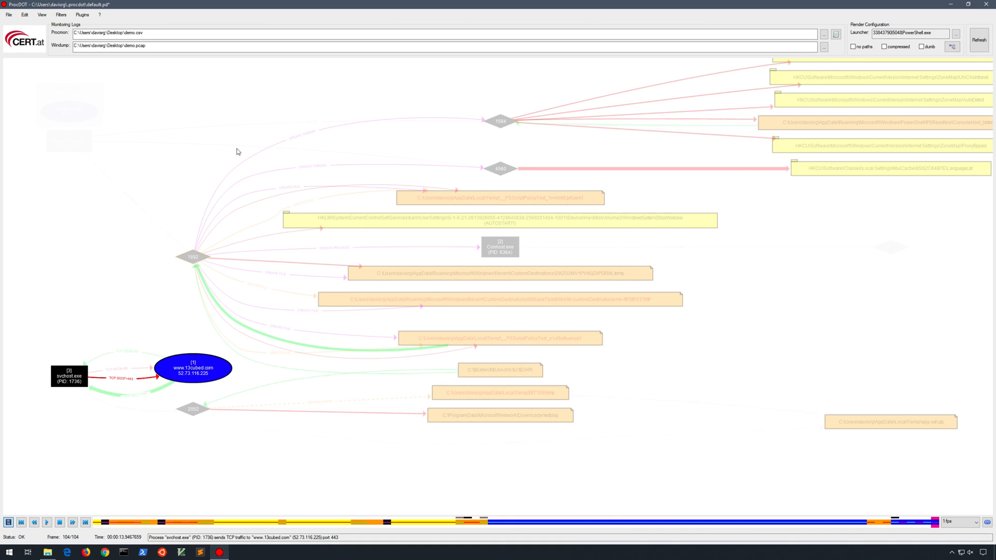
click(45, 15)
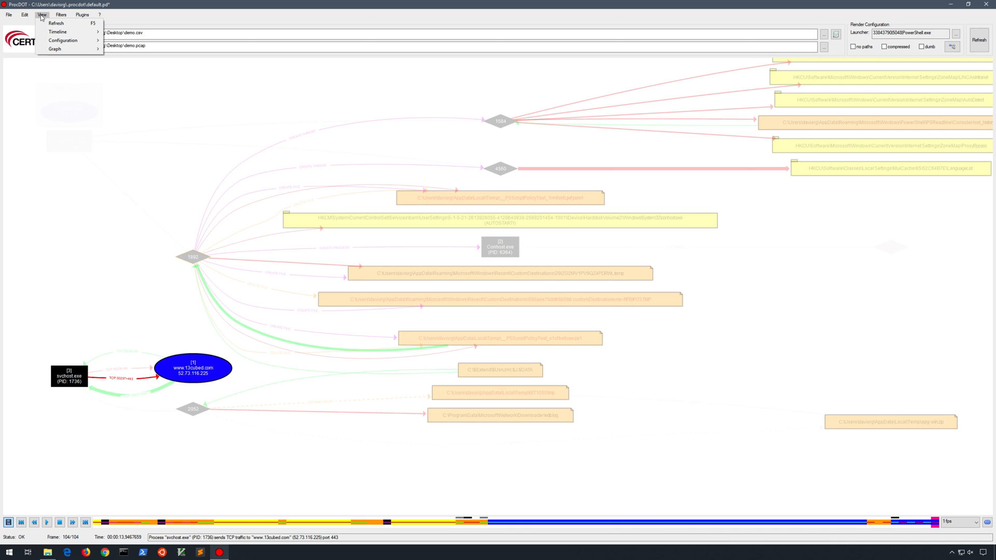
mouse_move(55, 50)
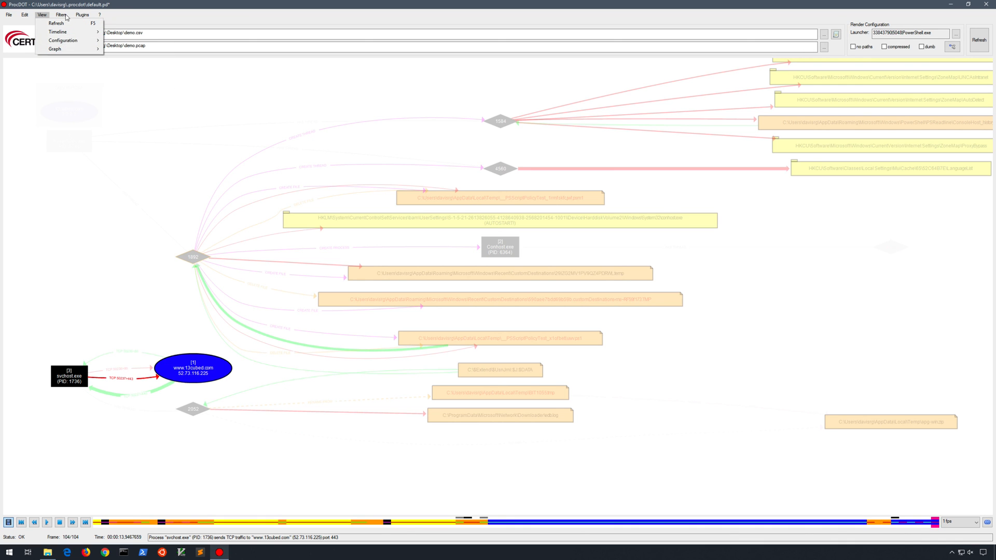
click(38, 12)
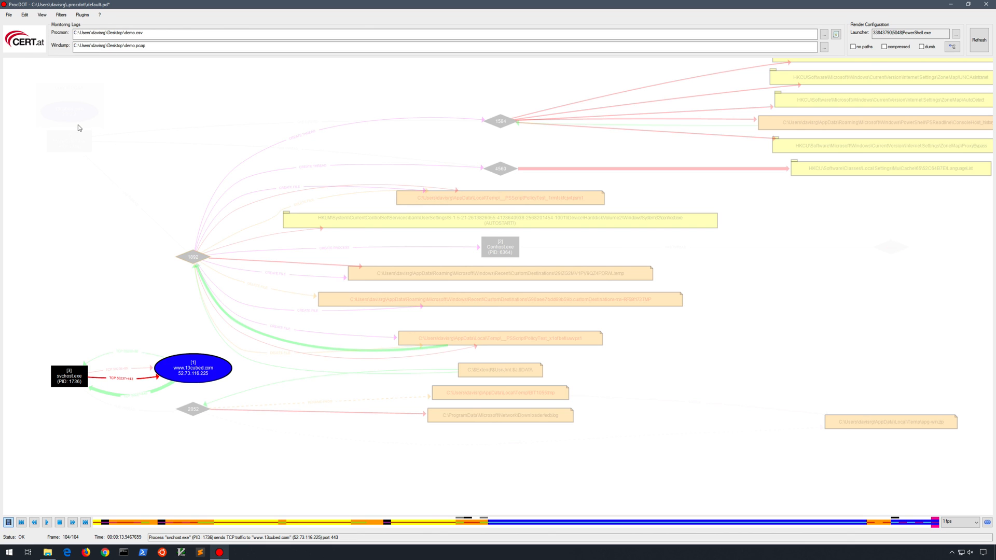